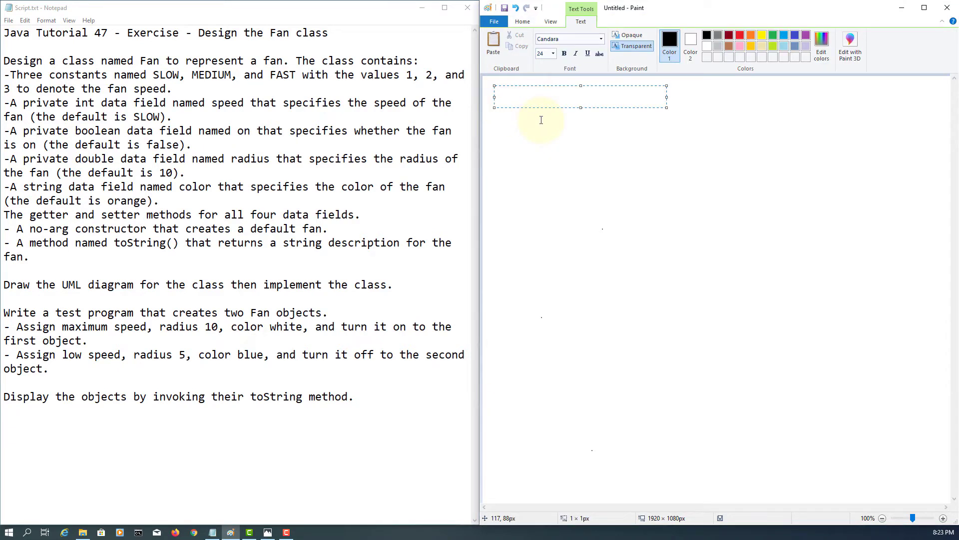
Type the heading 'Class Diagram' at the top-left of the Paint canvas
{"action": "type", "text": "Class Di"}
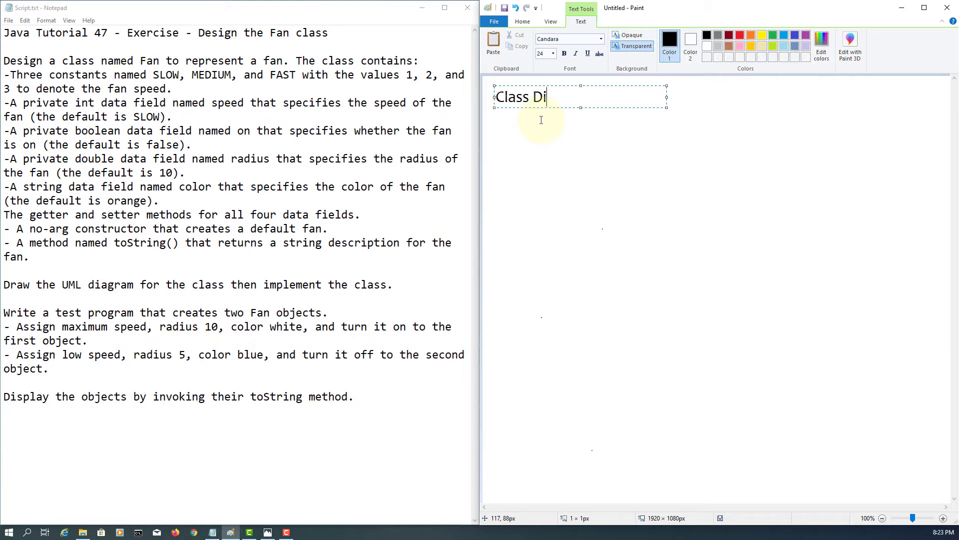
{"action": "type", "text": "agram"}
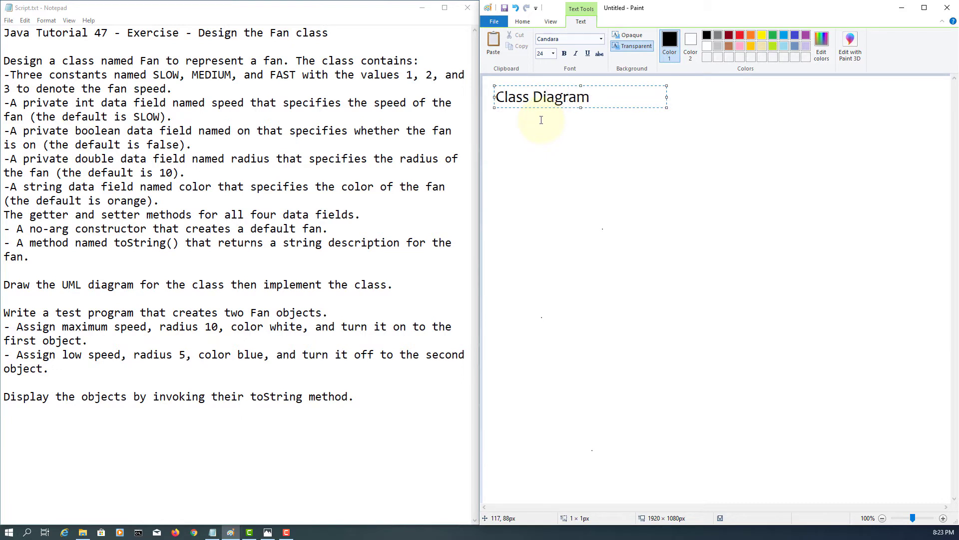
{"action": "left_click", "coordinate": [552, 163]}
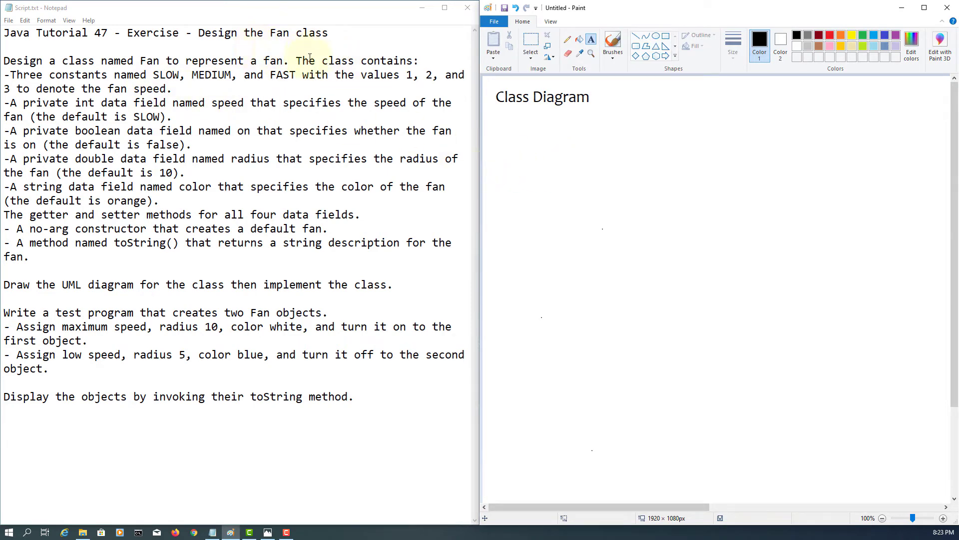
Write the Fan class name with fields '-speed: int' and '-on: boolean' below the heading
{"action": "double_click", "coordinate": [149, 60]}
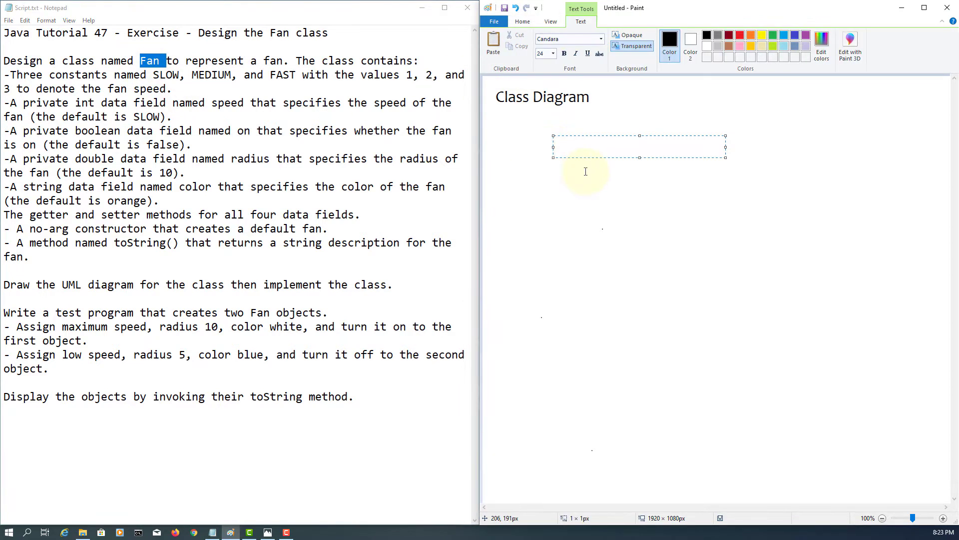
{"action": "type", "text": "Fan"}
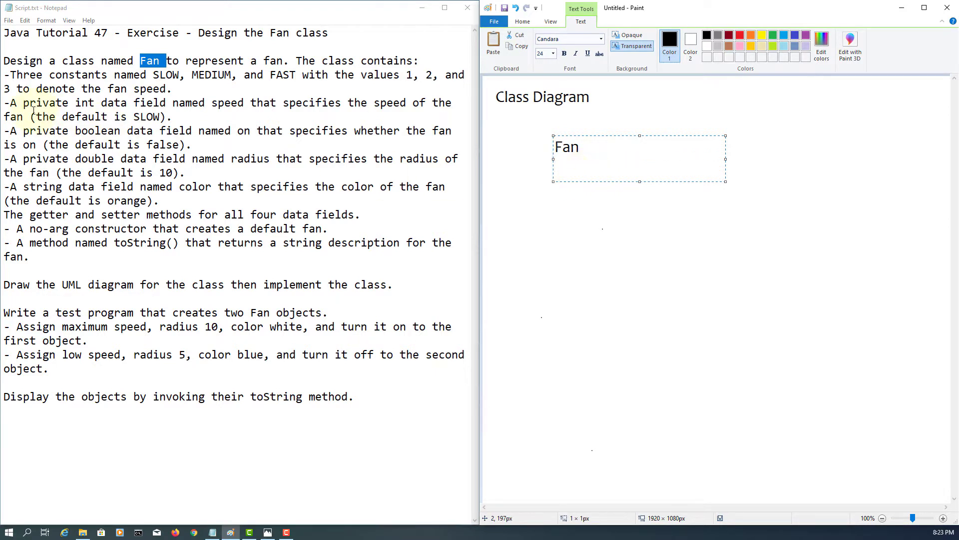
{"action": "double_click", "coordinate": [223, 102]}
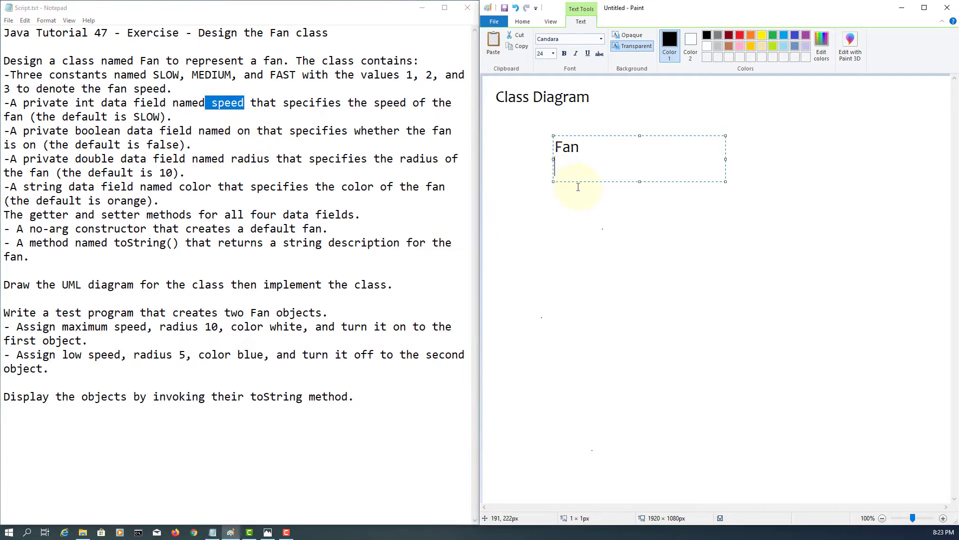
{"action": "type", "text": "speed"}
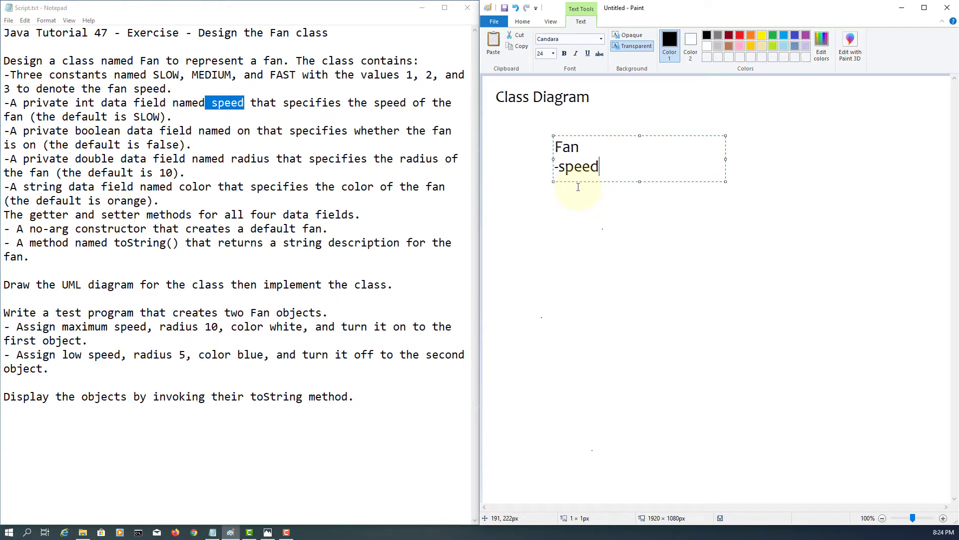
{"action": "type", "text": ": int"}
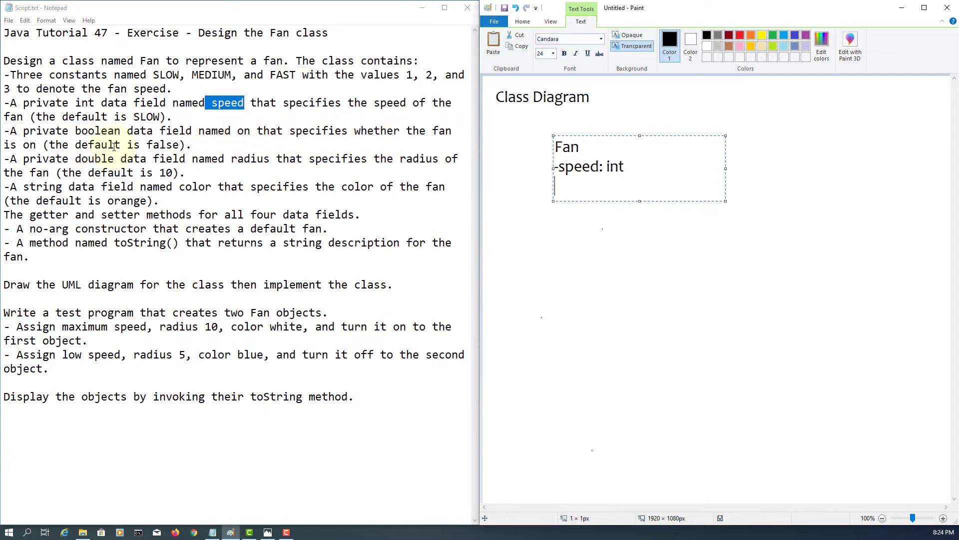
{"action": "mouse_move", "coordinate": [251, 131]}
{"action": "type", "text": "-"}
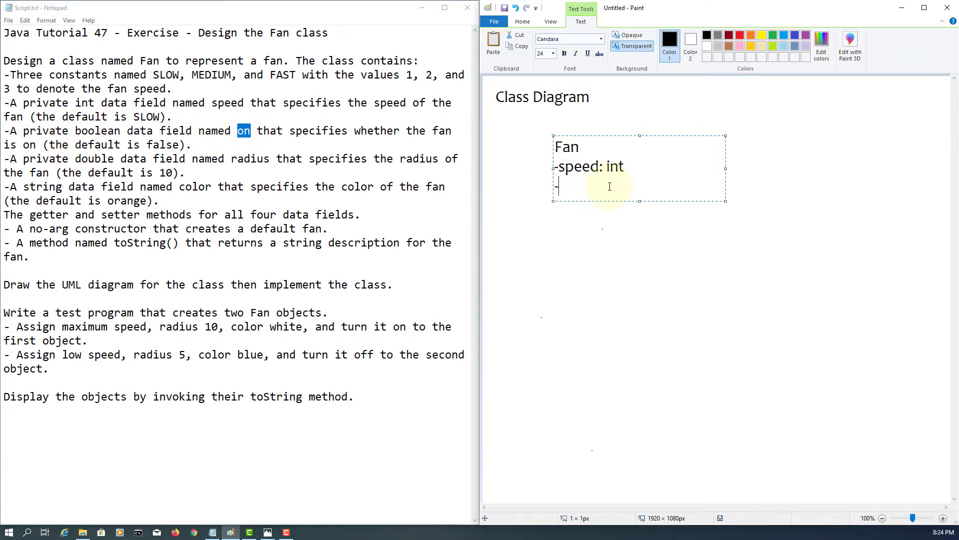
{"action": "type", "text": "on:"}
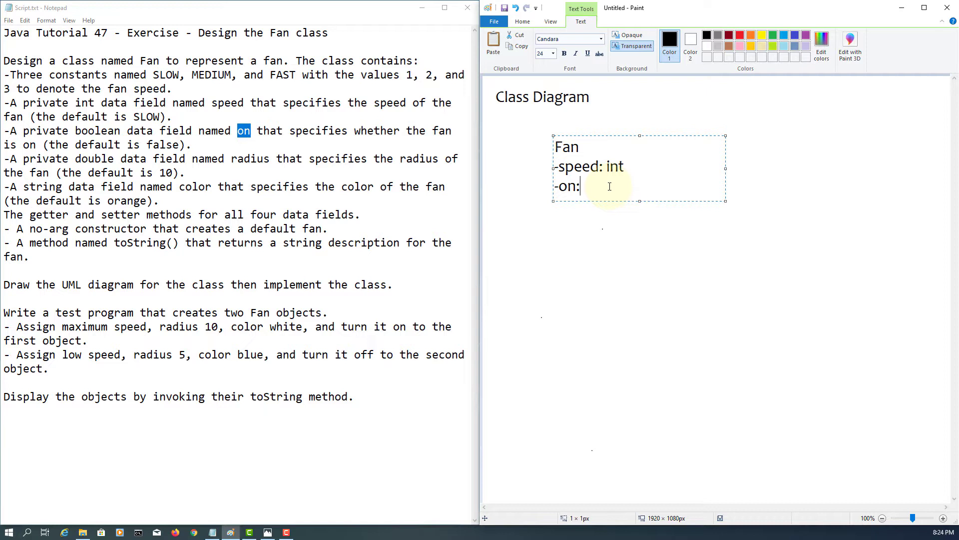
{"action": "type", "text": "boolean"}
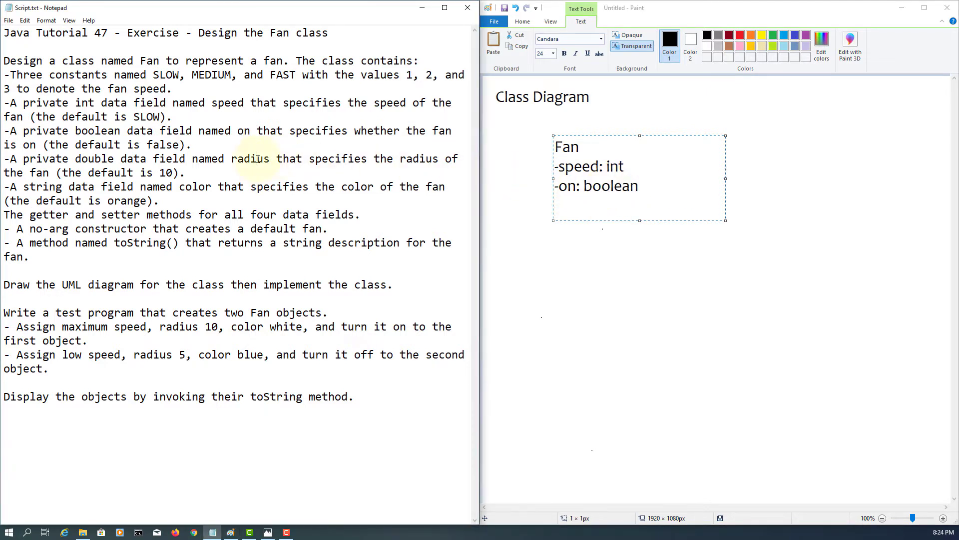
Add the '-radius: double' and '-color: String' field lines under '-on: boolean'
{"action": "double_click", "coordinate": [250, 159]}
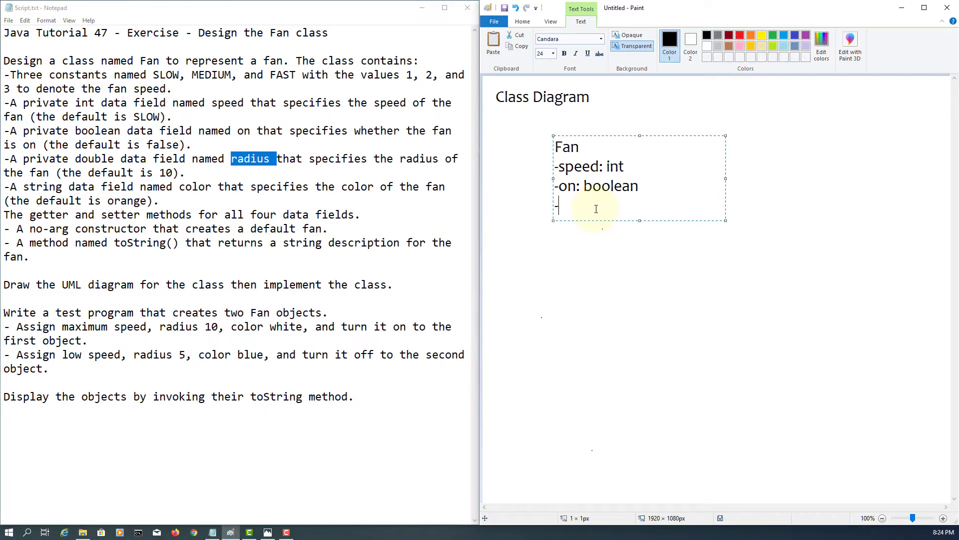
{"action": "type", "text": "-radius"}
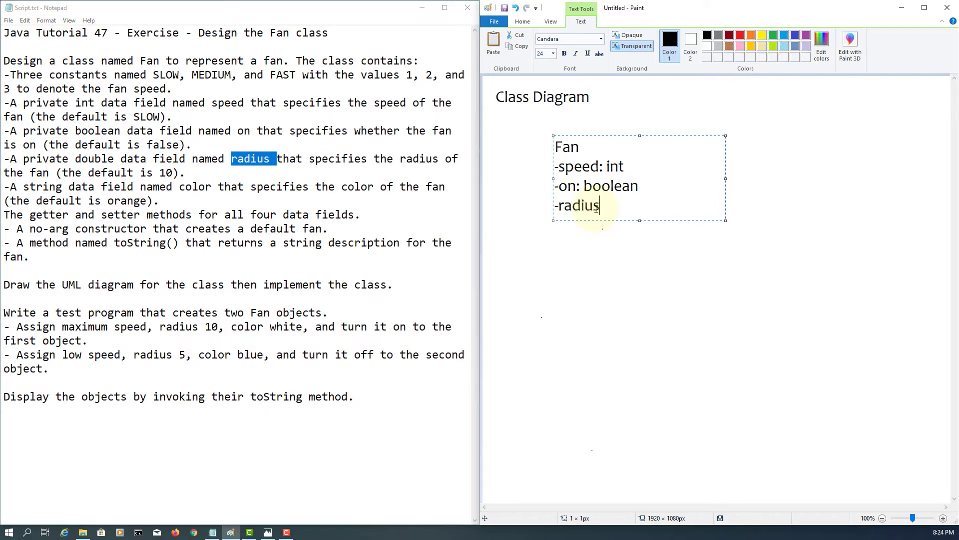
{"action": "type", "text": ":"}
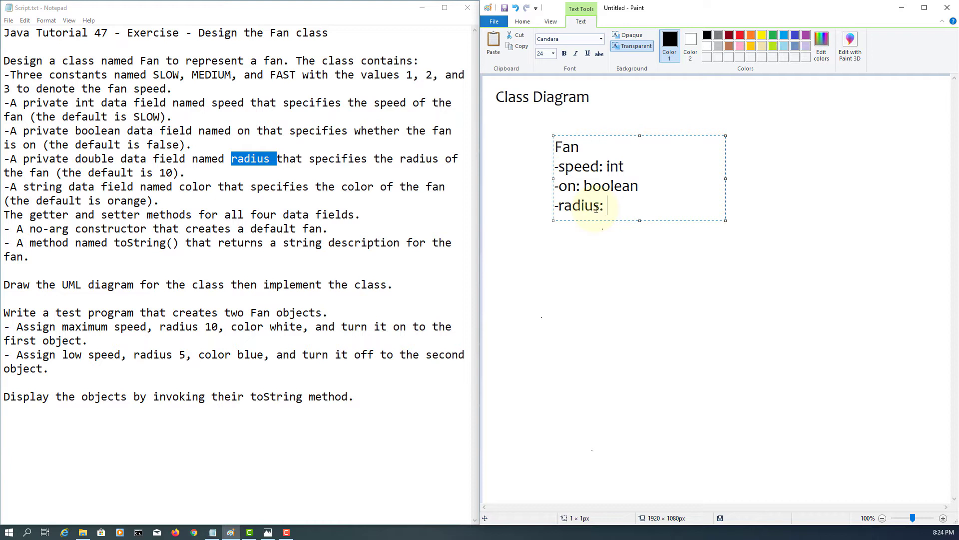
{"action": "type", "text": "double"}
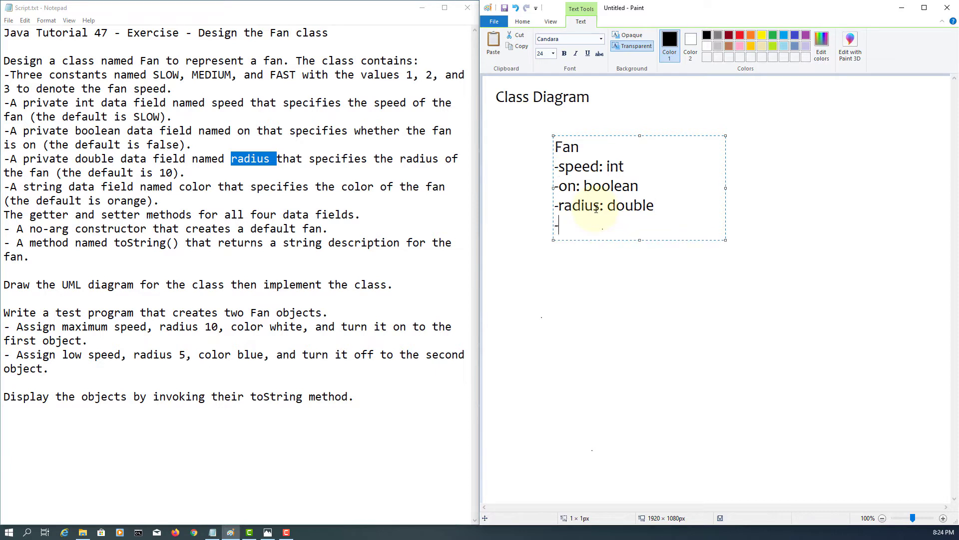
{"action": "type", "text": "-color:"}
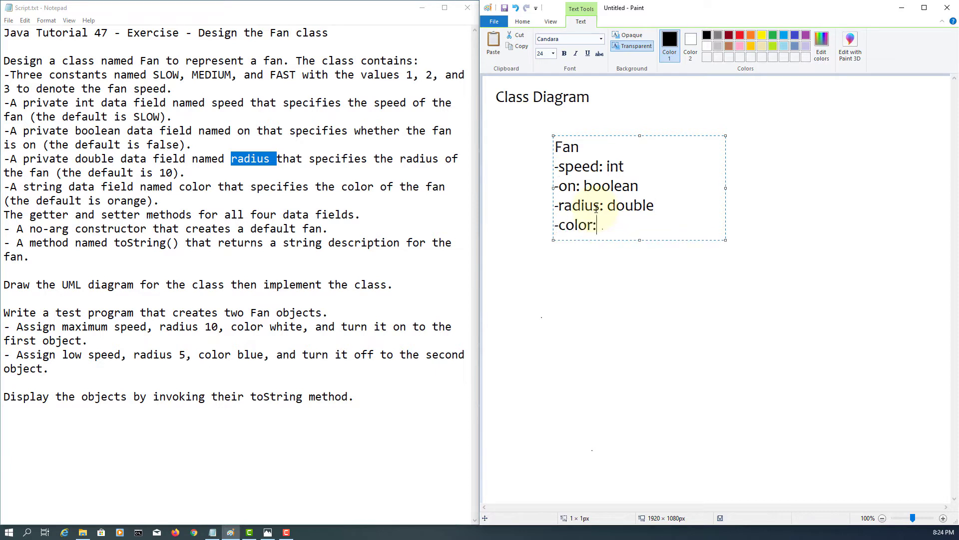
{"action": "type", "text": "String"}
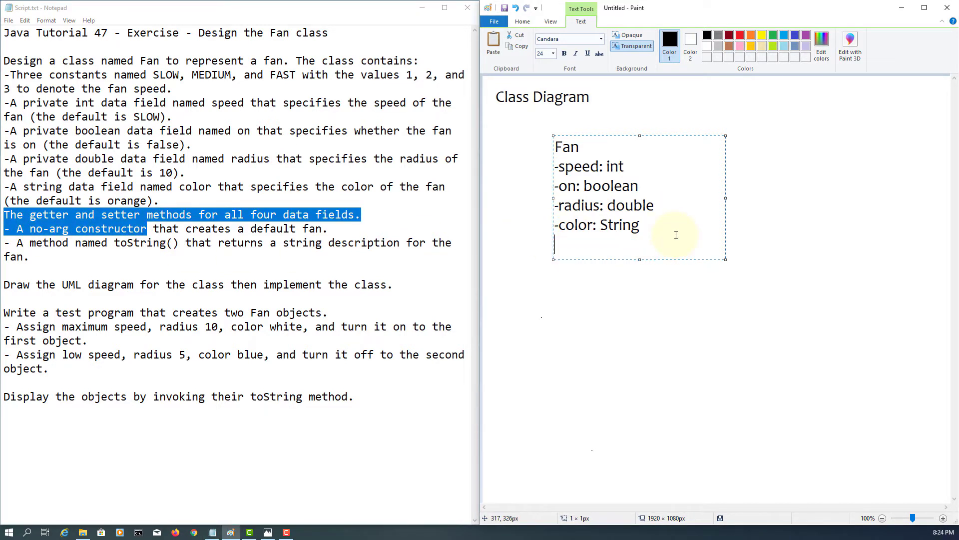
List the methods 'Fan()' and 'toString(): String' beneath the four fields
{"action": "type", "text": "Fan("}
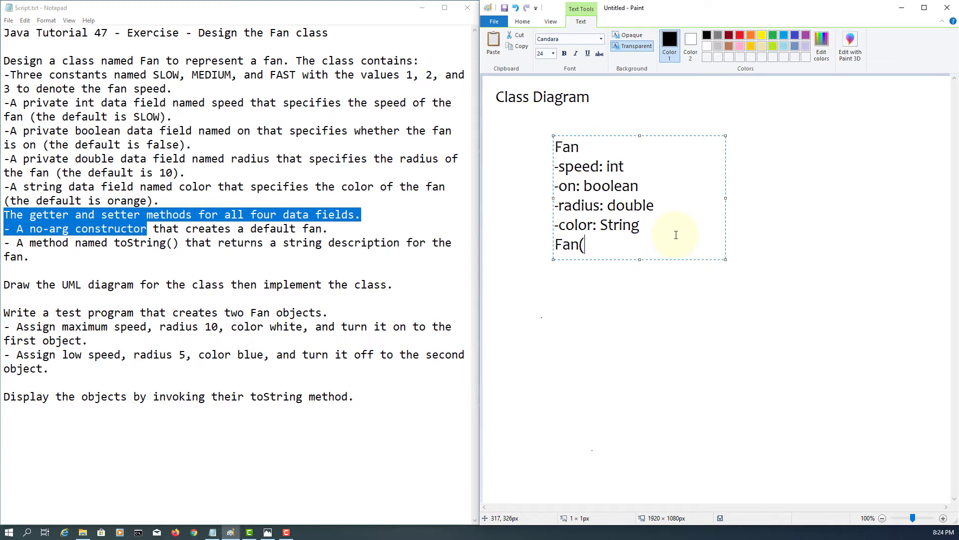
{"action": "type", "text": ")"}
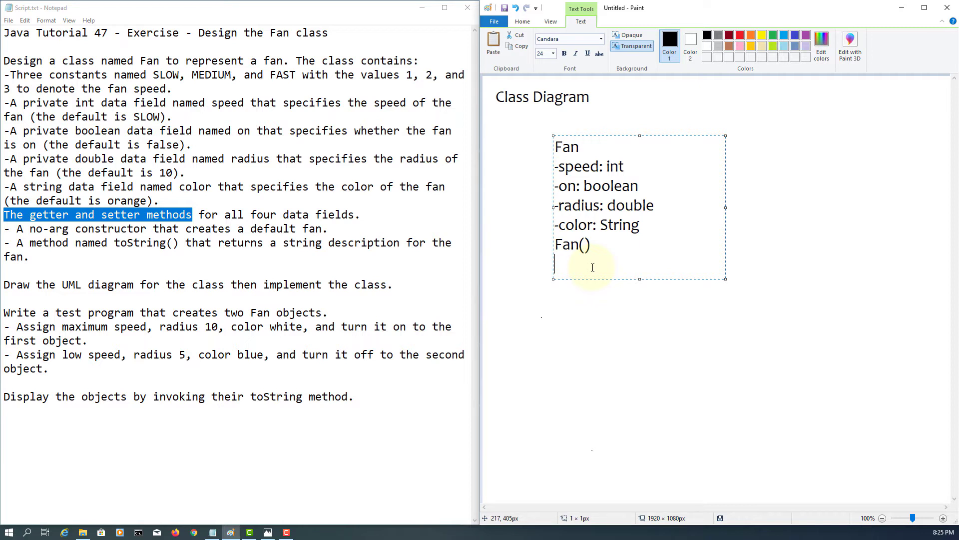
{"action": "type", "text": "toSt"}
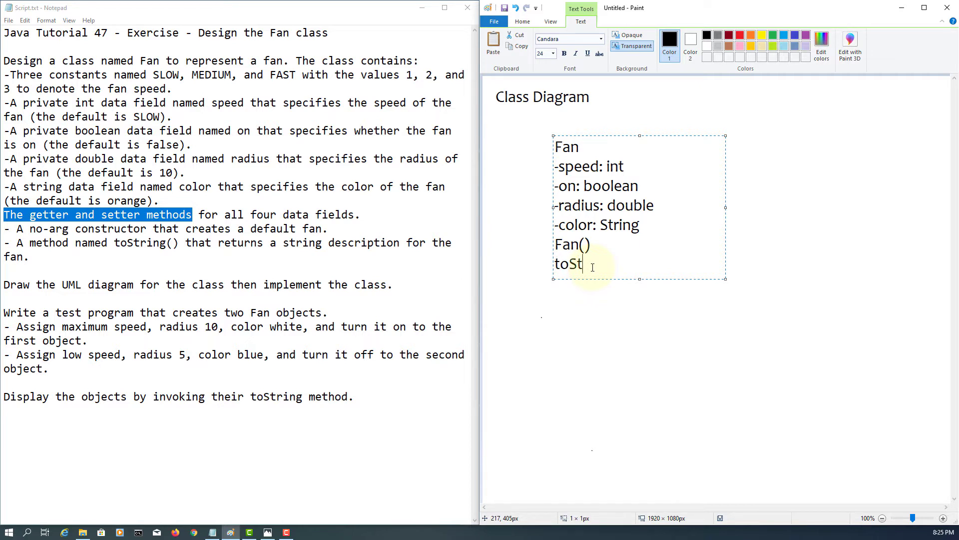
{"action": "type", "text": "ring"}
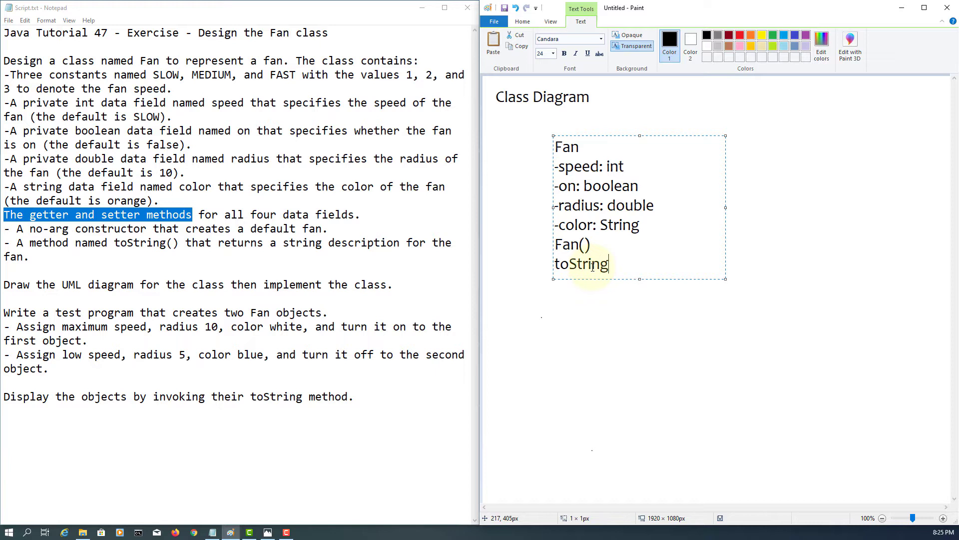
{"action": "type", "text": "("}
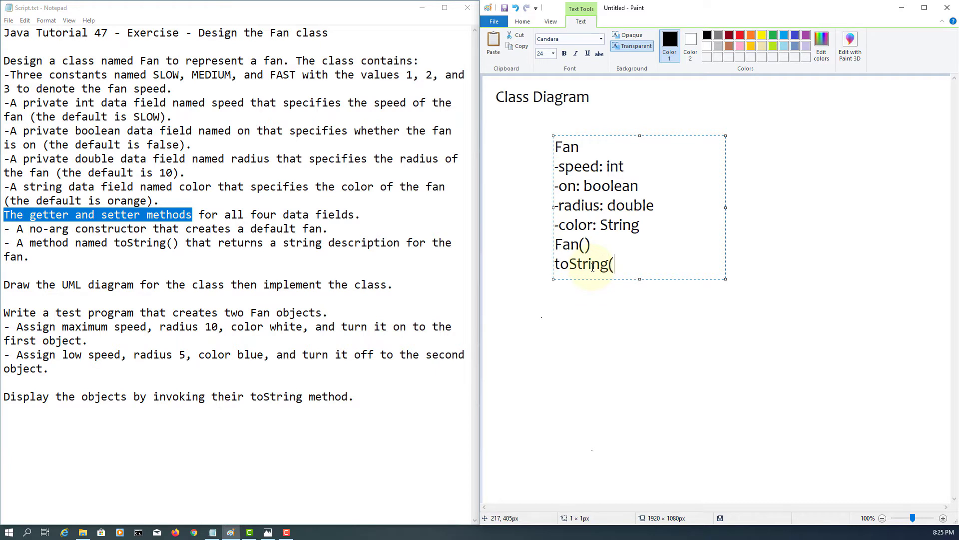
{"action": "type", "text": ")"}
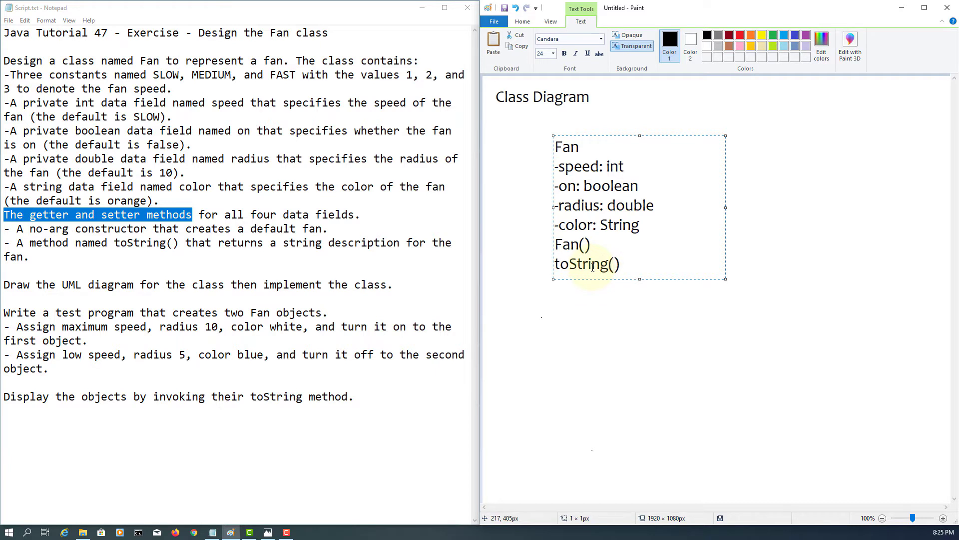
{"action": "type", "text": ": St"}
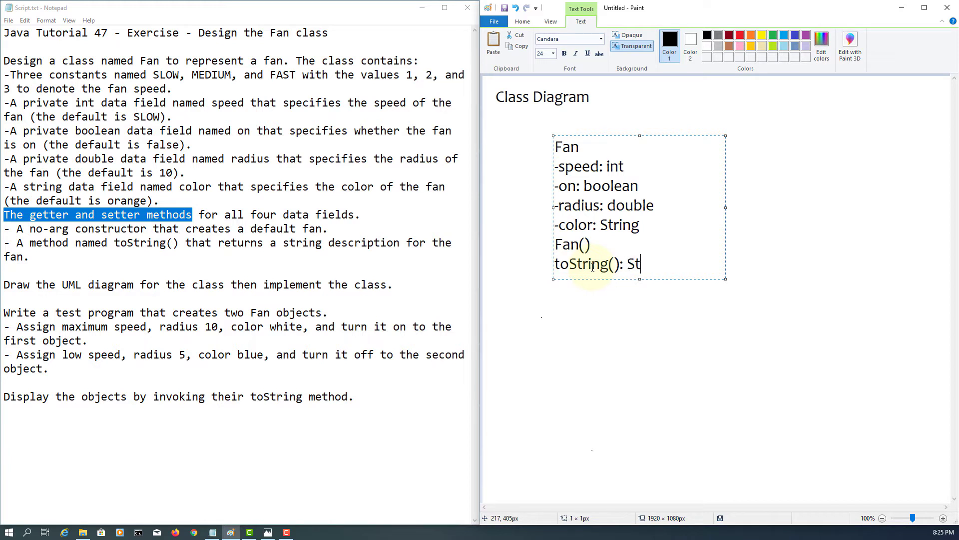
{"action": "type", "text": "ring"}
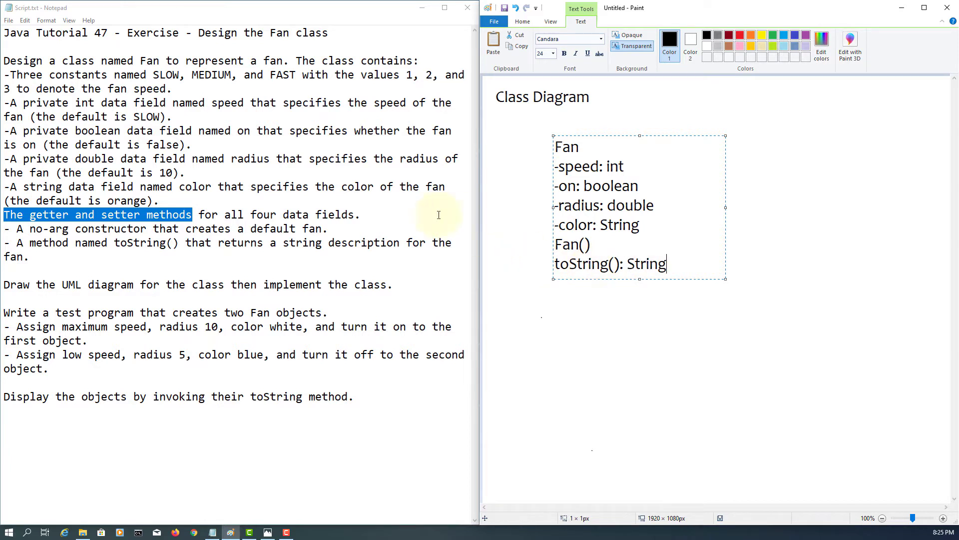
{"action": "double_click", "coordinate": [296, 243]}
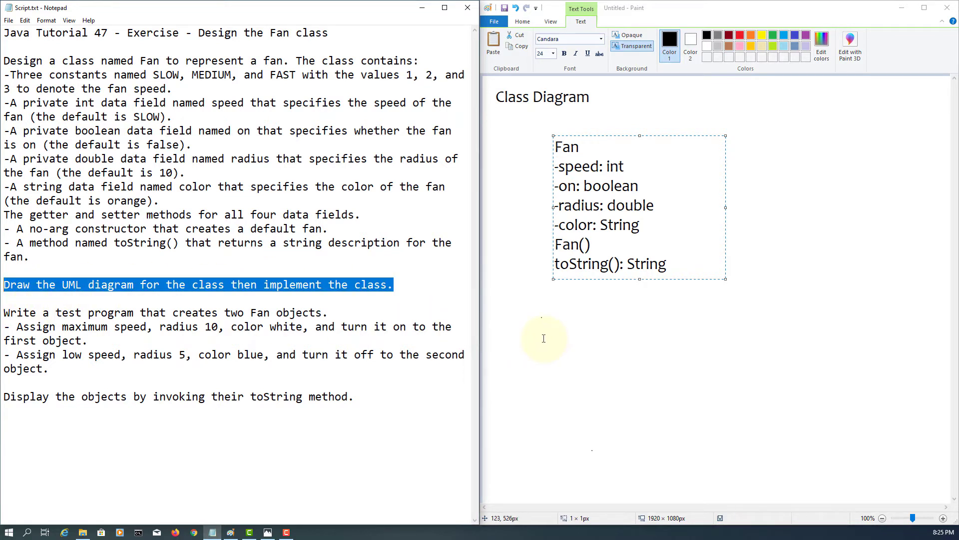
{"action": "mouse_move", "coordinate": [529, 335]}
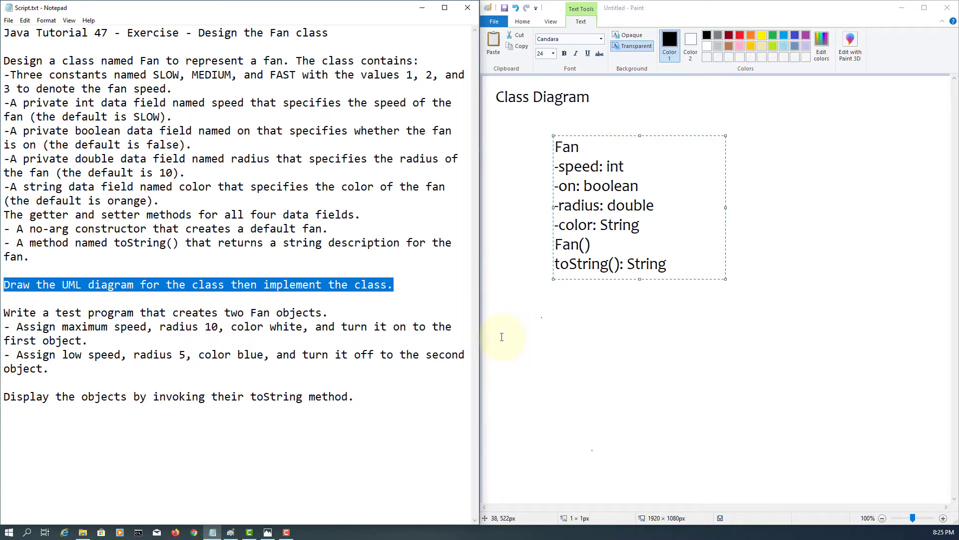
{"action": "mouse_move", "coordinate": [438, 314]}
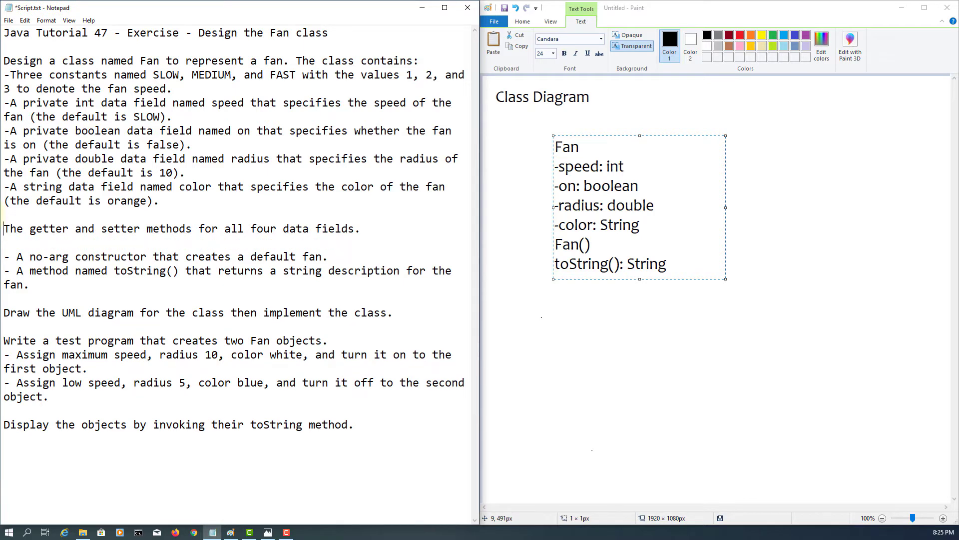
Draw a pencil box around the Fan class with a divider above the methods
{"action": "triple_click", "coordinate": [180, 229]}
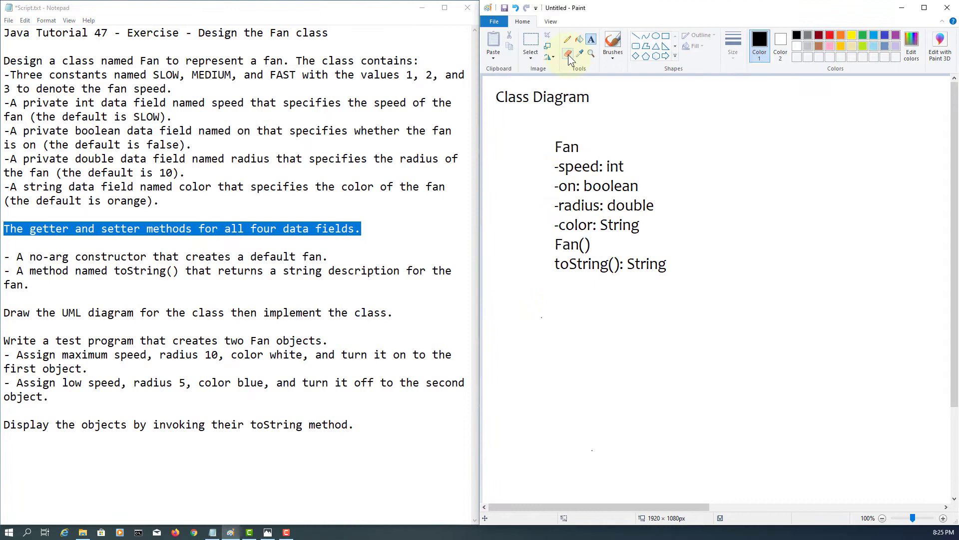
{"action": "left_click", "coordinate": [567, 38]}
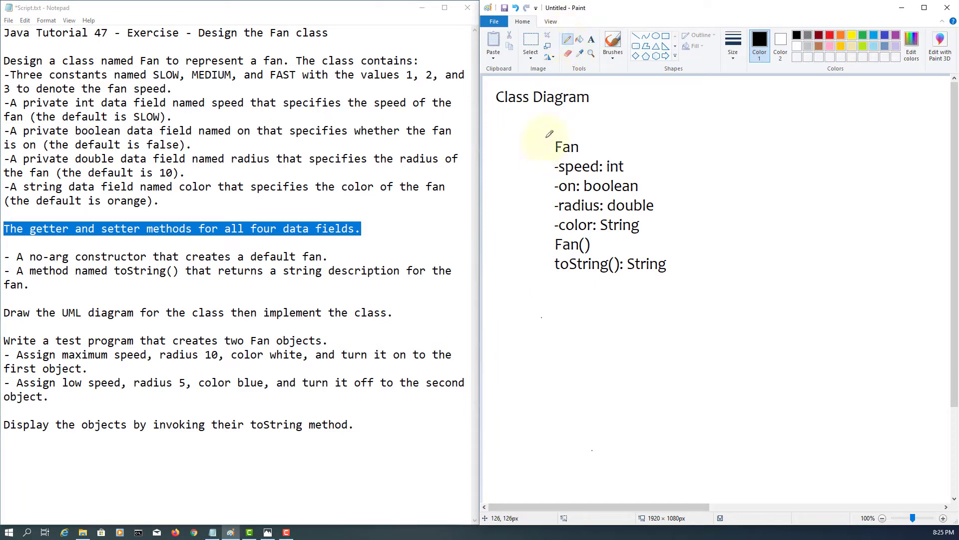
{"action": "left_click_drag", "start_coordinate": [550, 135], "coordinate": [553, 279]}
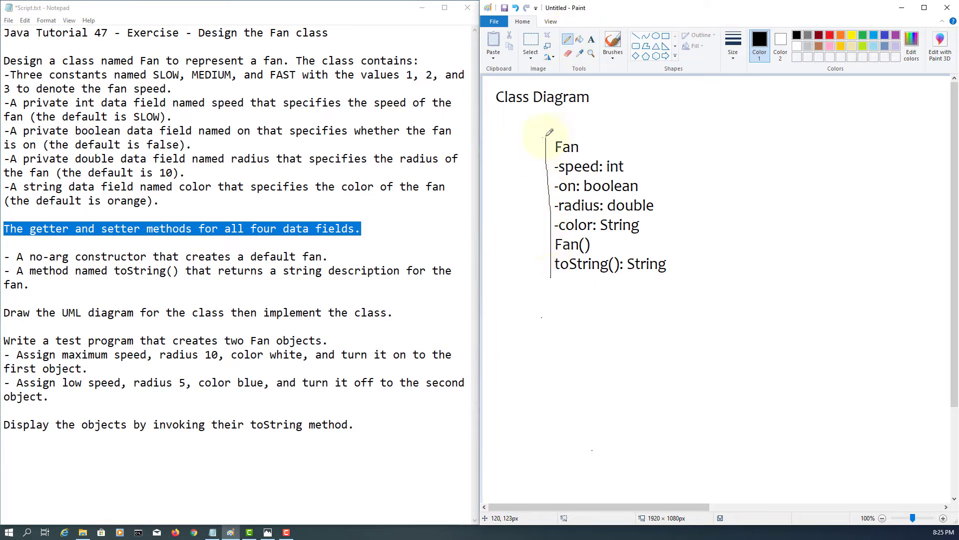
{"action": "left_click_drag", "start_coordinate": [548, 131], "coordinate": [685, 281]}
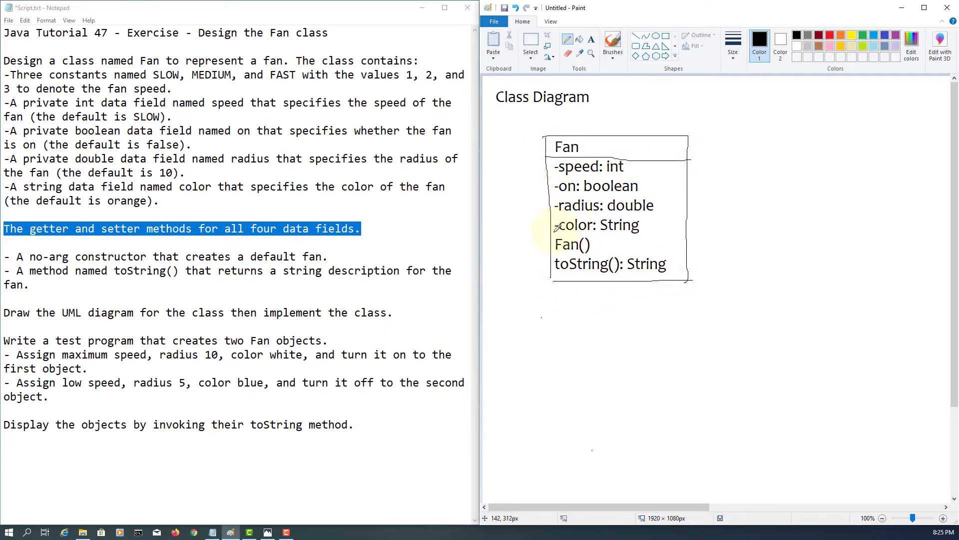
{"action": "left_click_drag", "start_coordinate": [553, 234], "coordinate": [685, 234]}
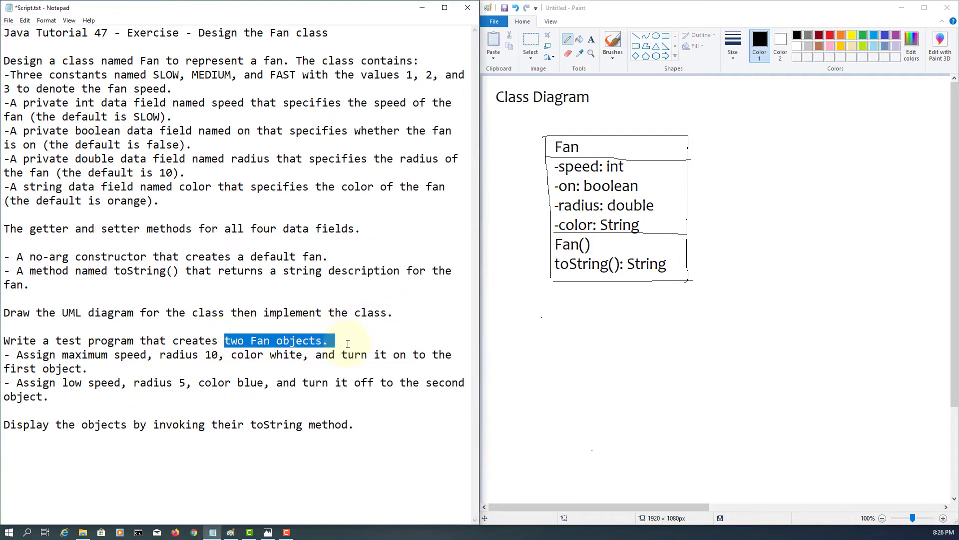
{"action": "mouse_move", "coordinate": [715, 215]}
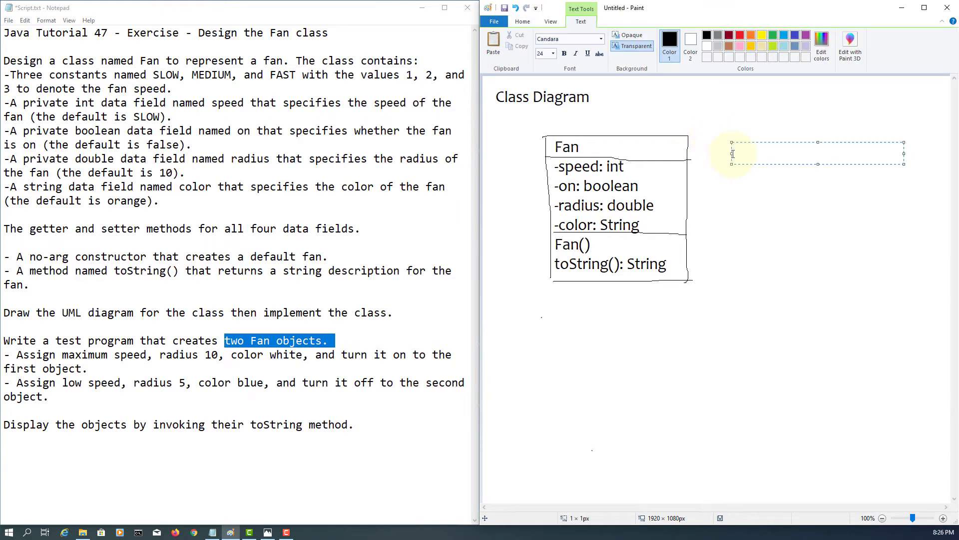
Type the 'fan1: Fan' object heading and 'speed = 3' beside the class
{"action": "type", "text": "fan1"}
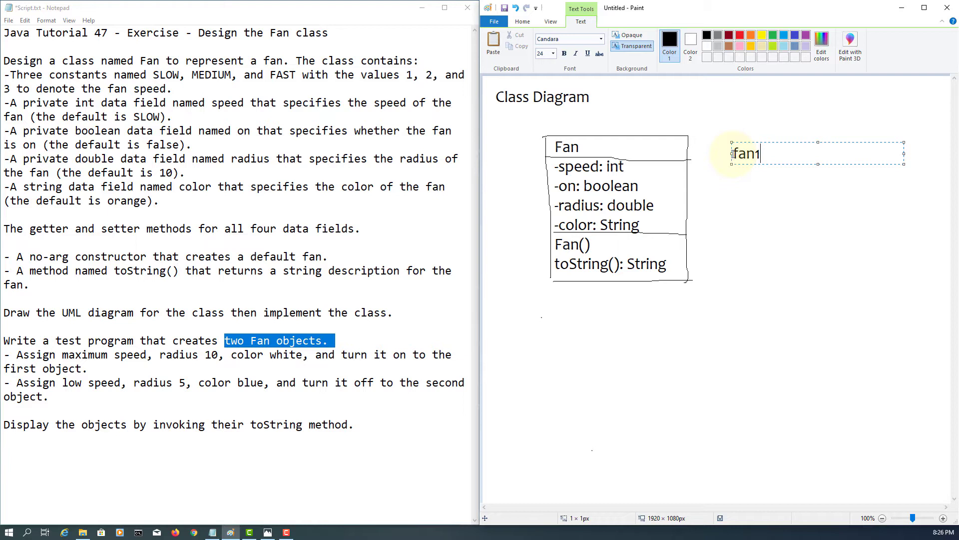
{"action": "type", "text": ": Fan"}
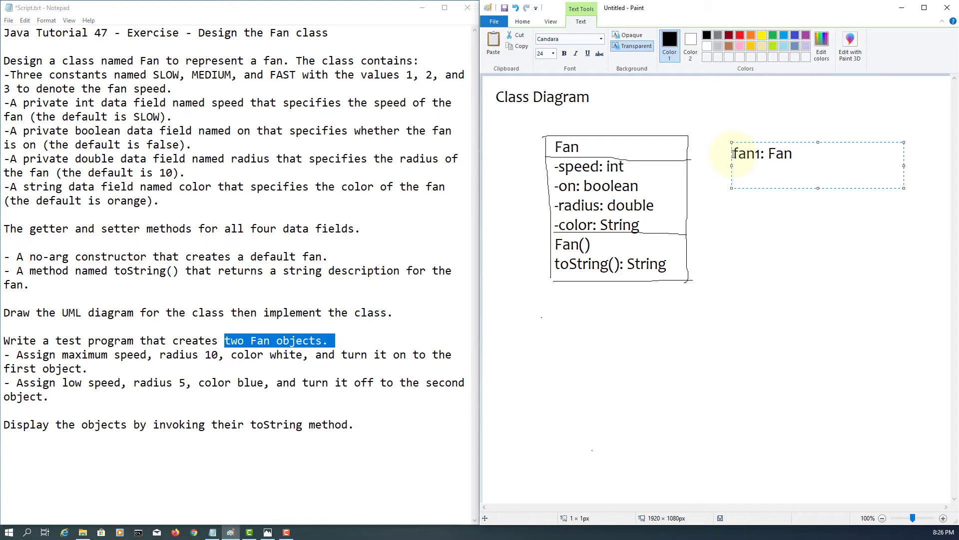
{"action": "type", "text": "spee"}
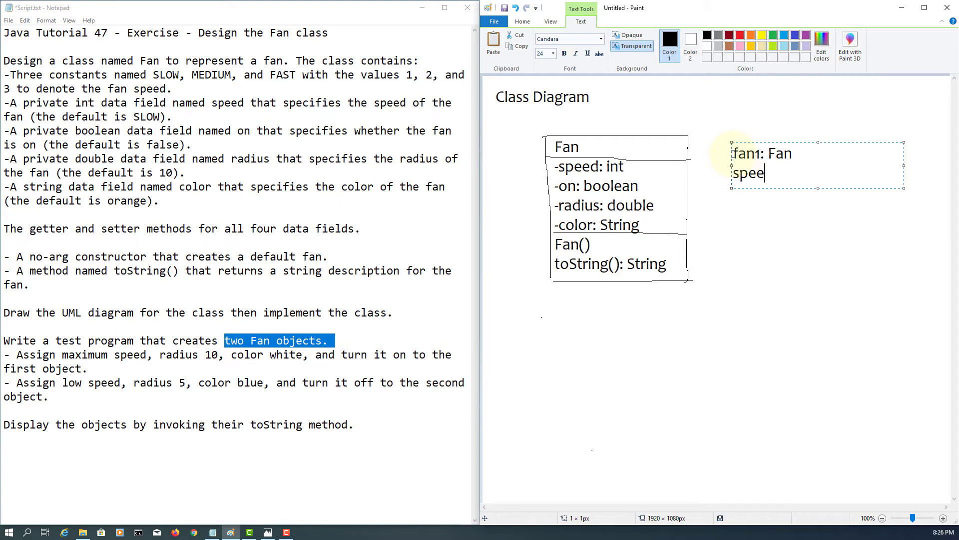
{"action": "type", "text": "d"}
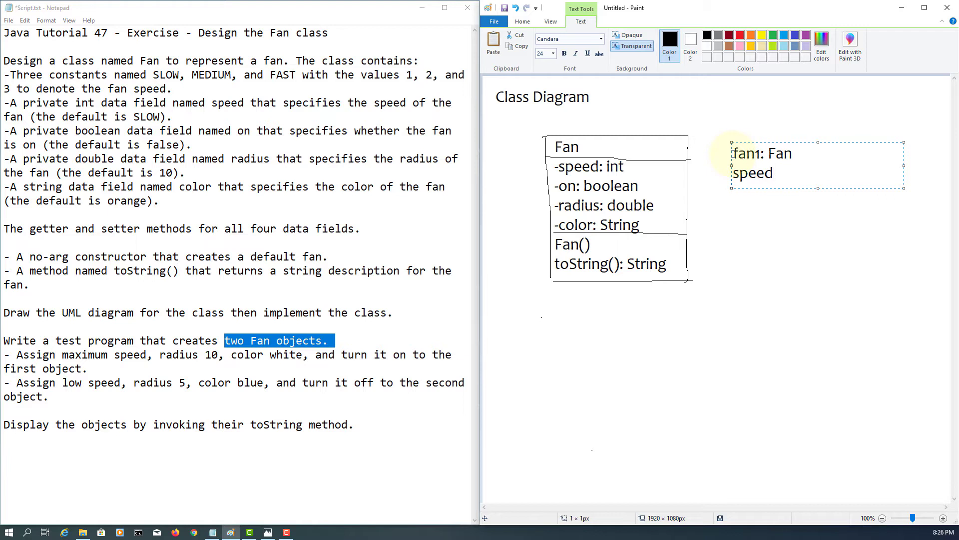
{"action": "type", "text": "="}
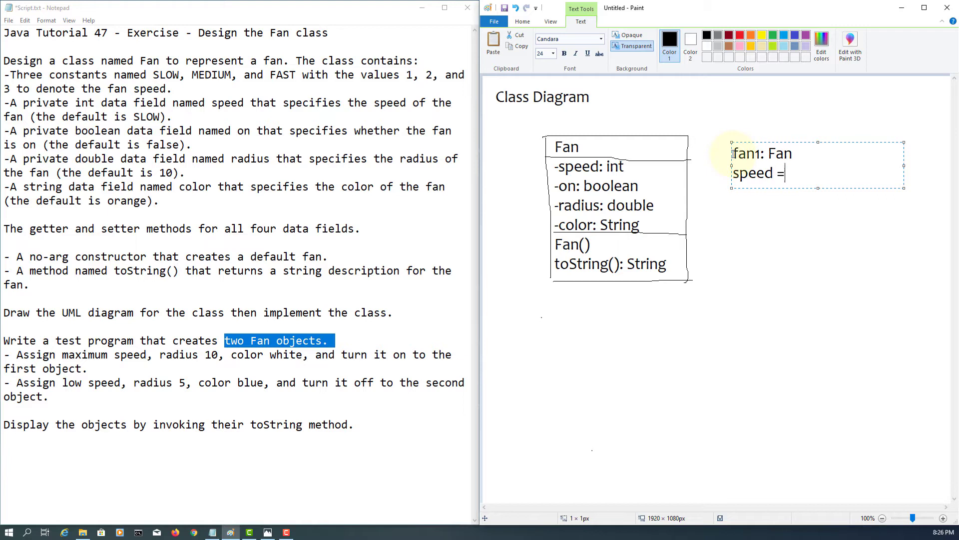
{"action": "type", "text": "3"}
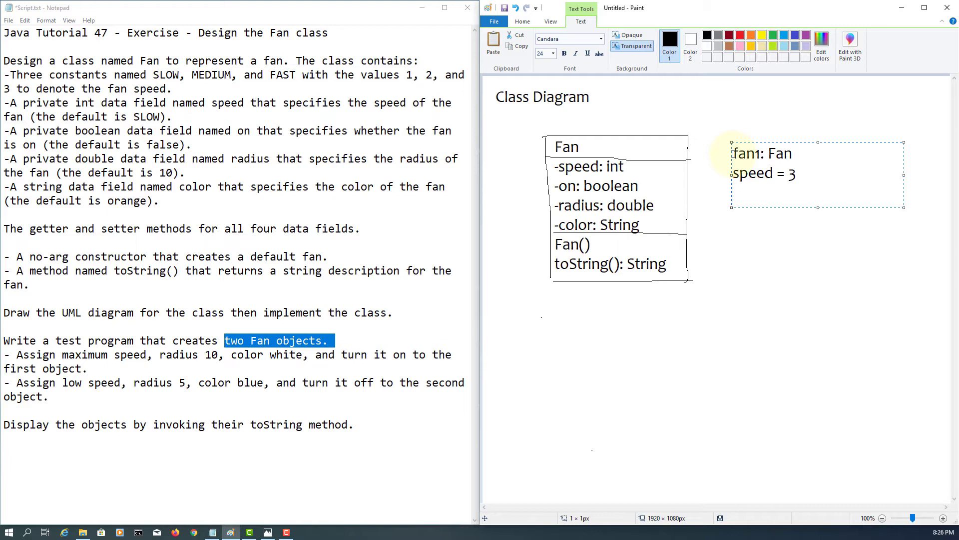
Add on true, color 'white' and radius 10, then underline the fan1 heading
{"action": "type", "text": "on ="}
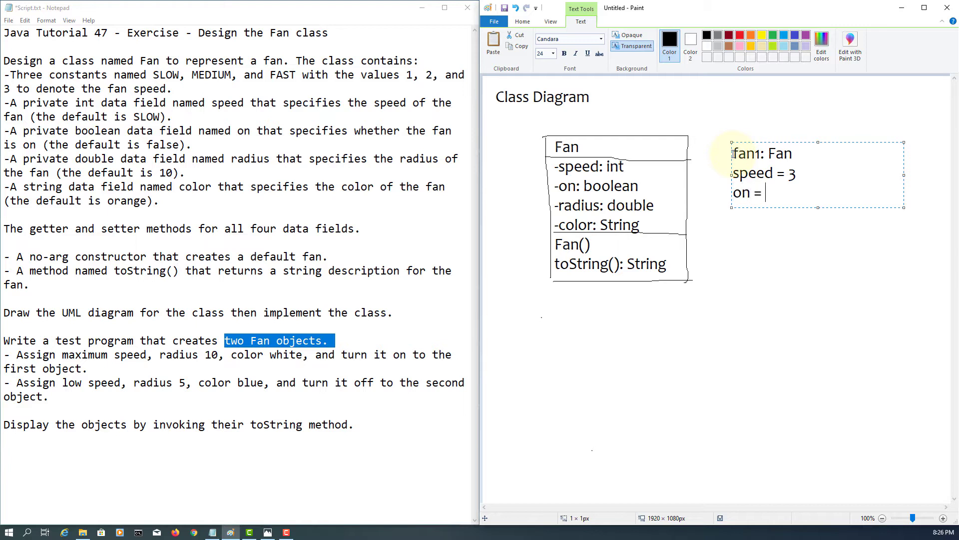
{"action": "type", "text": "true"}
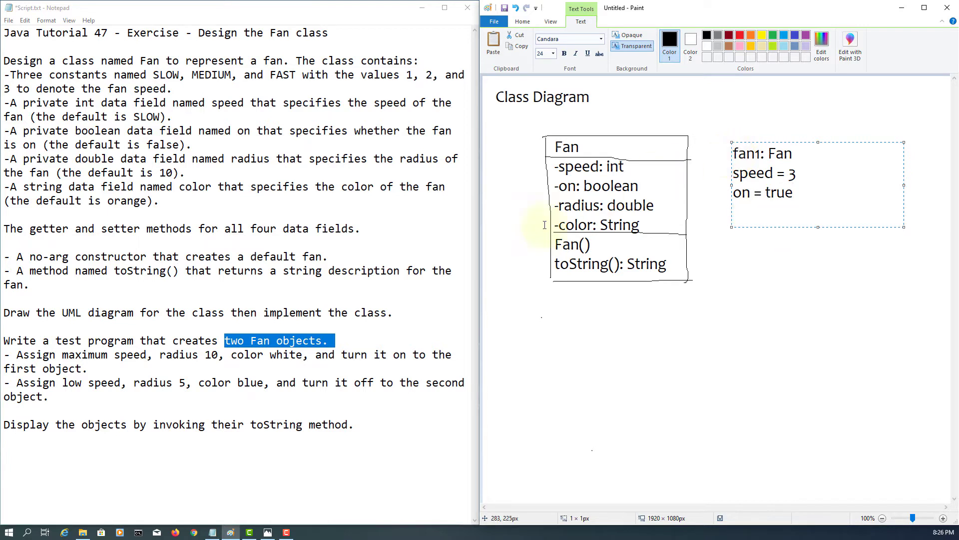
{"action": "mouse_move", "coordinate": [686, 302]}
{"action": "type", "text": "radius"}
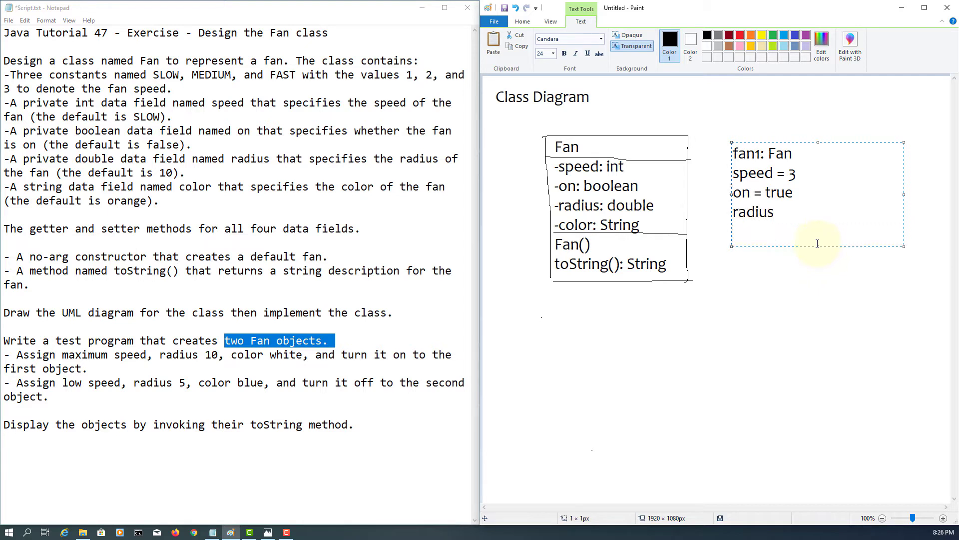
{"action": "type", "text": "color"}
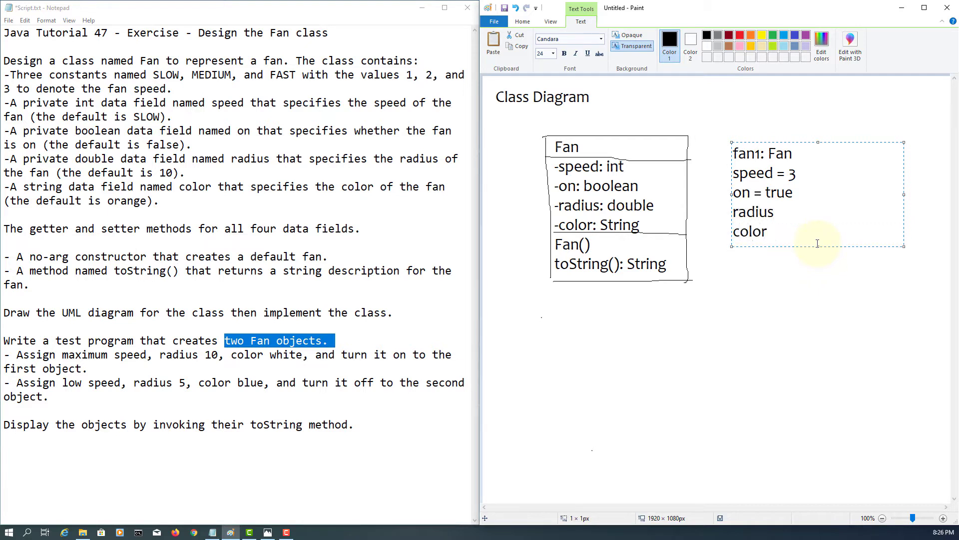
{"action": "type", "text": "="}
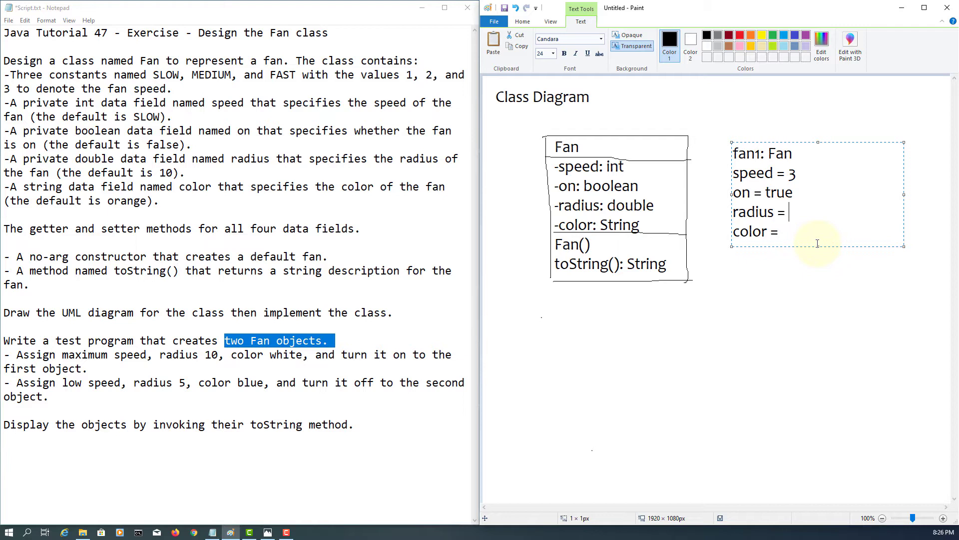
{"action": "type", "text": "white"}
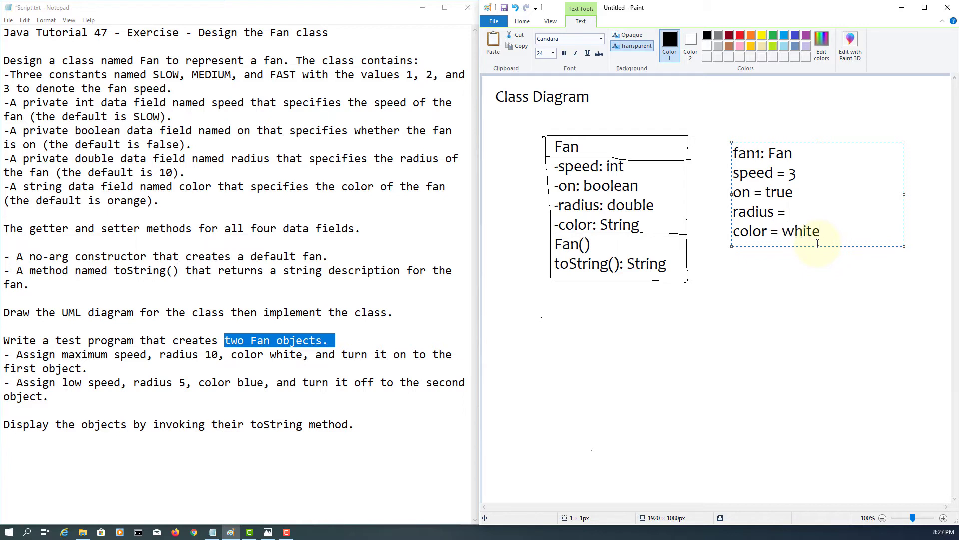
{"action": "type", "text": "10"}
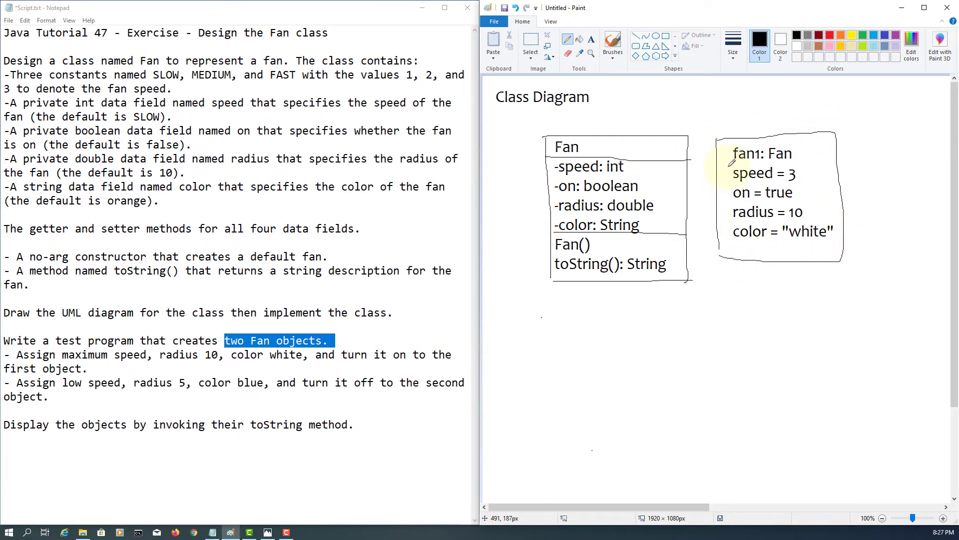
{"action": "left_click_drag", "start_coordinate": [722, 162], "coordinate": [839, 162]}
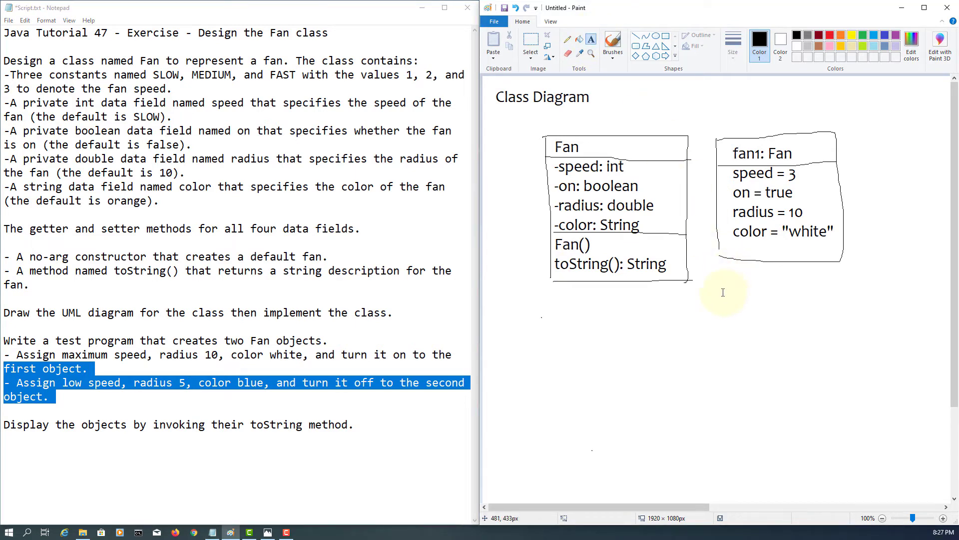
Write the 'fan2: Fan' object with speed 1, on off, radius 5, color "blue"
{"action": "type", "text": "fan2"}
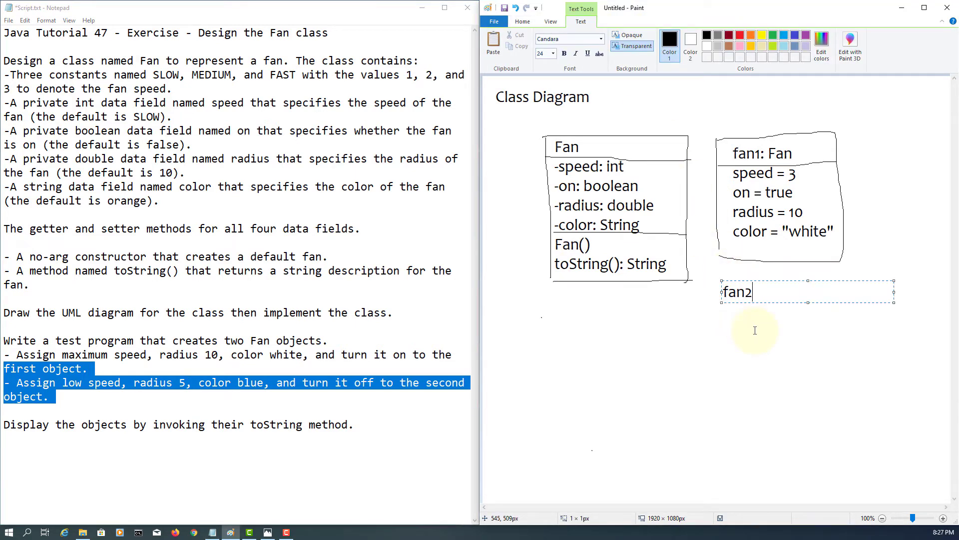
{"action": "type", "text": ": Fan"}
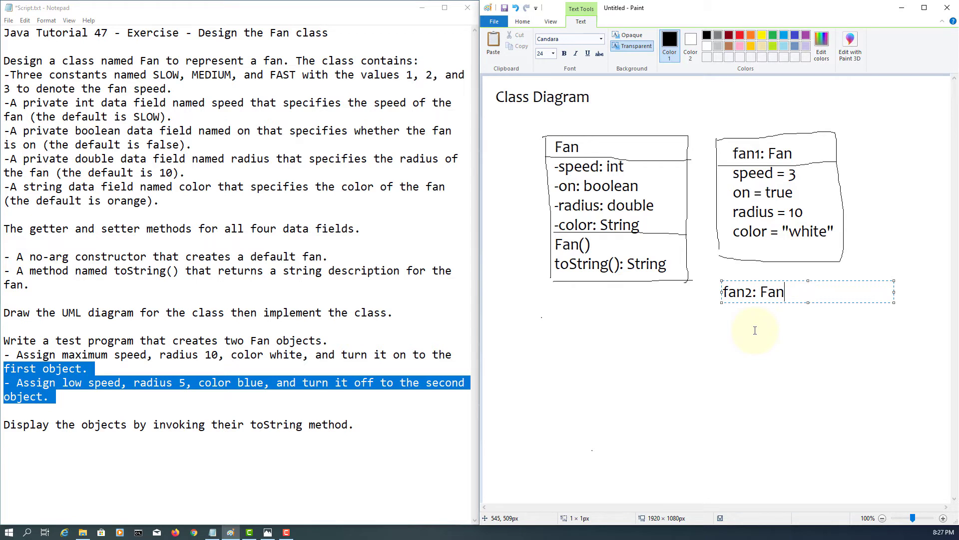
{"action": "type", "text": "sp"}
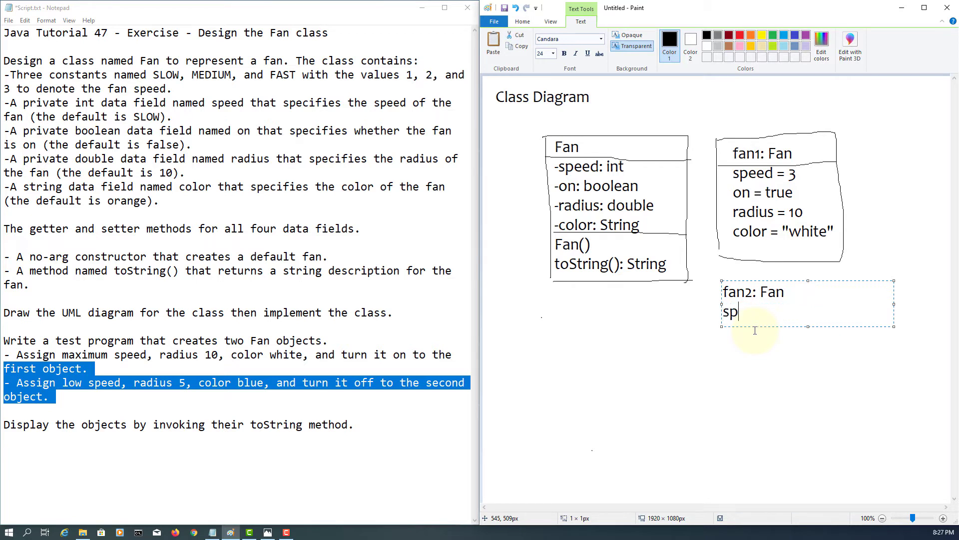
{"action": "type", "text": "eed = 1"}
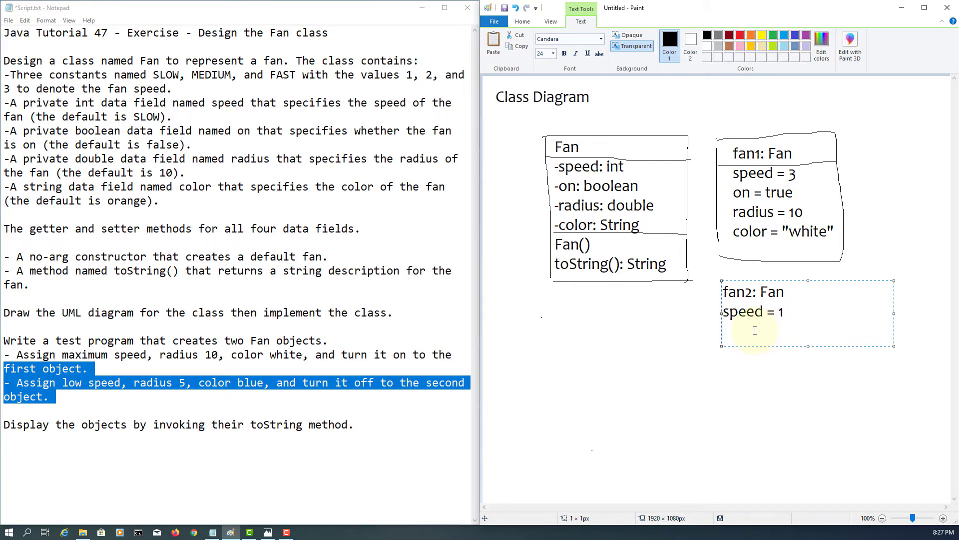
{"action": "type", "text": "on ="}
{"action": "type", "text": "radius"}
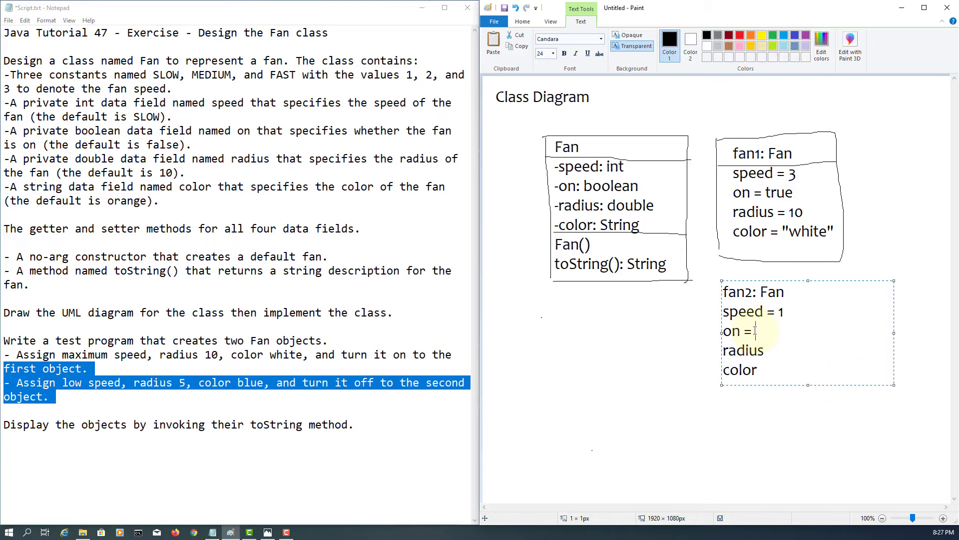
{"action": "type", "text": "off"}
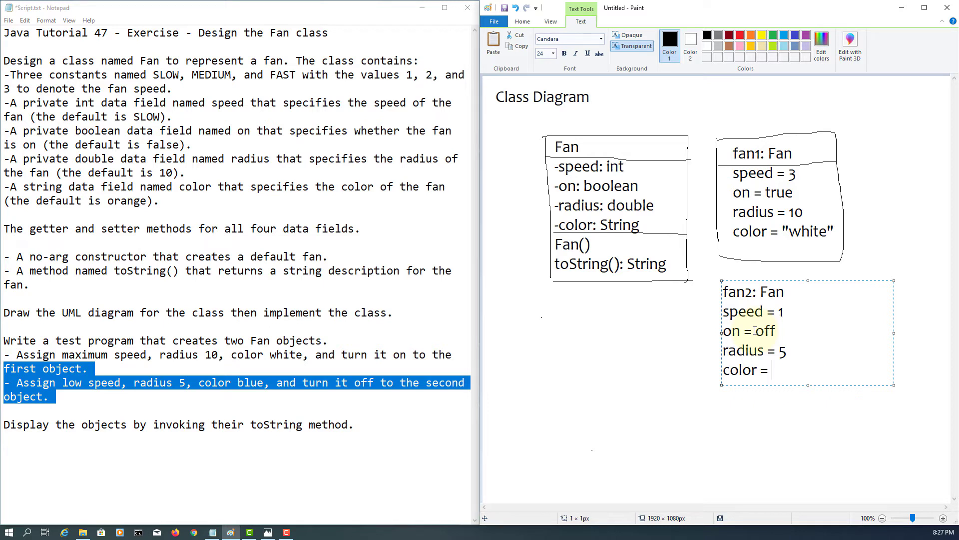
{"action": "type", "text": "\"b"}
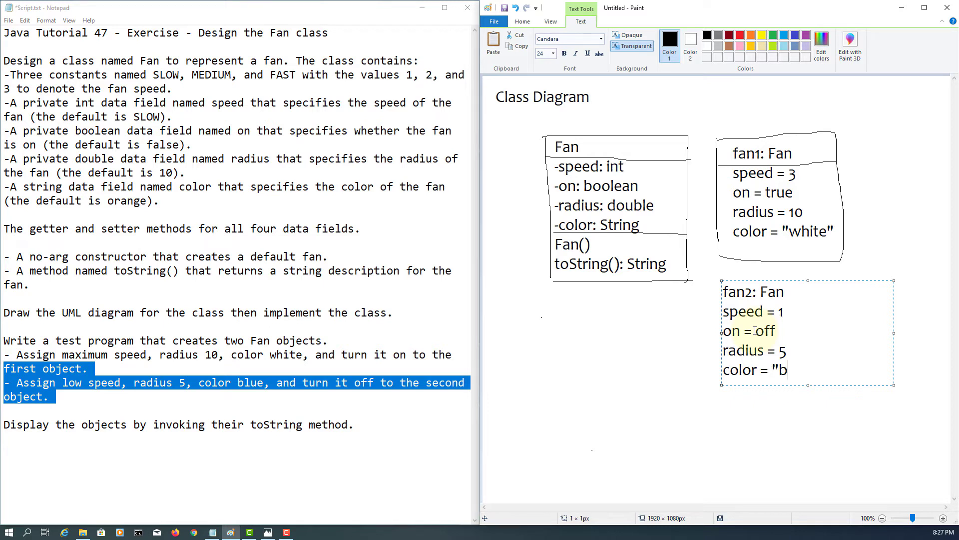
{"action": "type", "text": "lue\""}
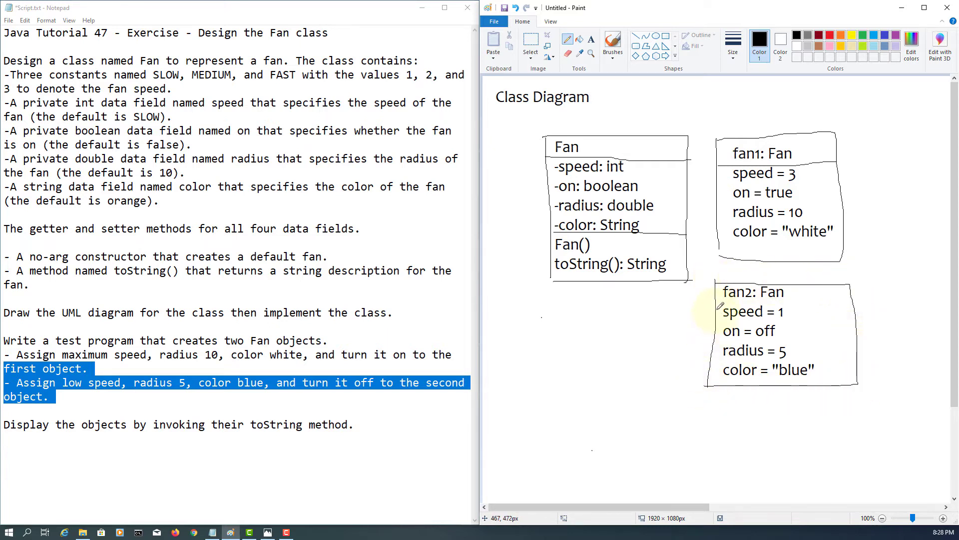
Redraw the fan2 box border in Paint, then open NetBeans' File menu
{"action": "left_click_drag", "start_coordinate": [719, 303], "coordinate": [853, 304]}
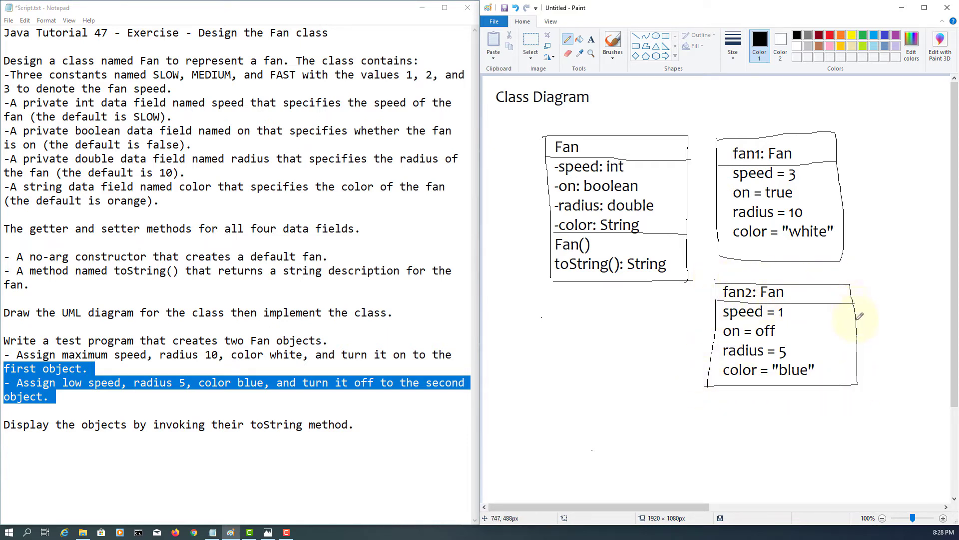
{"action": "mouse_move", "coordinate": [844, 312]}
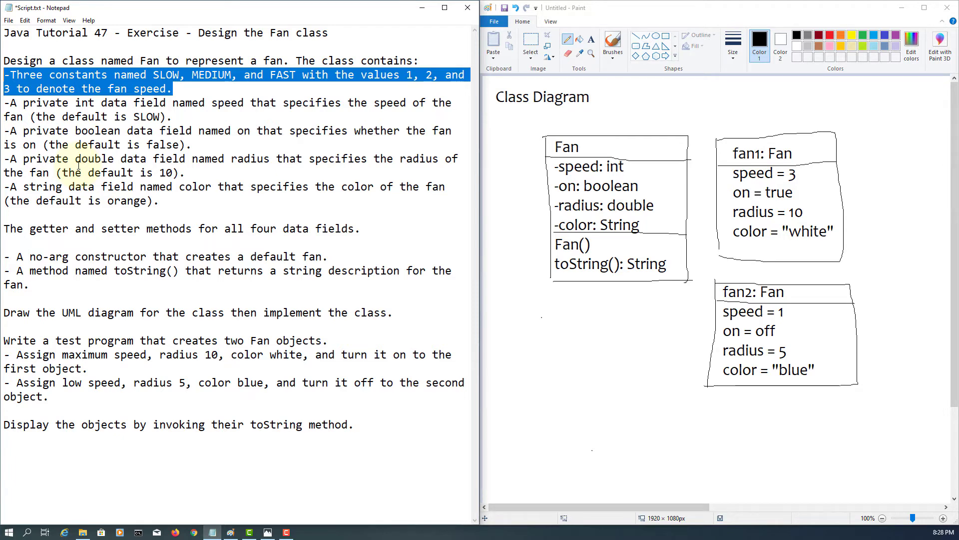
{"action": "left_click", "coordinate": [8, 17]}
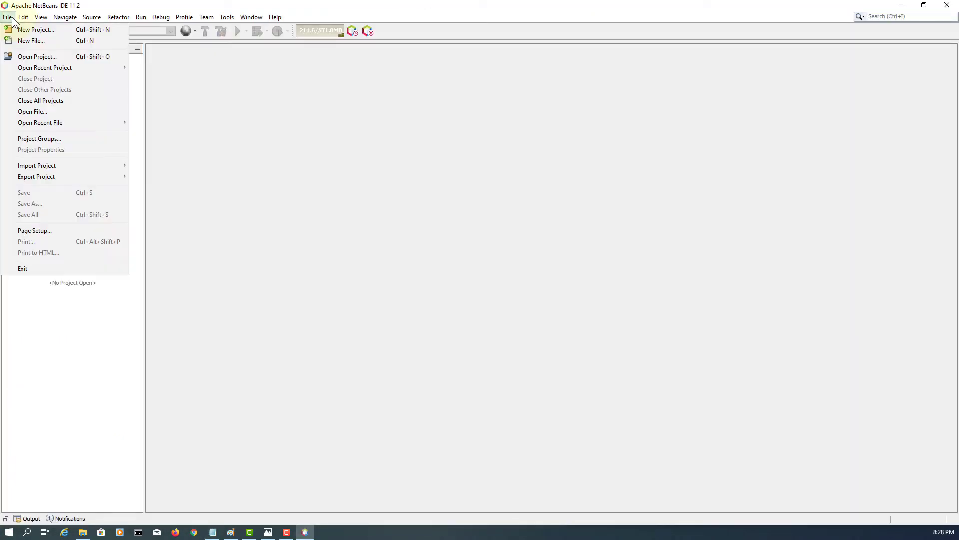
Create the JavaApplication40 Java Application project and replace its license header with FanApp
{"action": "left_click", "coordinate": [36, 30]}
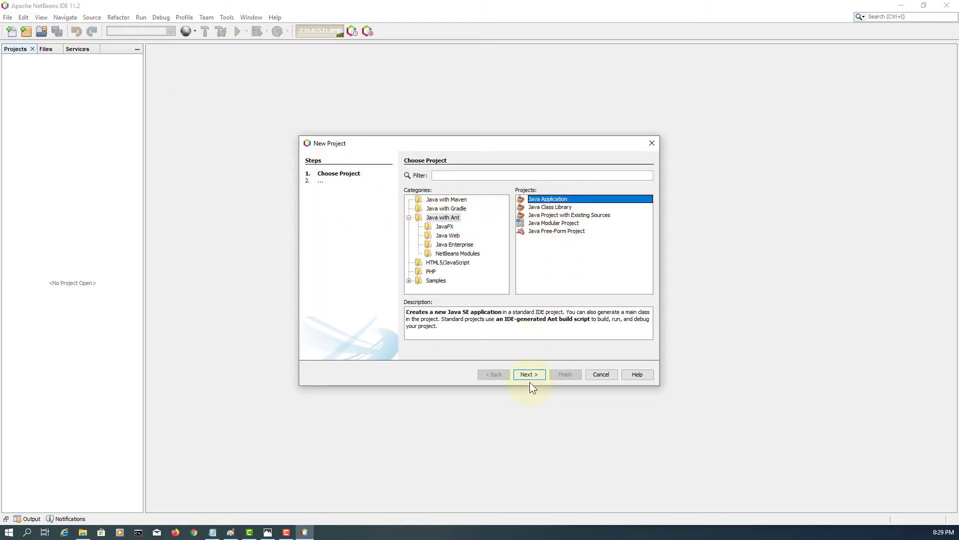
{"action": "left_click", "coordinate": [529, 373]}
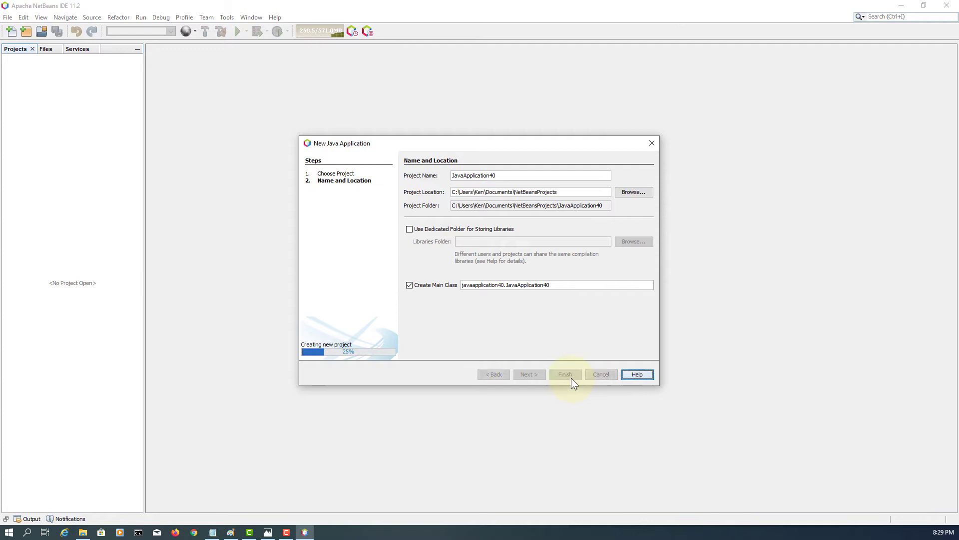
{"action": "left_click", "coordinate": [564, 374]}
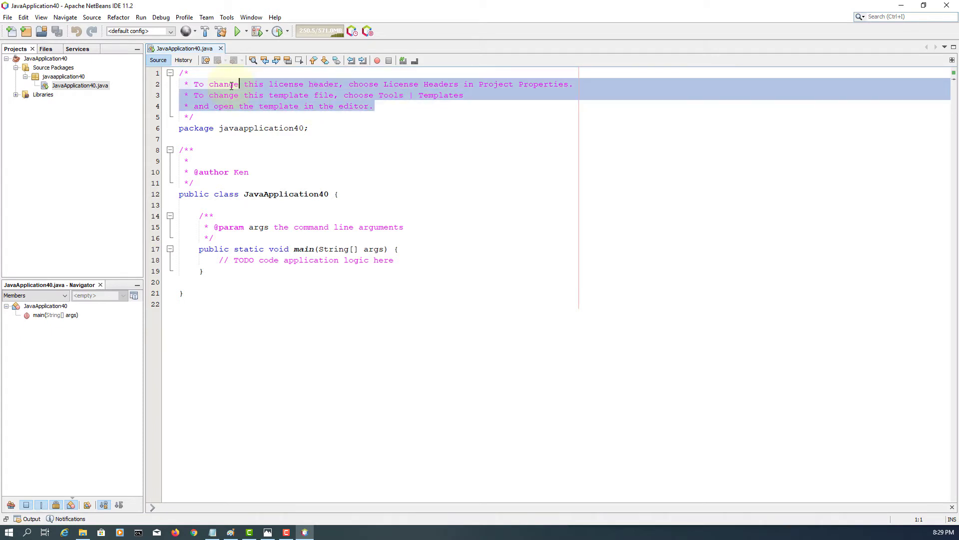
{"action": "key", "text": "Delete"}
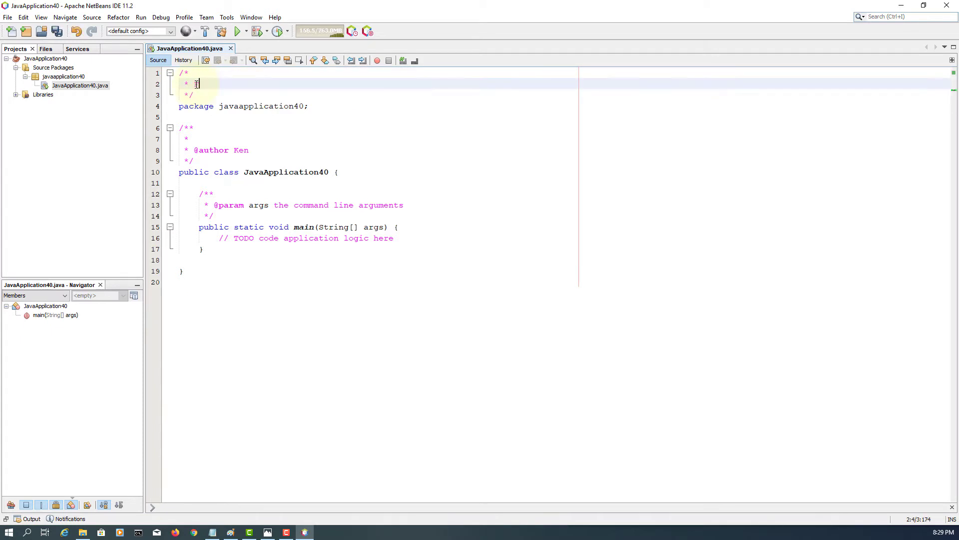
{"action": "type", "text": "JanApp"}
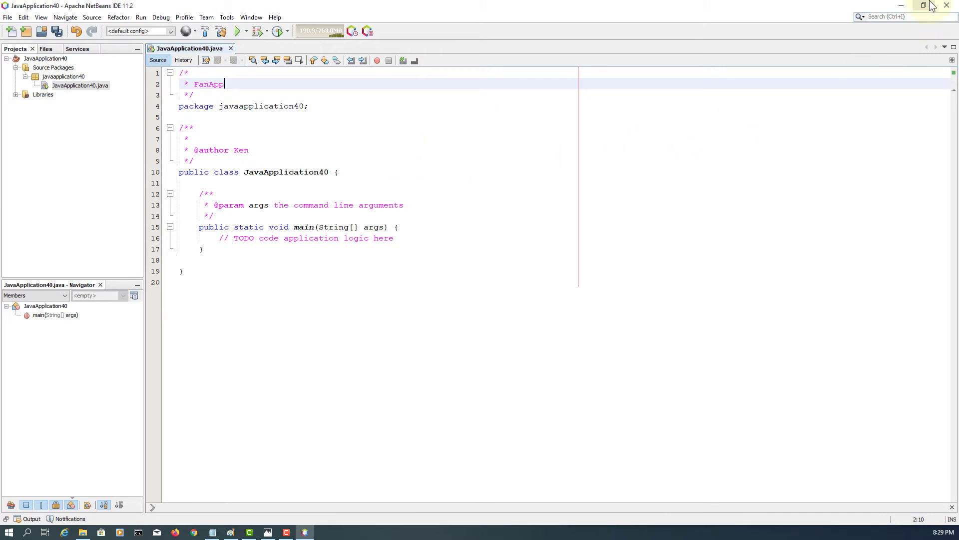
Restore the IDE window and rearrange the notes window to reveal the Paint diagram
{"action": "left_click", "coordinate": [923, 5]}
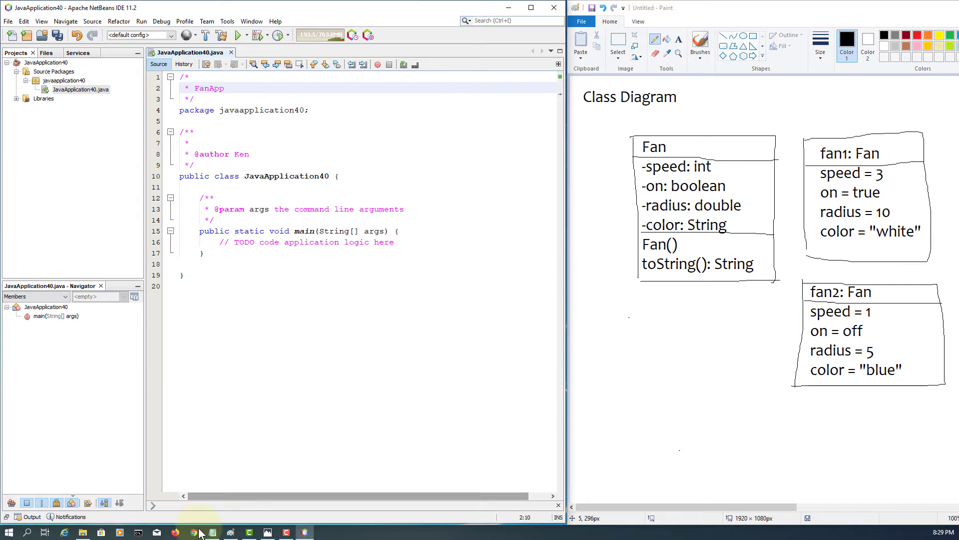
{"action": "left_click", "coordinate": [212, 532]}
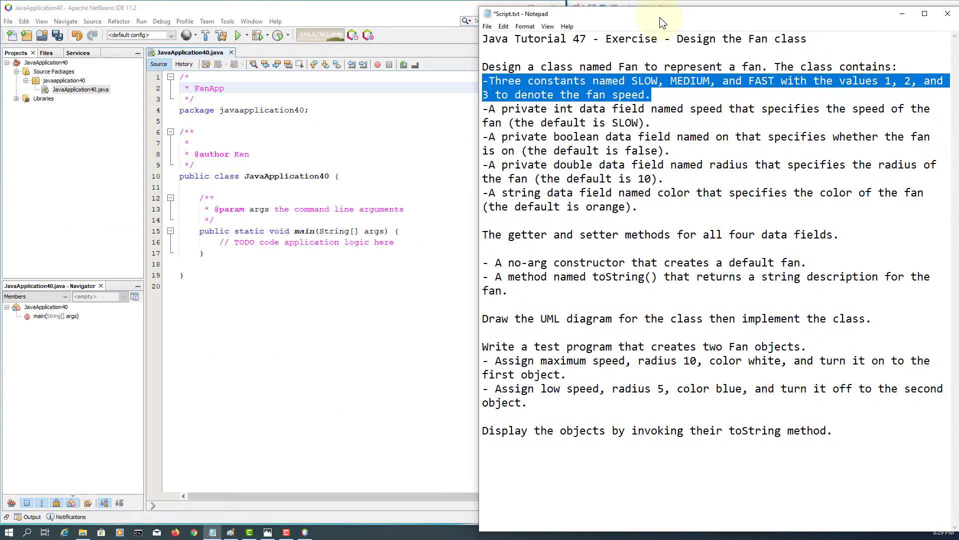
{"action": "left_click_drag", "start_coordinate": [660, 14], "coordinate": [587, 13]}
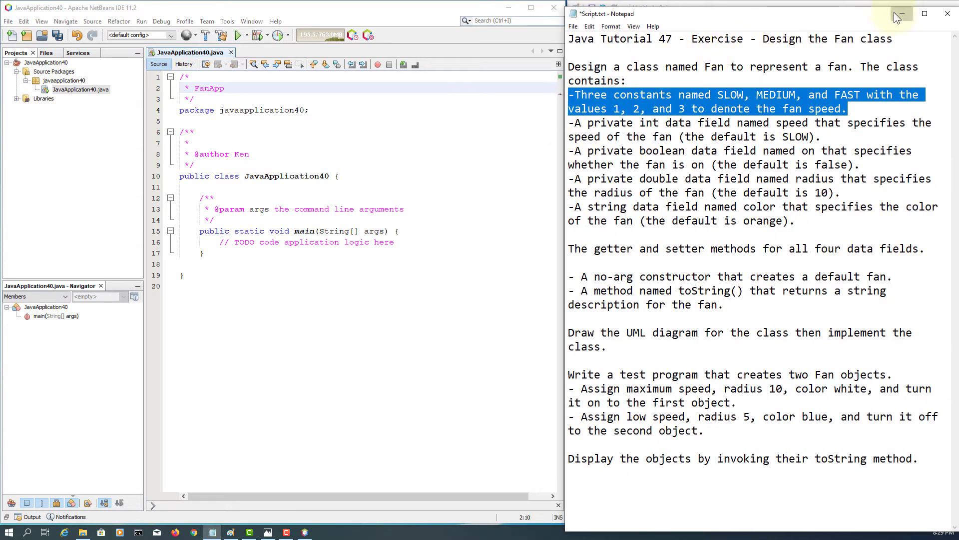
{"action": "left_click", "coordinate": [898, 14]}
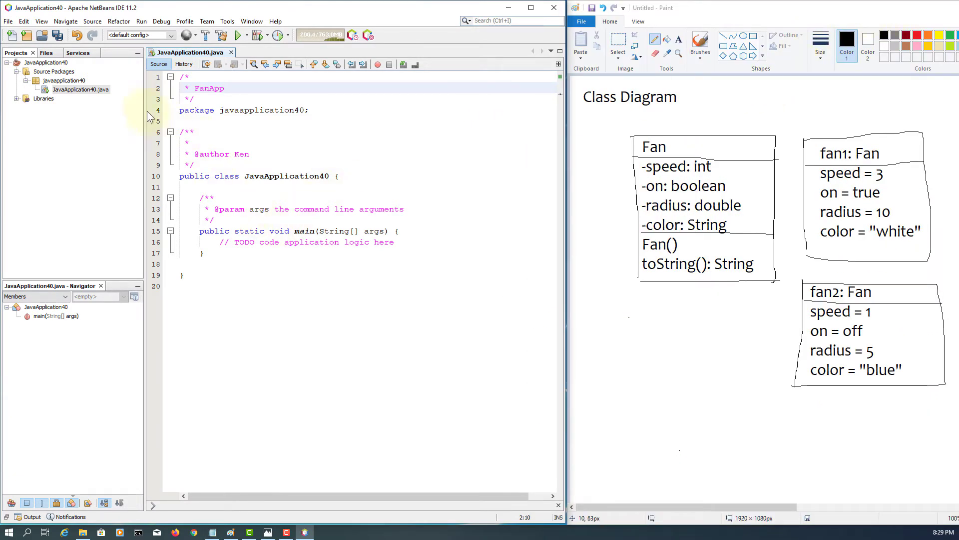
Add a new Java class named Fan to the javaapplication40 package
{"action": "right_click", "coordinate": [63, 80]}
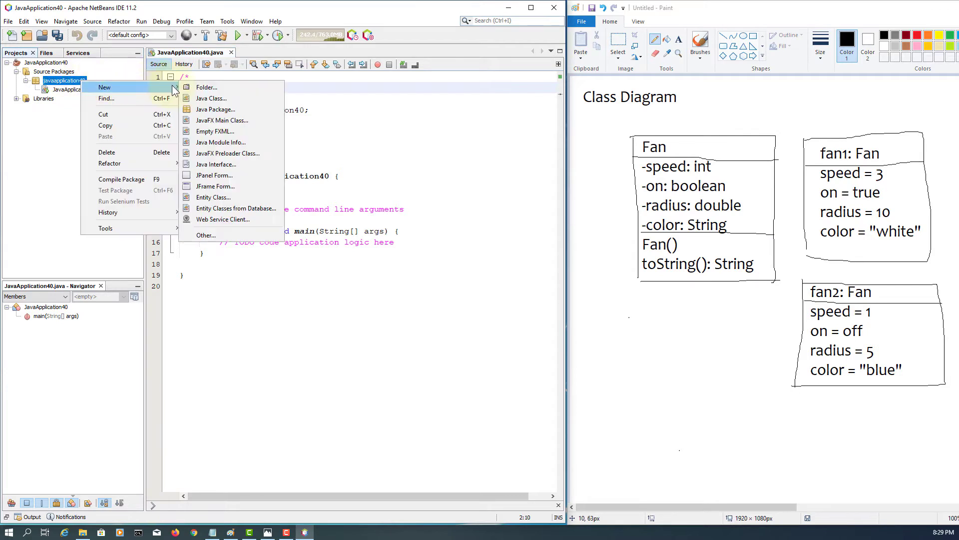
{"action": "left_click", "coordinate": [211, 98]}
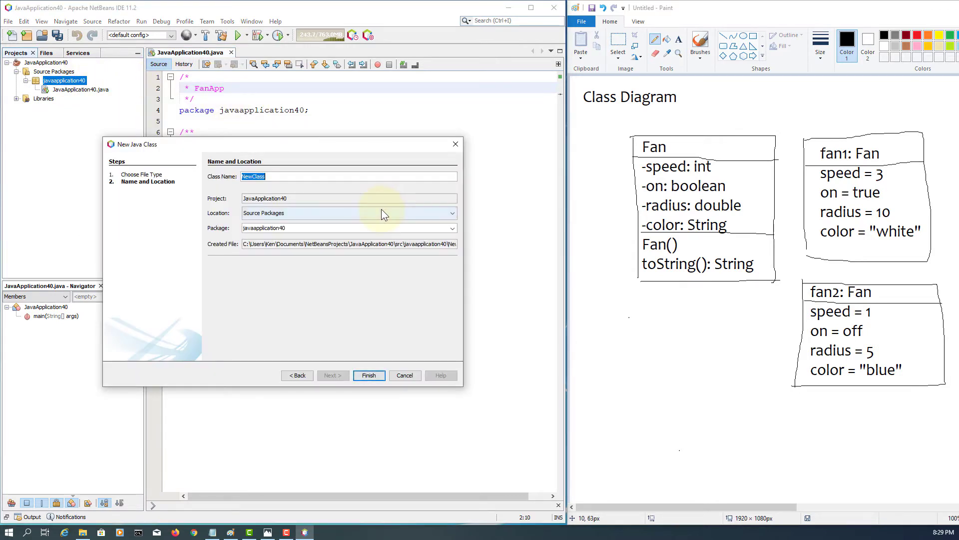
{"action": "type", "text": "Fan"}
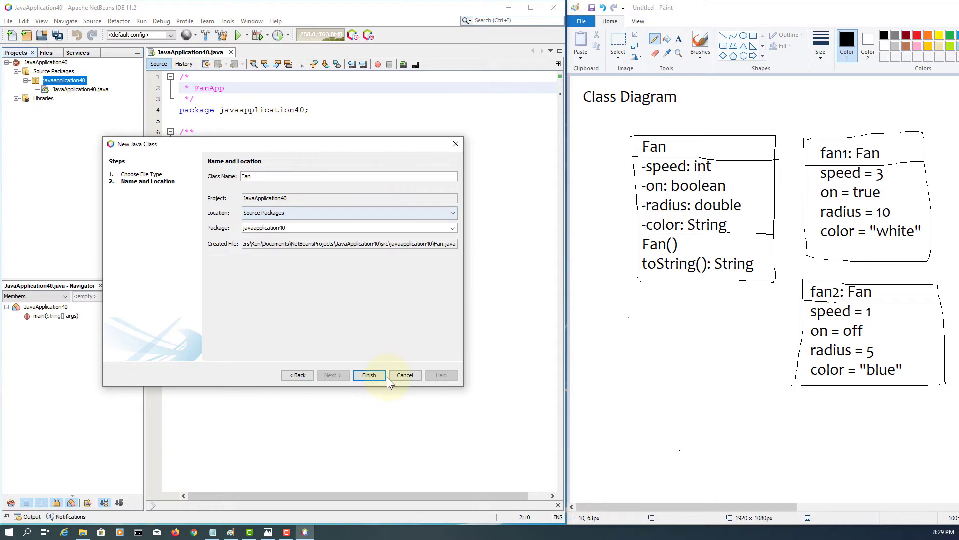
{"action": "left_click", "coordinate": [368, 376]}
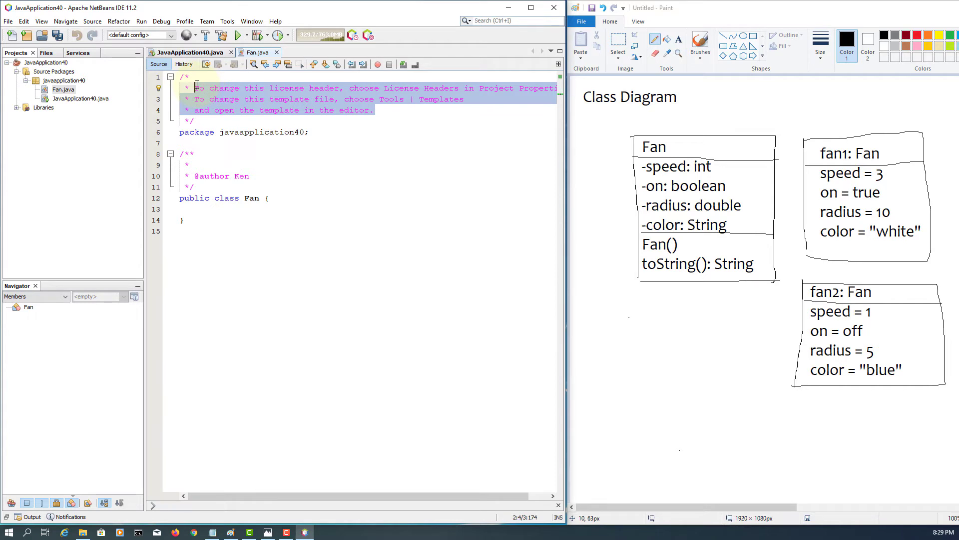
Replace Fan.java's license header with a comment describing the Fan class
{"action": "key", "text": "Delete"}
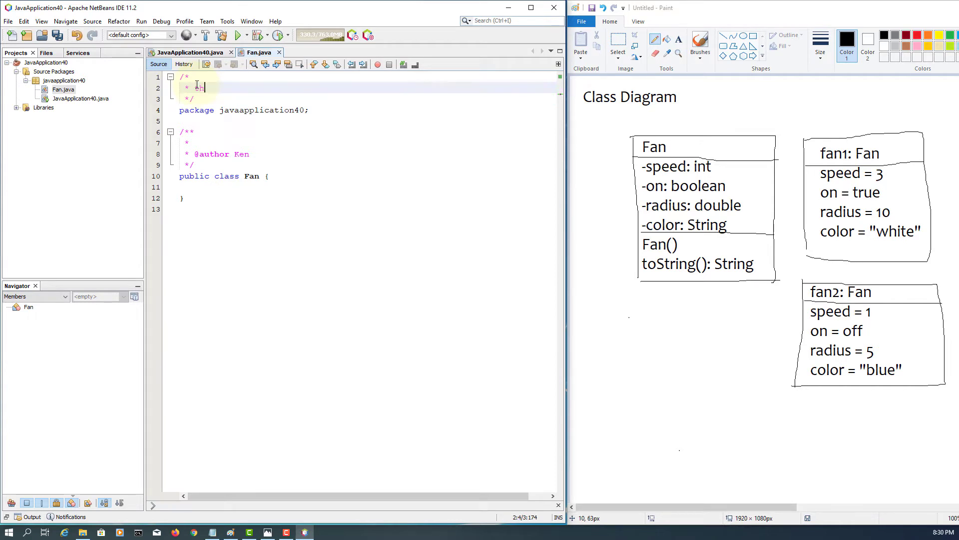
{"action": "type", "text": "the Fan c"}
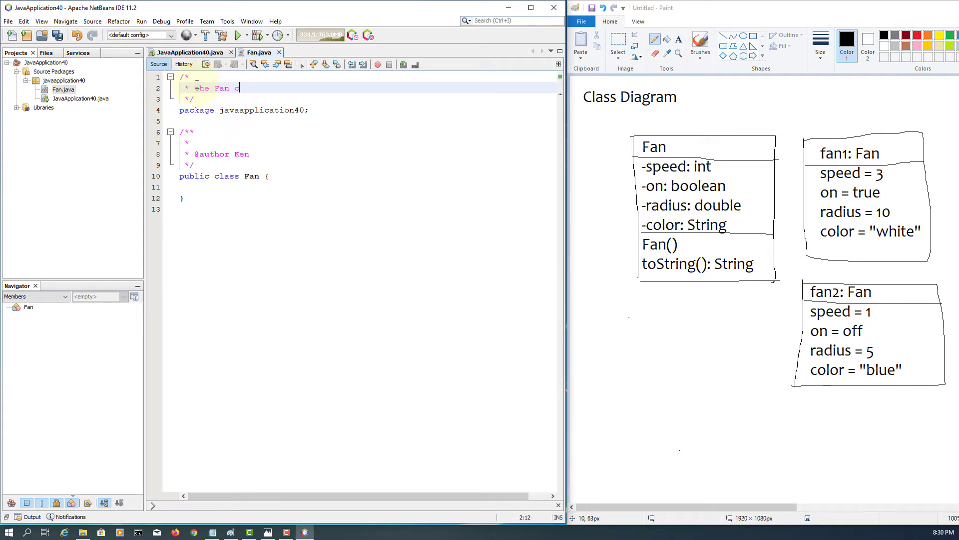
{"action": "type", "text": "lass"}
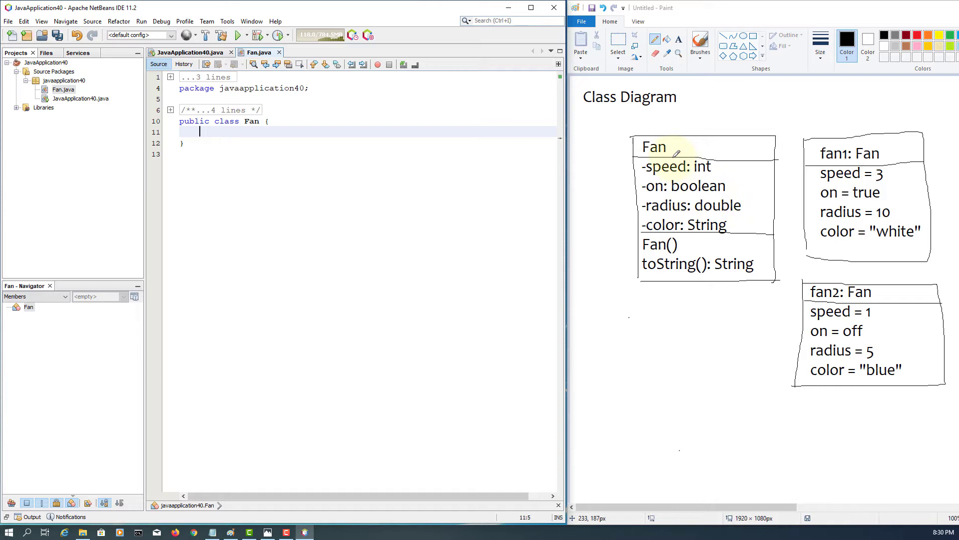
{"action": "mouse_move", "coordinate": [649, 277]}
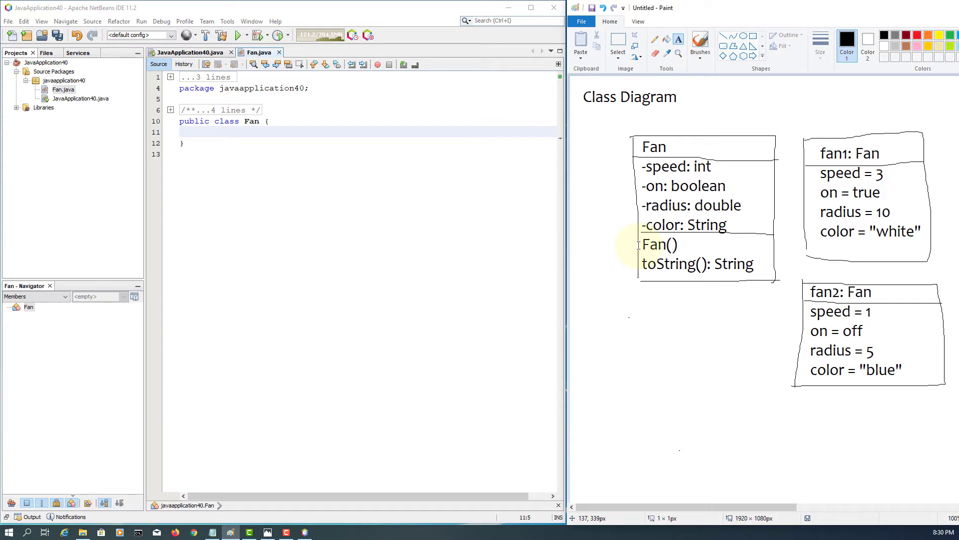
Place the Text tool before Fan() in the Fan class box to add a + marker
{"action": "left_click", "coordinate": [642, 245]}
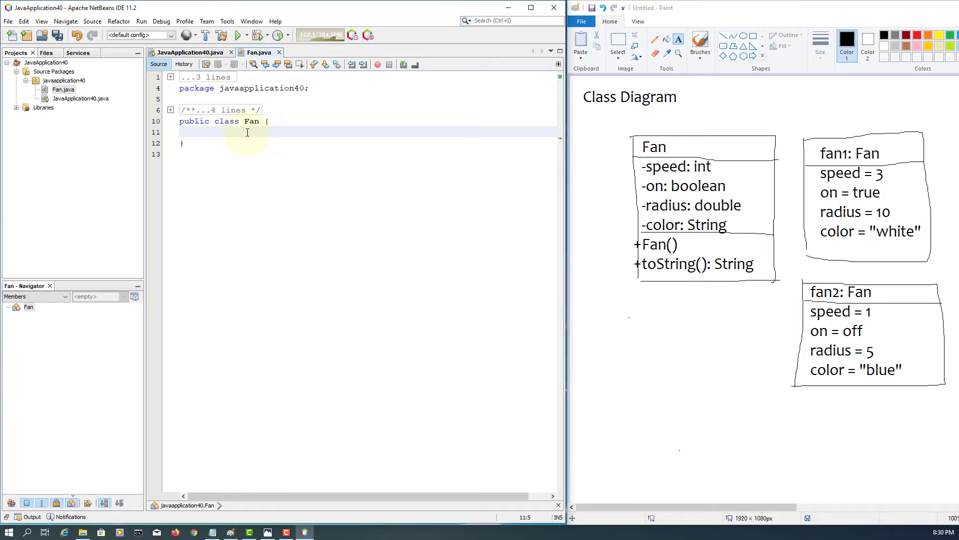
Declare final int SLOW = 1, MEDIUM = 2 and FAST = 3 inside the Fan class
{"action": "type", "text": "final"}
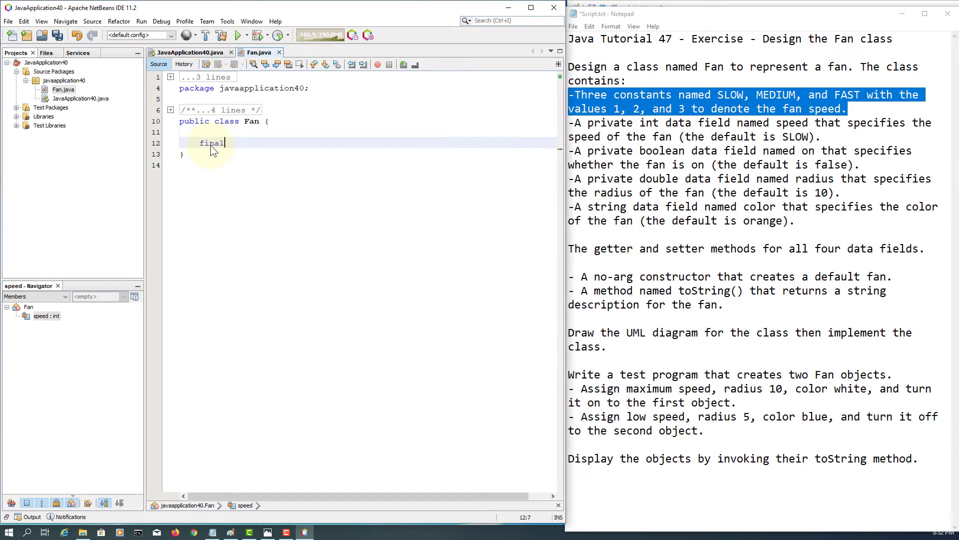
{"action": "type", "text": "int S"}
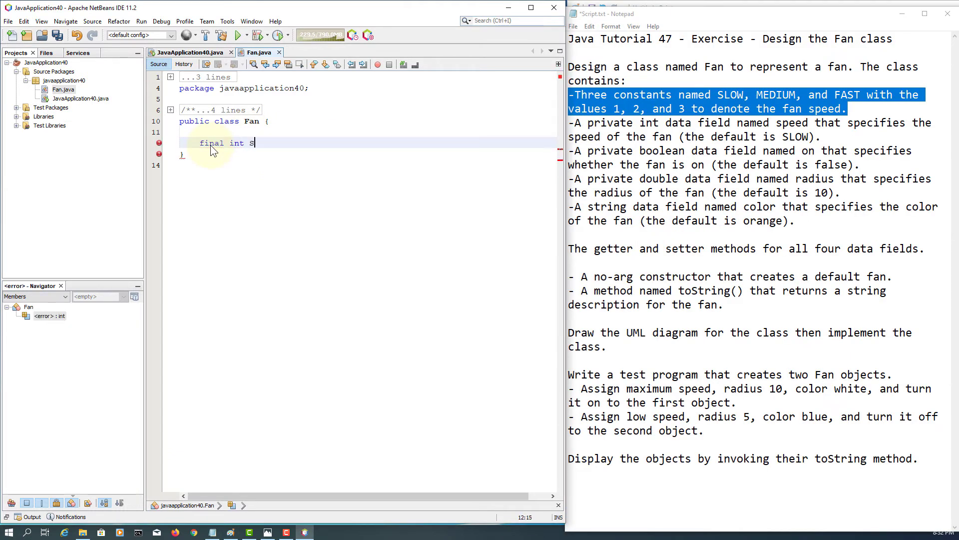
{"action": "type", "text": "LOW = 1;"}
{"action": "type", "text": "final"}
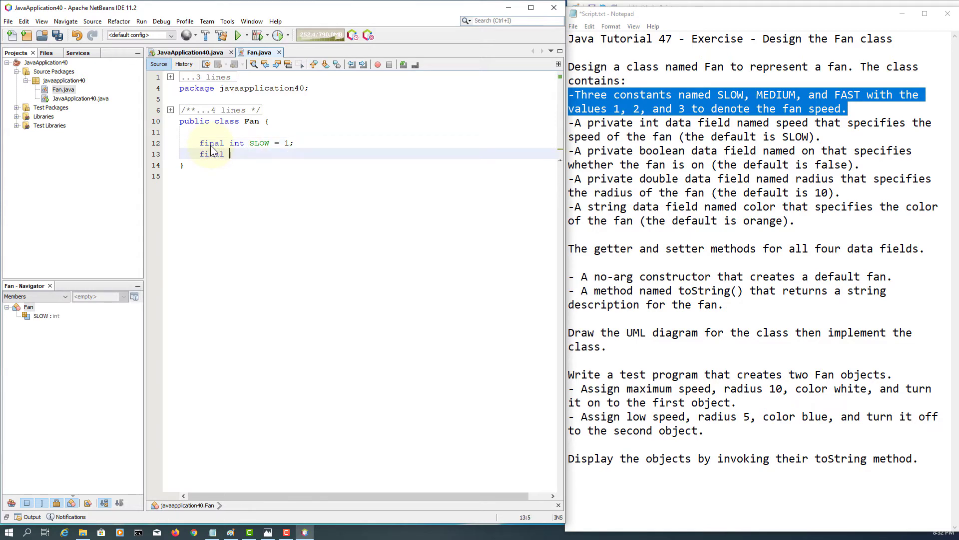
{"action": "type", "text": "int ME"}
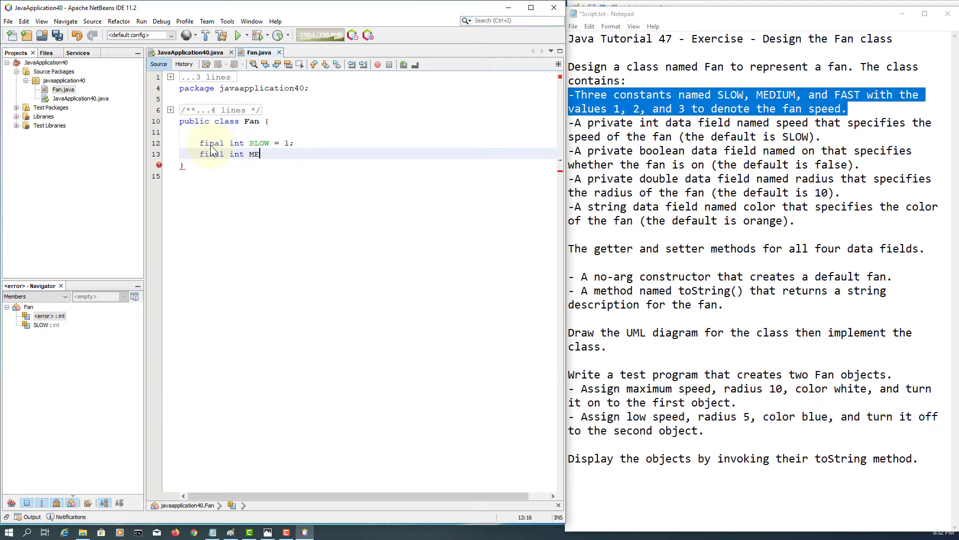
{"action": "type", "text": "DIUM ="}
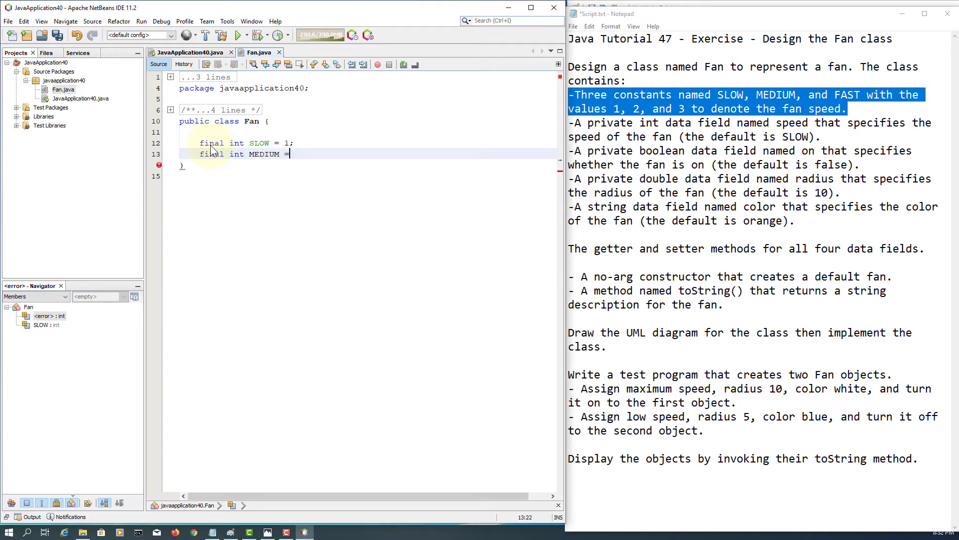
{"action": "type", "text": "2;"}
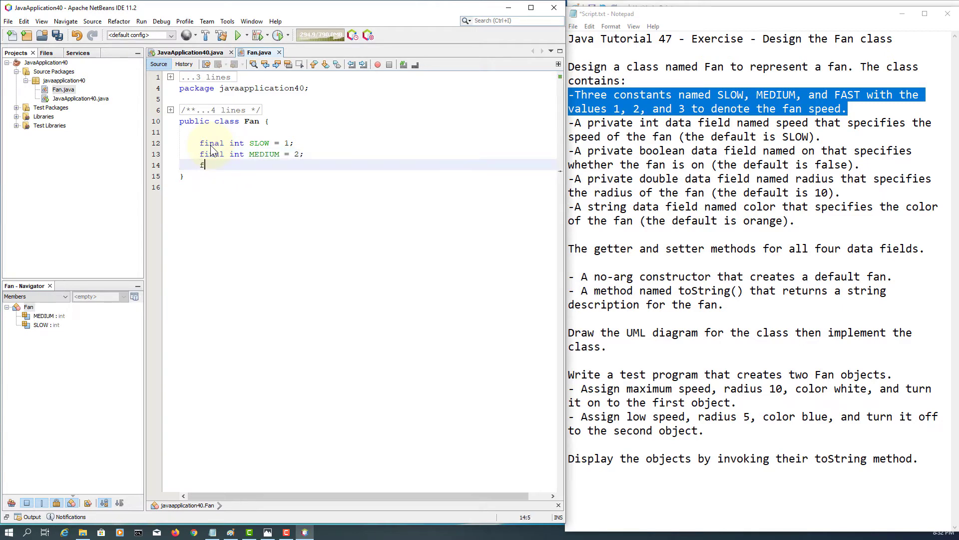
{"action": "type", "text": "inal int"}
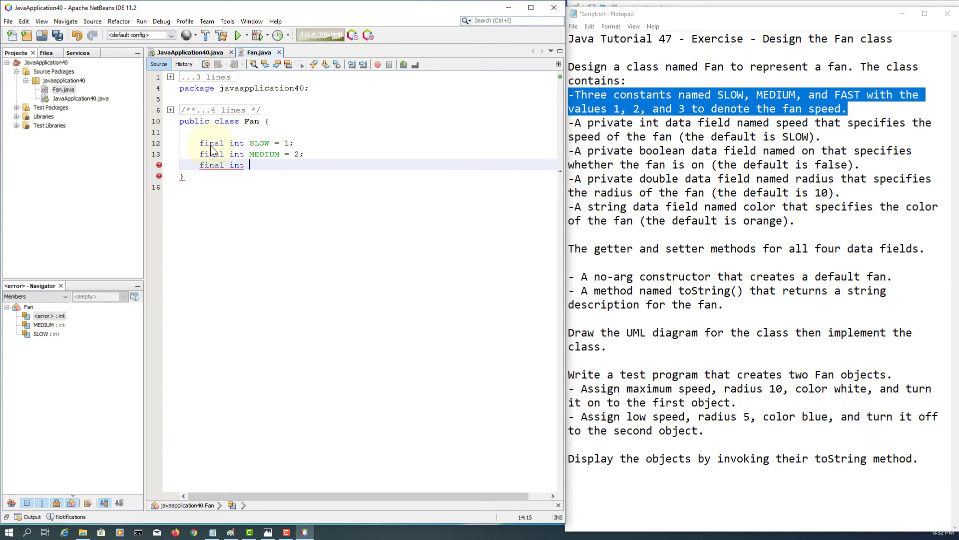
{"action": "type", "text": "FAST = 3;"}
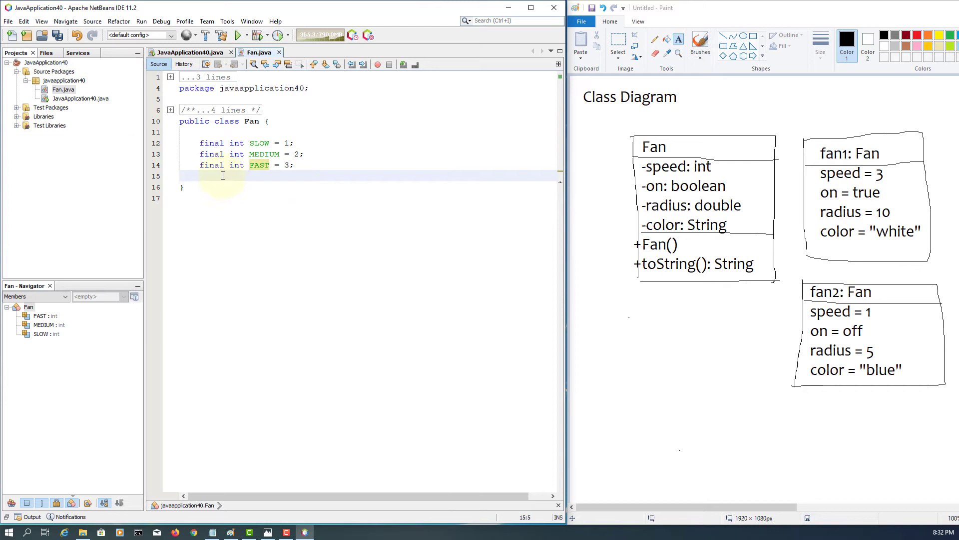
Add private int speed = SLOW and private boolean on = false to Fan
{"action": "type", "text": "private"}
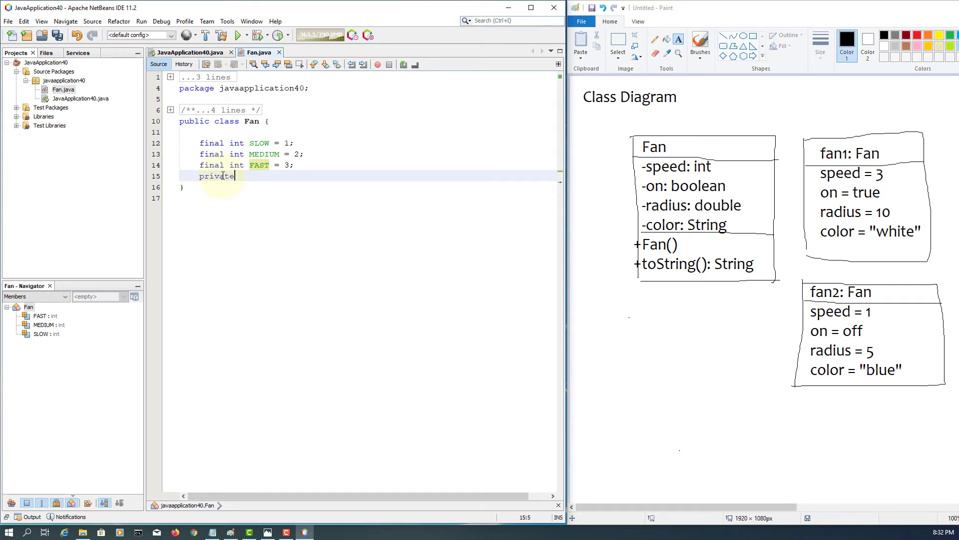
{"action": "type", "text": "int speed ="}
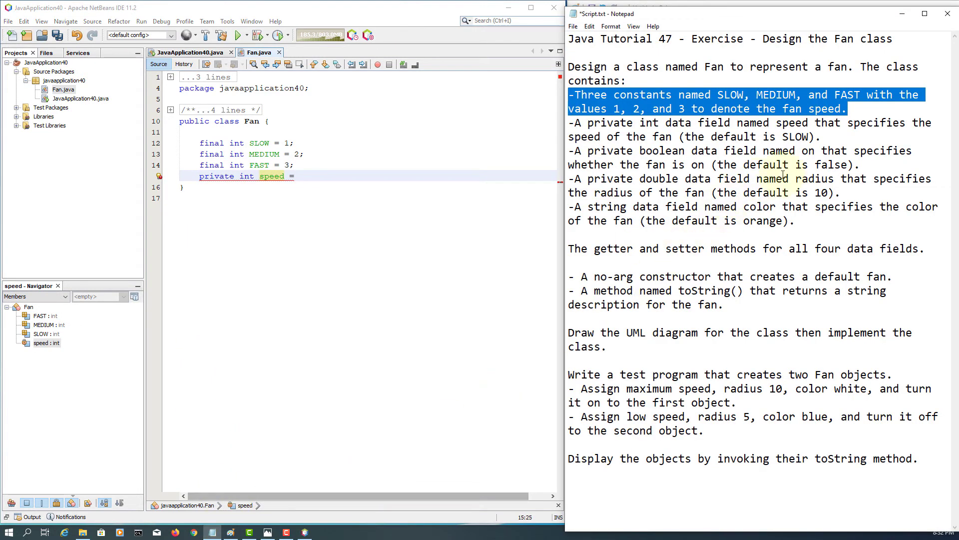
{"action": "double_click", "coordinate": [797, 136]}
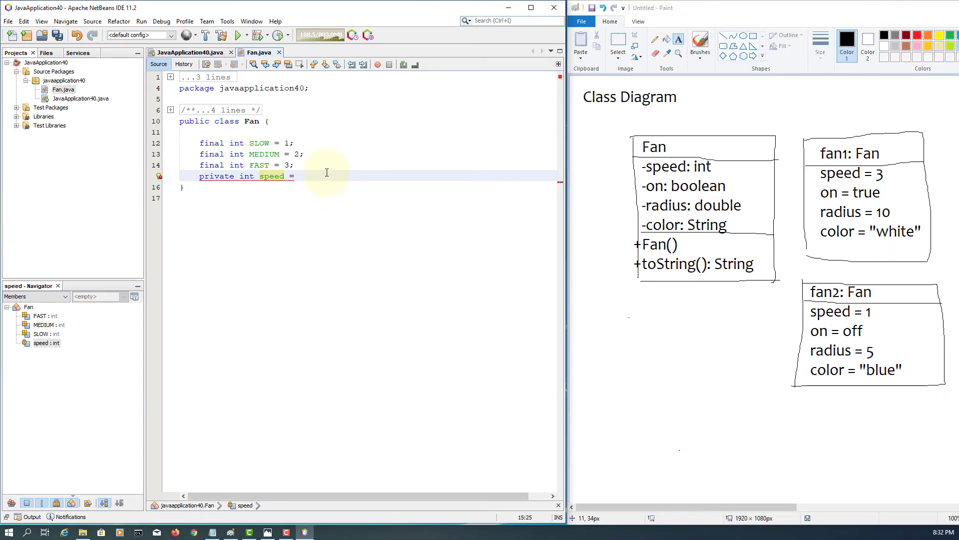
{"action": "type", "text": "SLOW;"}
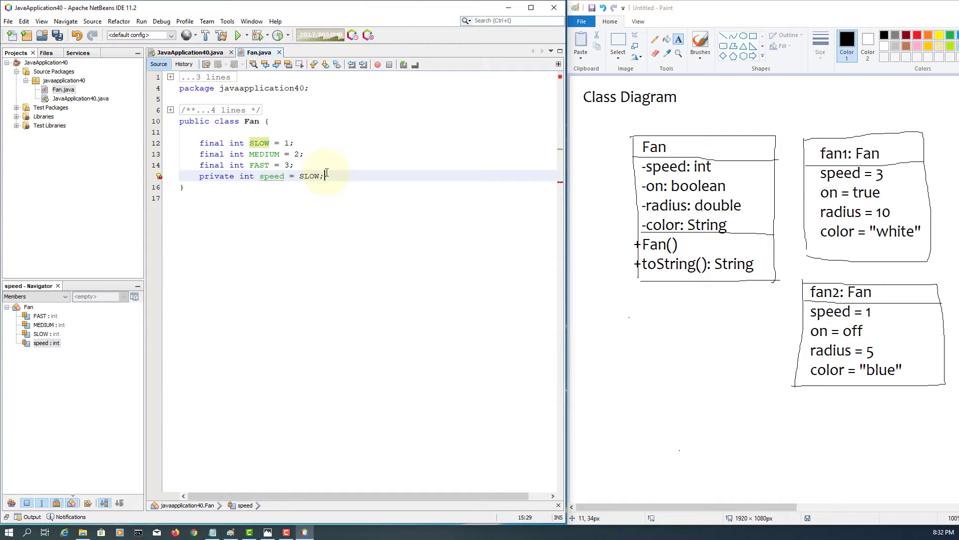
{"action": "key", "text": "enter"}
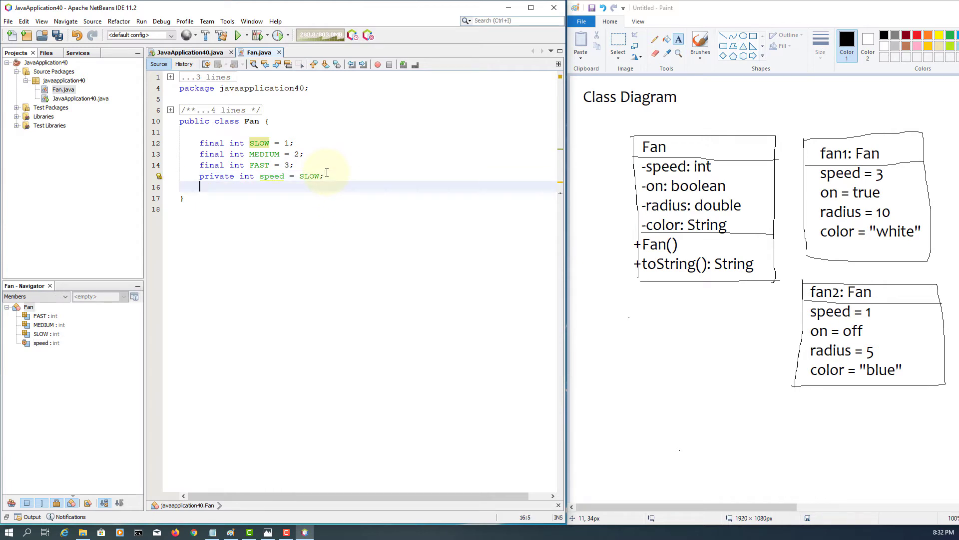
{"action": "type", "text": "private"}
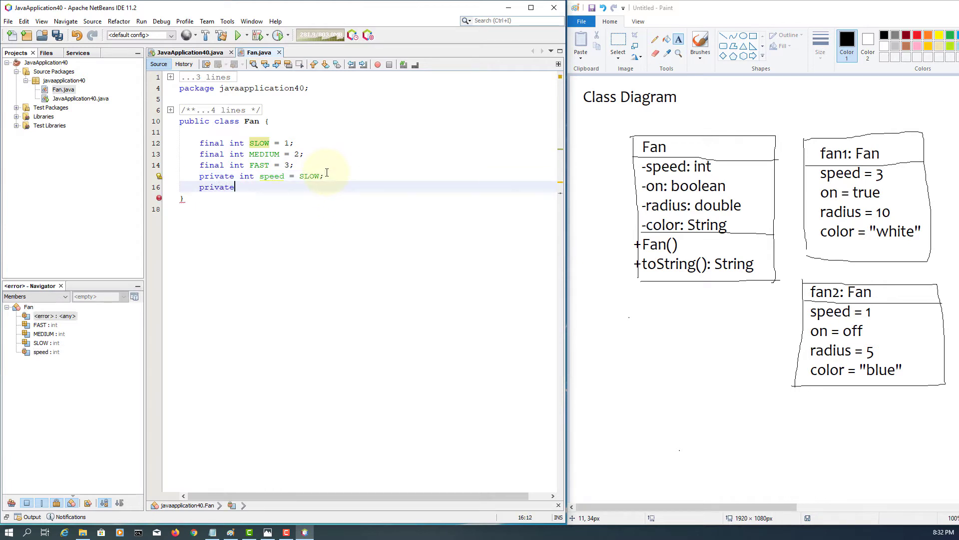
{"action": "type", "text": "boolea"}
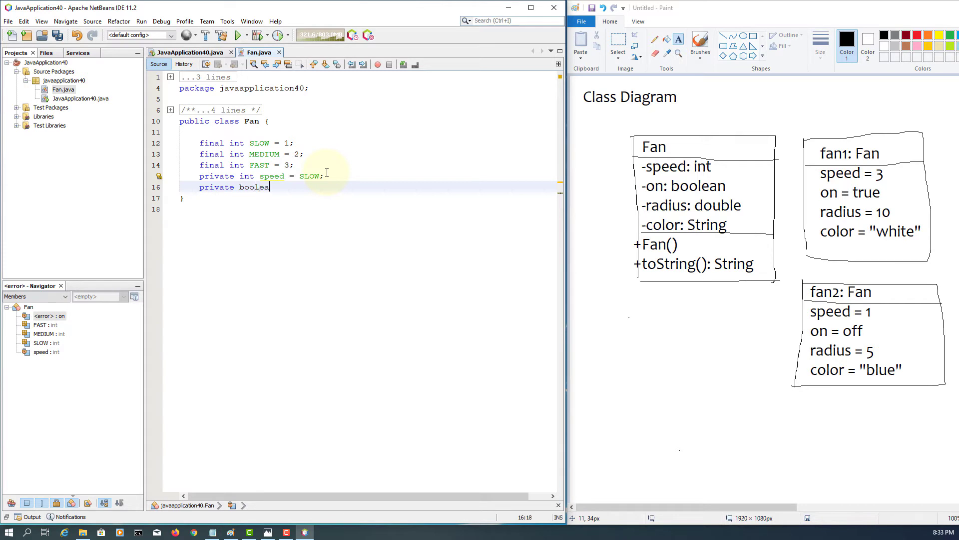
{"action": "type", "text": "on ="}
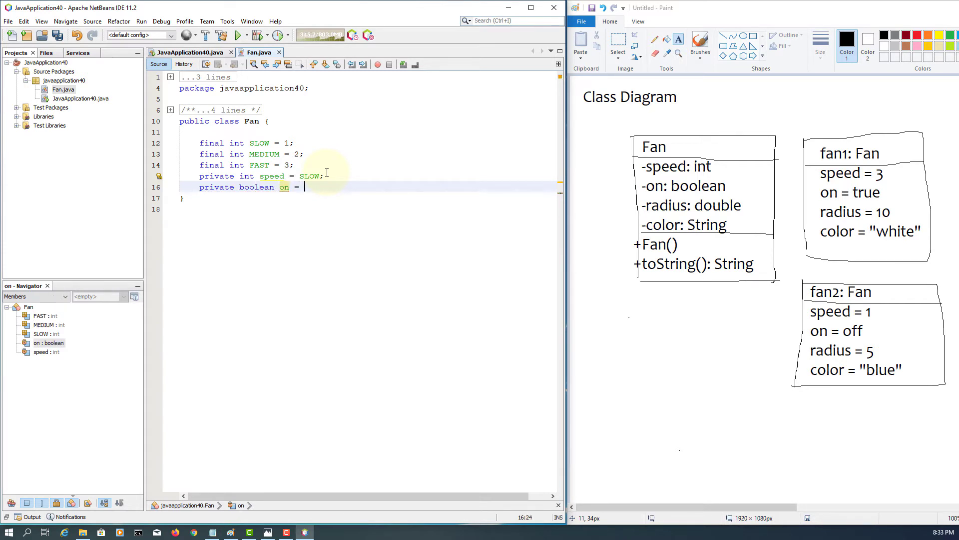
{"action": "left_click", "coordinate": [213, 532]}
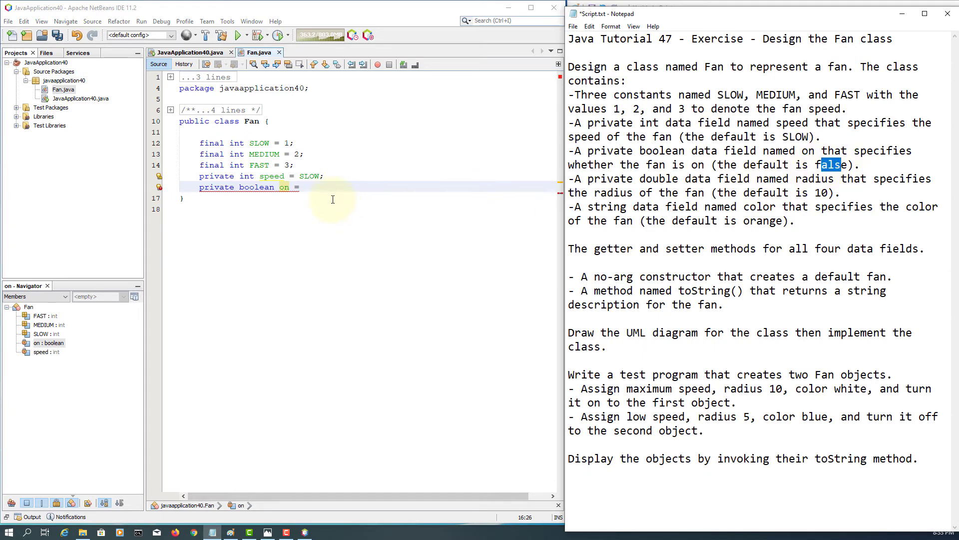
{"action": "type", "text": "fa"}
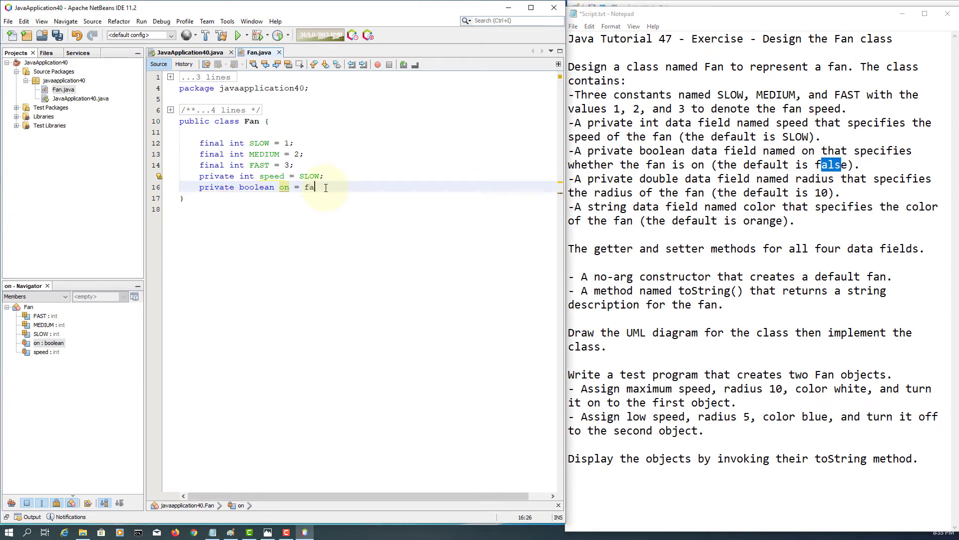
{"action": "type", "text": "se;"}
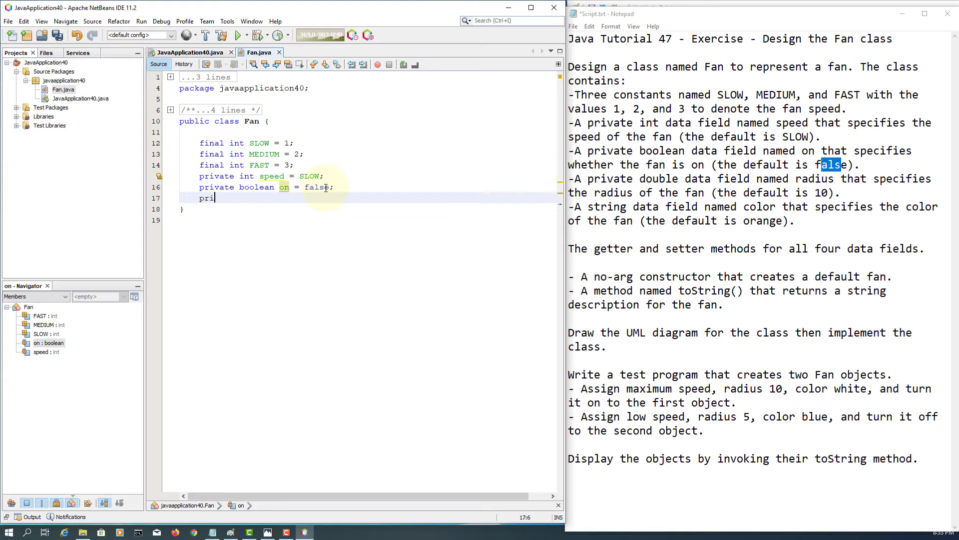
Add private double radius = 10 and private String color = "orange"
{"action": "type", "text": "vate"}
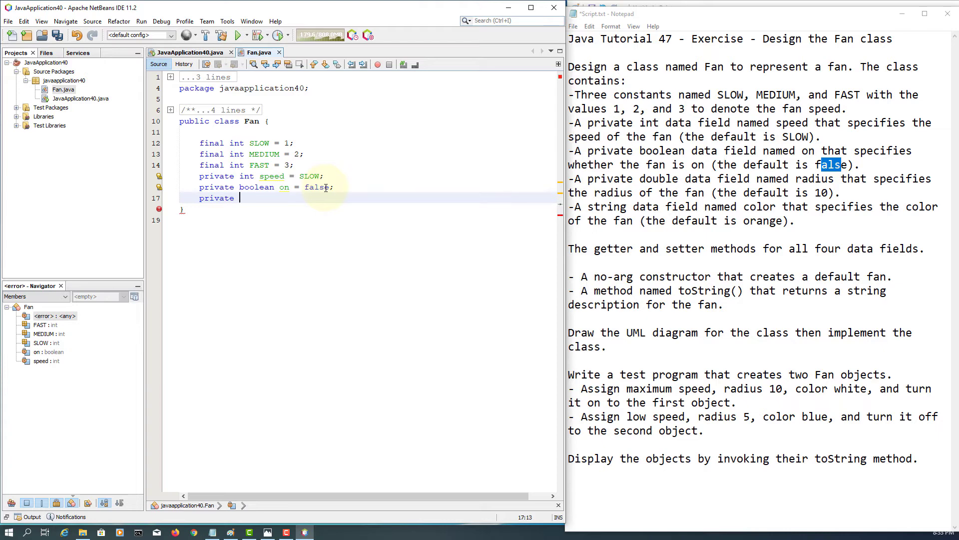
{"action": "type", "text": "double radius ="}
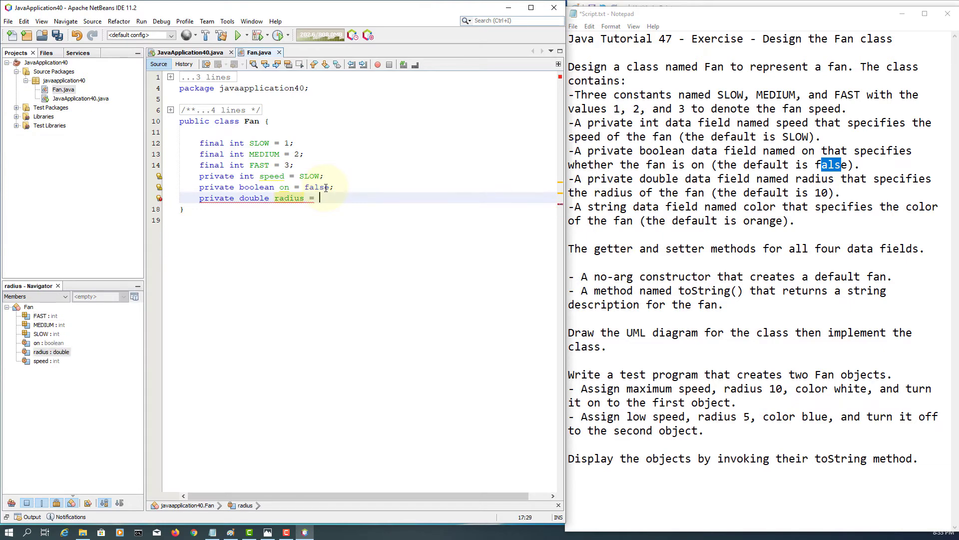
{"action": "type", "text": "10;"}
{"action": "type", "text": "private"}
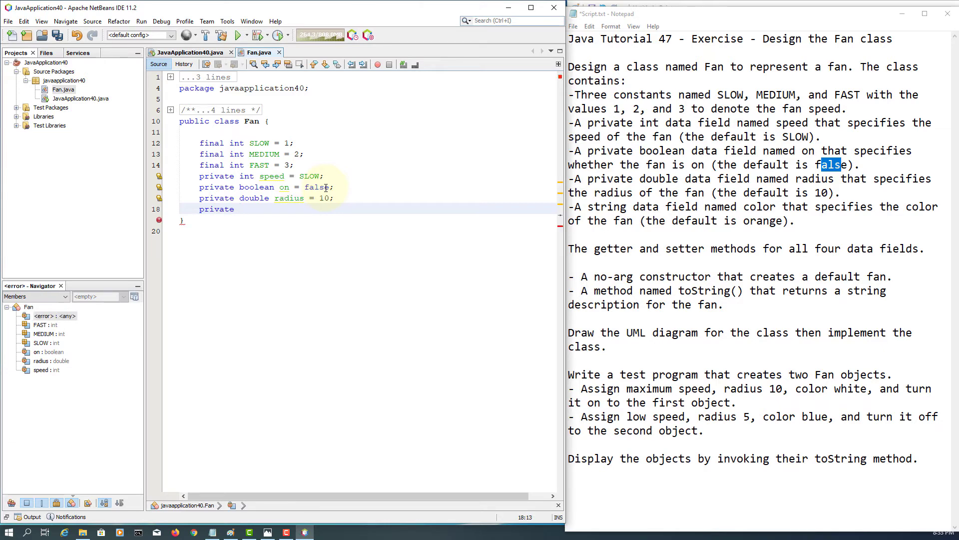
{"action": "type", "text": "S"}
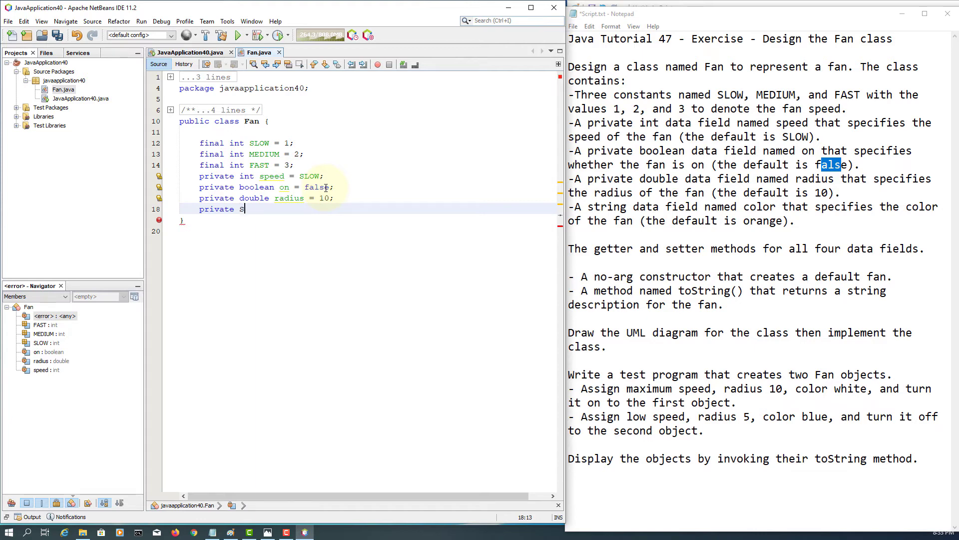
{"action": "type", "text": "tring color"}
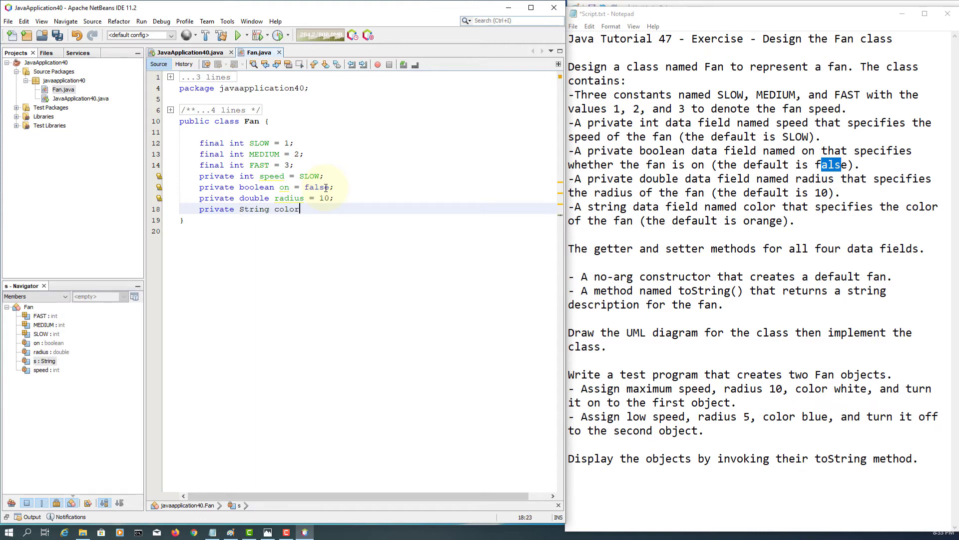
{"action": "type", "text": "= \"\""}
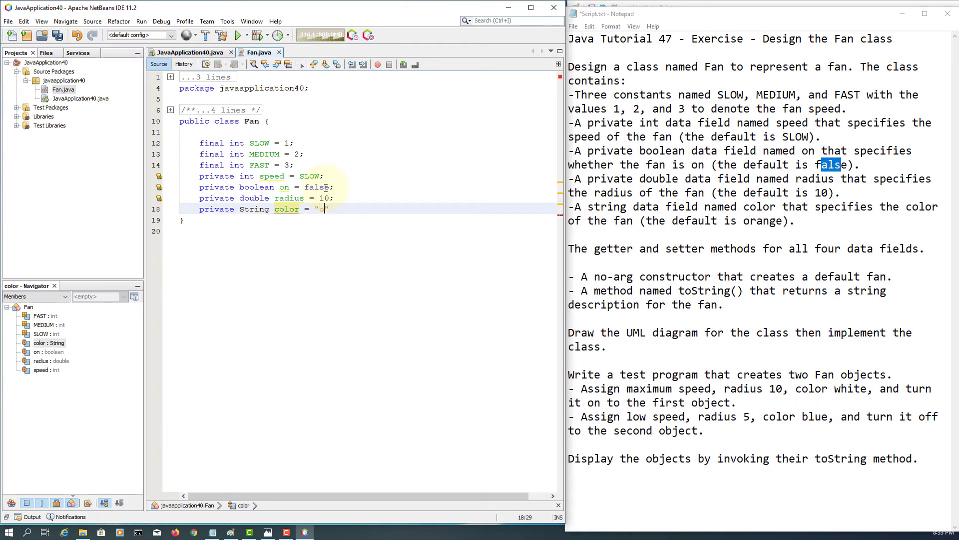
{"action": "type", "text": "orange"}
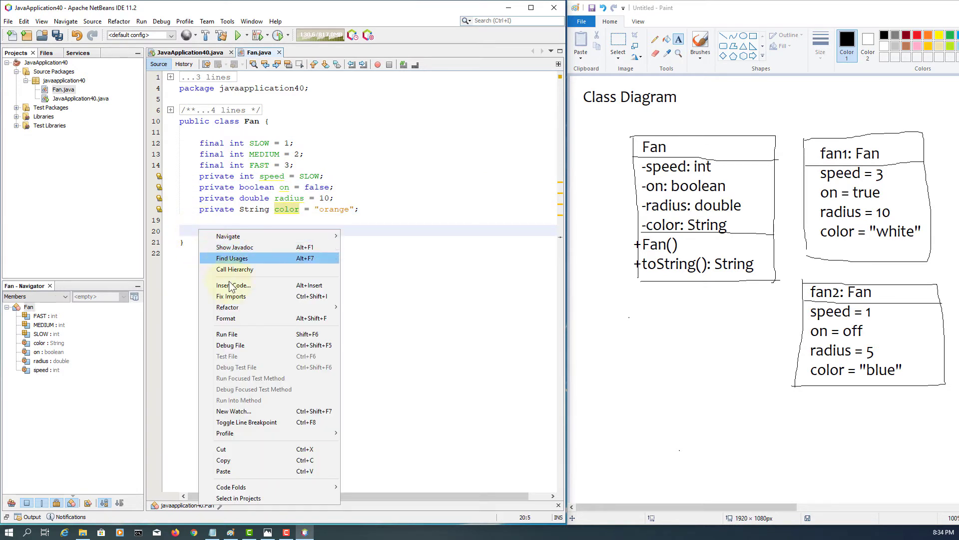
Generate getters and setters for speed, on, radius and color through Insert Code
{"action": "left_click", "coordinate": [232, 285]}
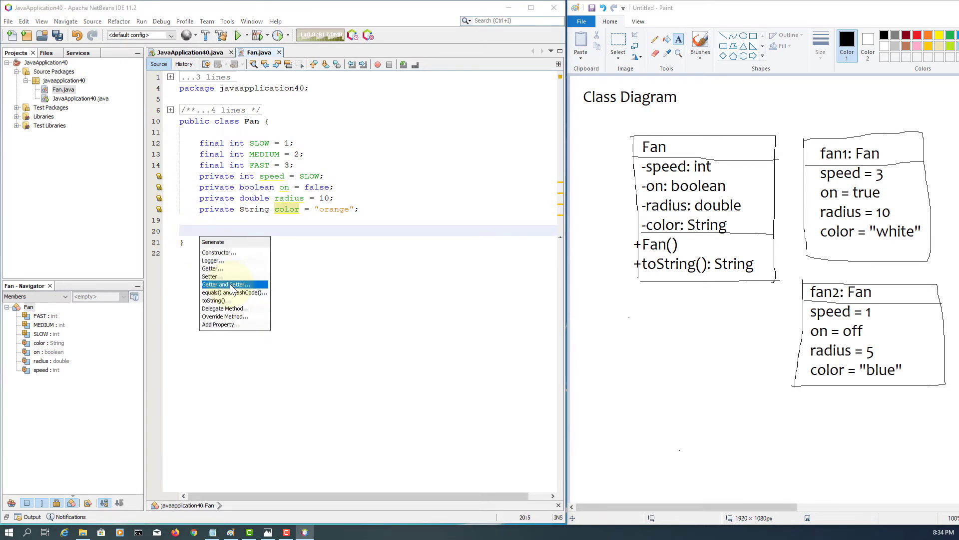
{"action": "mouse_move", "coordinate": [230, 300]}
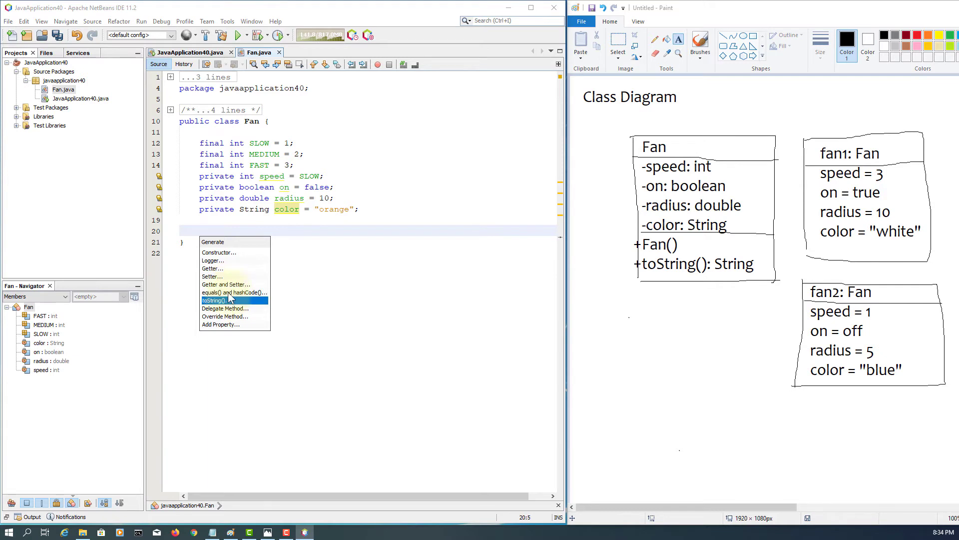
{"action": "left_click", "coordinate": [226, 284]}
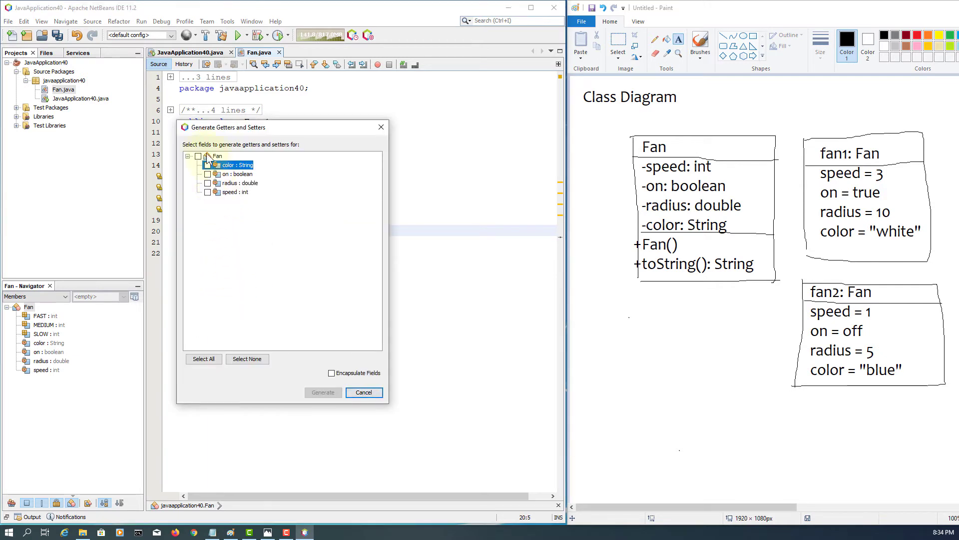
{"action": "left_click", "coordinate": [199, 164]}
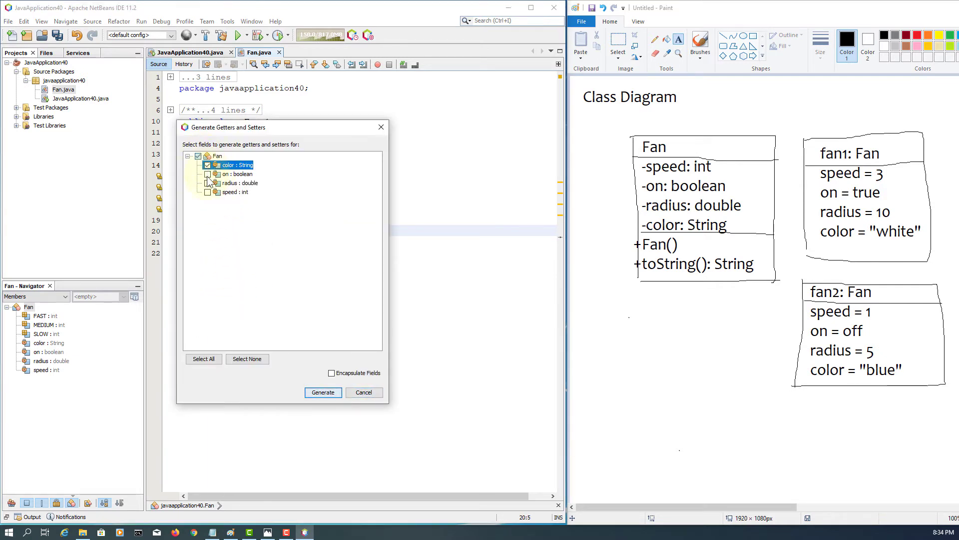
{"action": "left_click", "coordinate": [204, 359]}
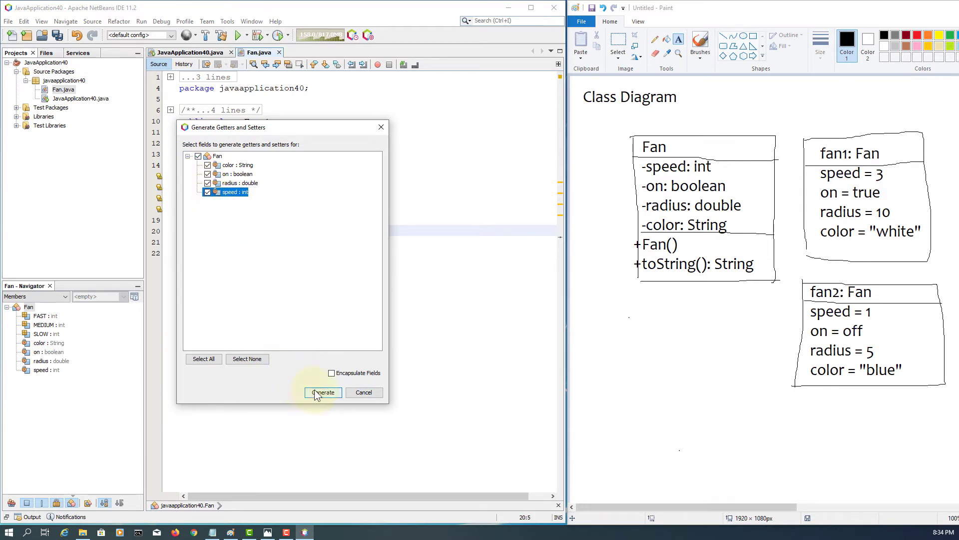
{"action": "left_click", "coordinate": [323, 392]}
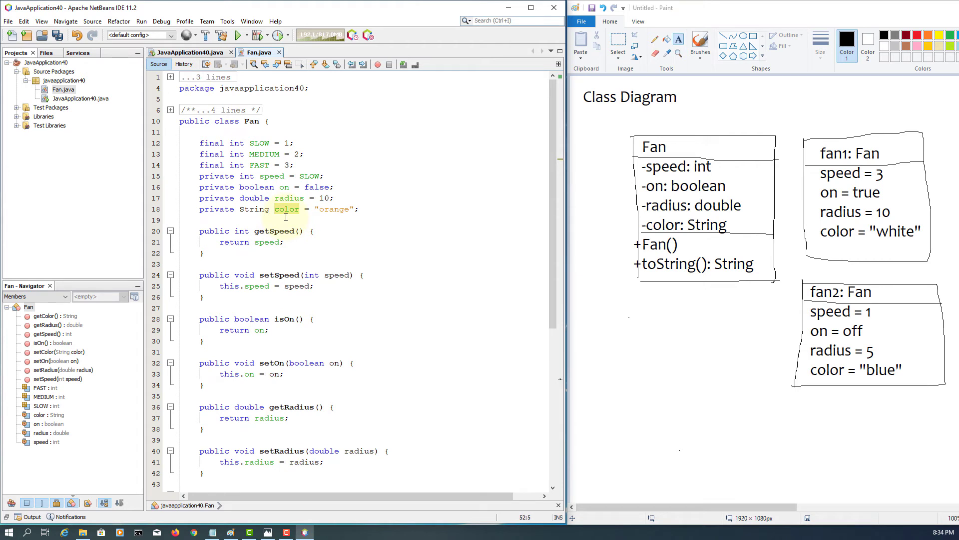
{"action": "left_click", "coordinate": [286, 230]}
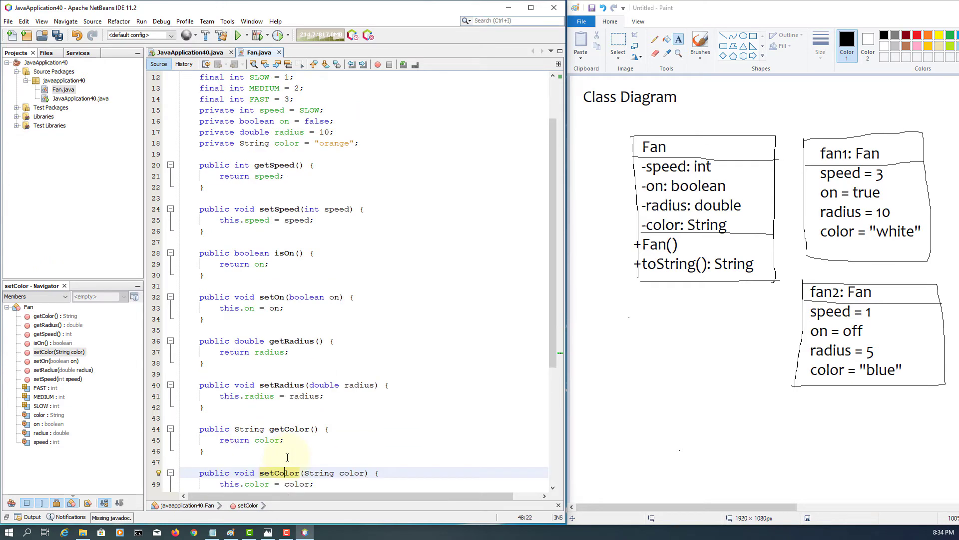
{"action": "scroll", "scroll_direction": "down", "scroll_amount": 3}
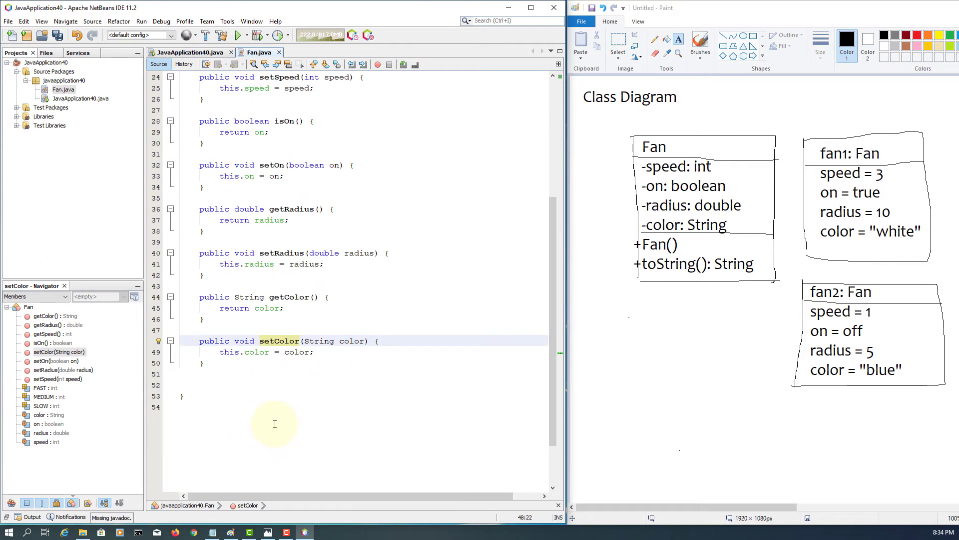
{"action": "mouse_move", "coordinate": [245, 371]}
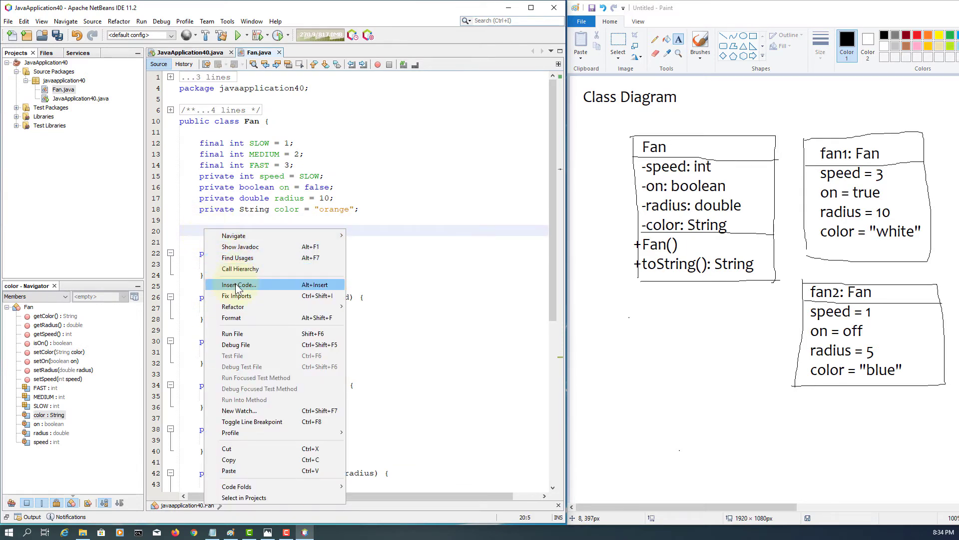
Try an empty constructor with a '// default constructor' comment, discard it, and scroll down
{"action": "left_click", "coordinate": [238, 284]}
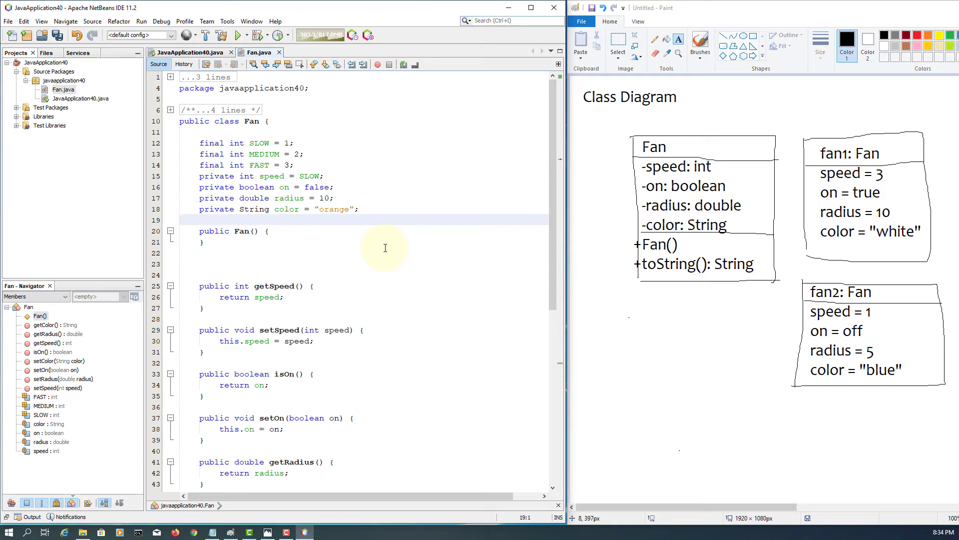
{"action": "type", "text": "// defa"}
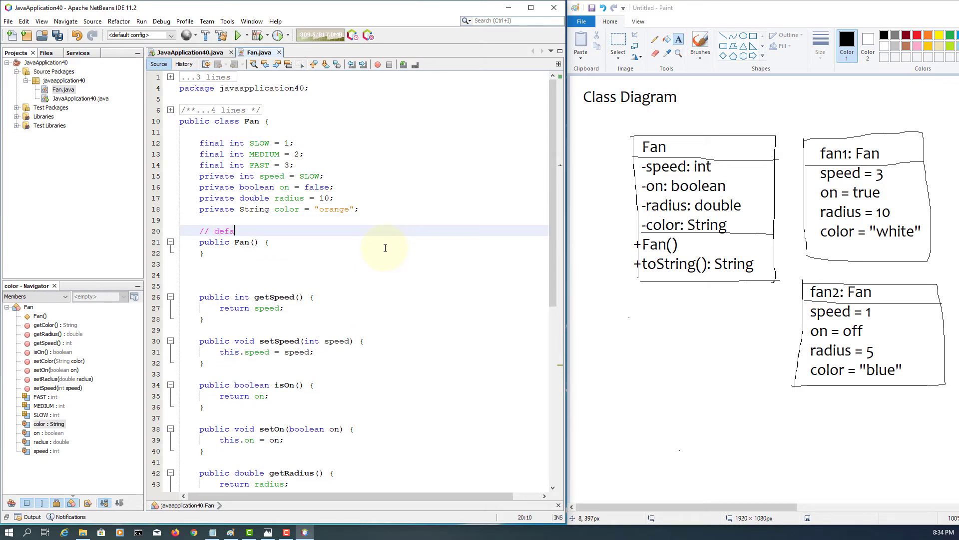
{"action": "type", "text": "ult constr"}
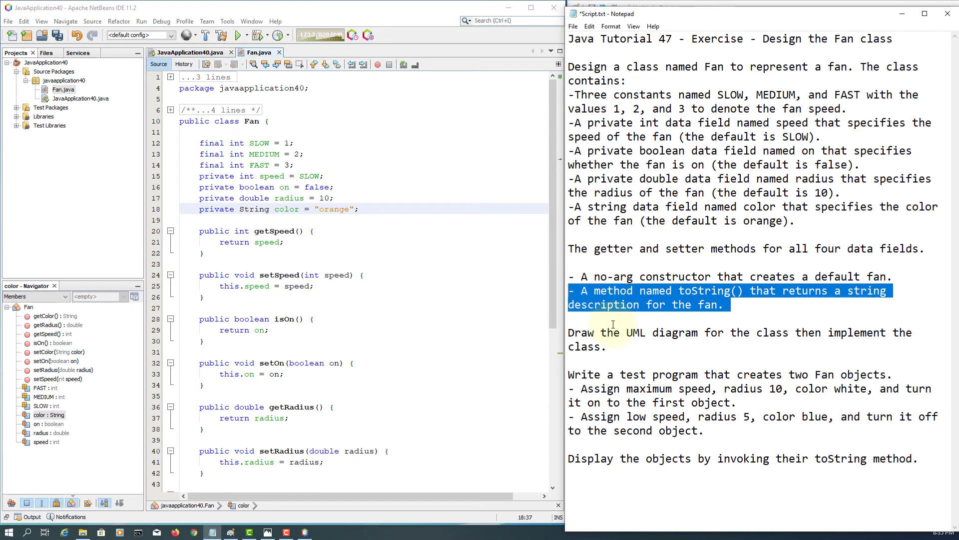
{"action": "scroll", "scroll_direction": "down", "scroll_amount": 3}
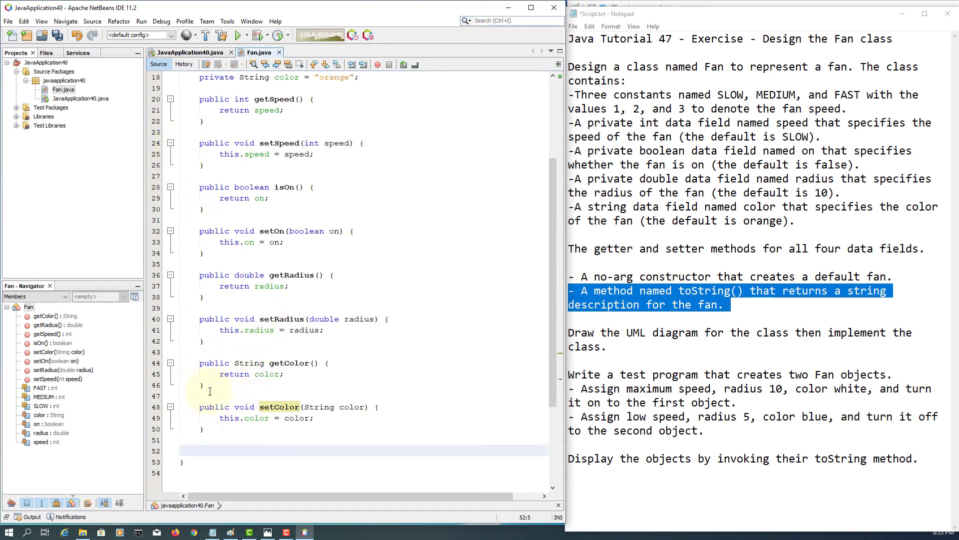
Generate toString() from speed, on, radius and color, excluding SLOW, MEDIUM and FAST
{"action": "right_click", "coordinate": [210, 391]}
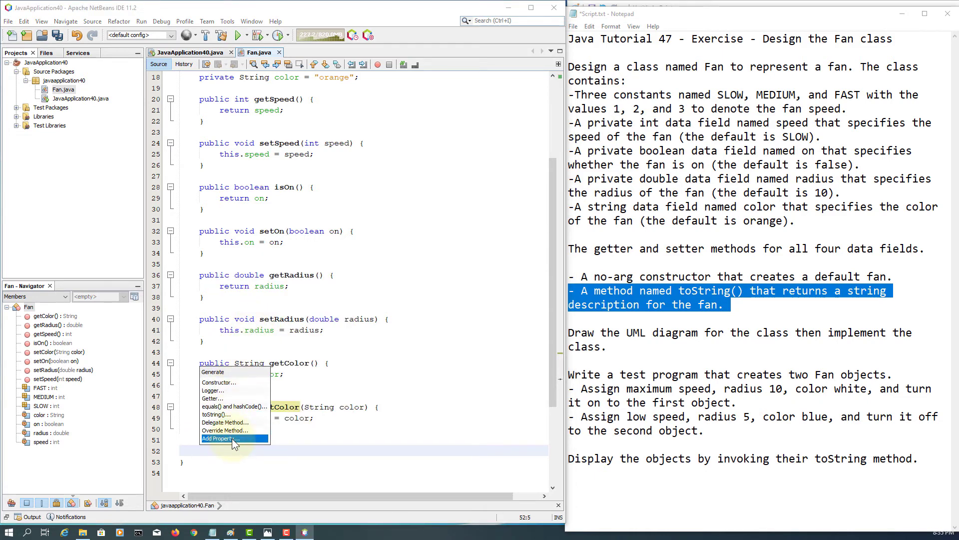
{"action": "left_click", "coordinate": [211, 414]}
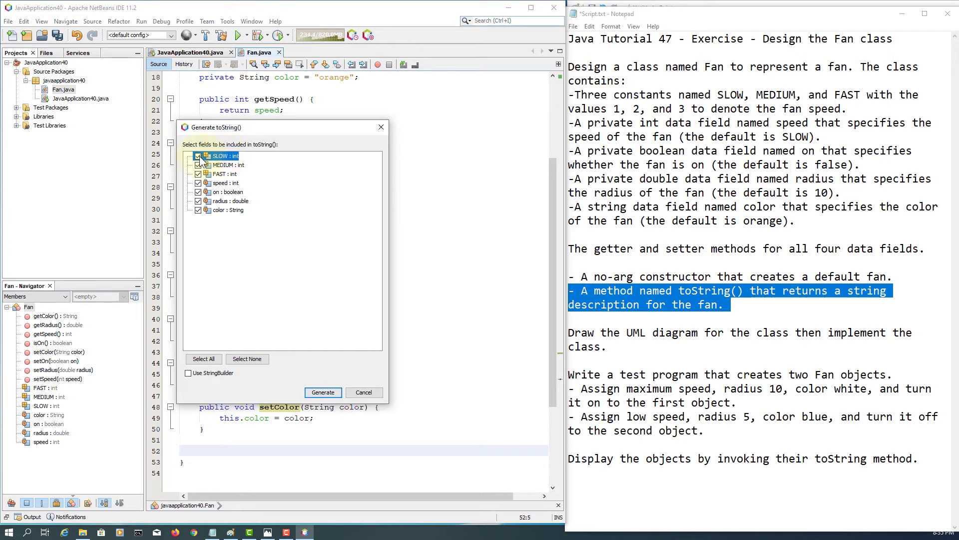
{"action": "left_click", "coordinate": [198, 156]}
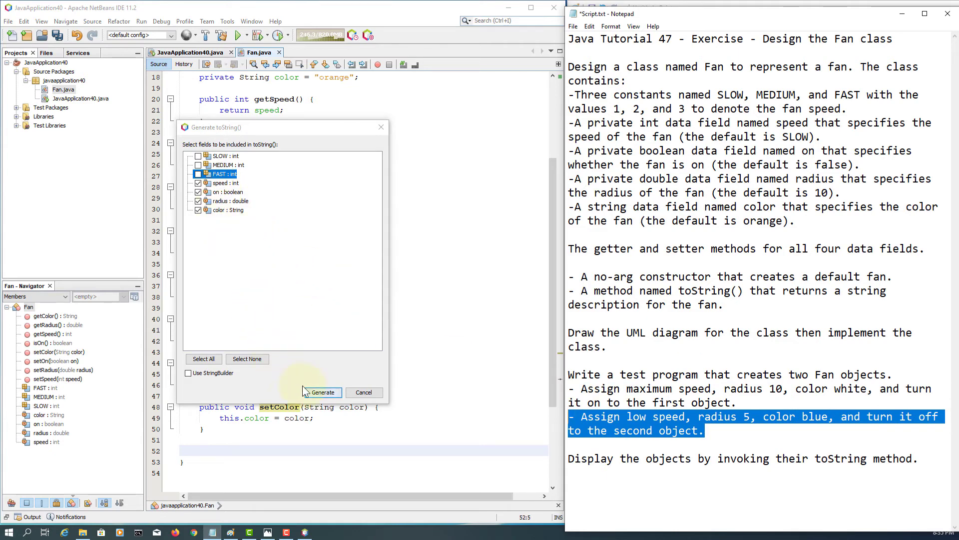
{"action": "left_click", "coordinate": [321, 392]}
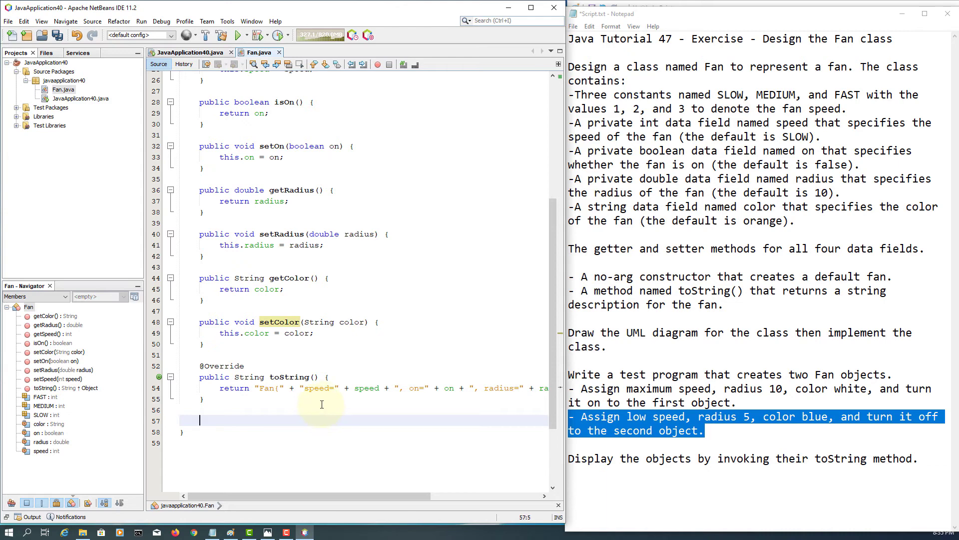
{"action": "mouse_move", "coordinate": [918, 64]}
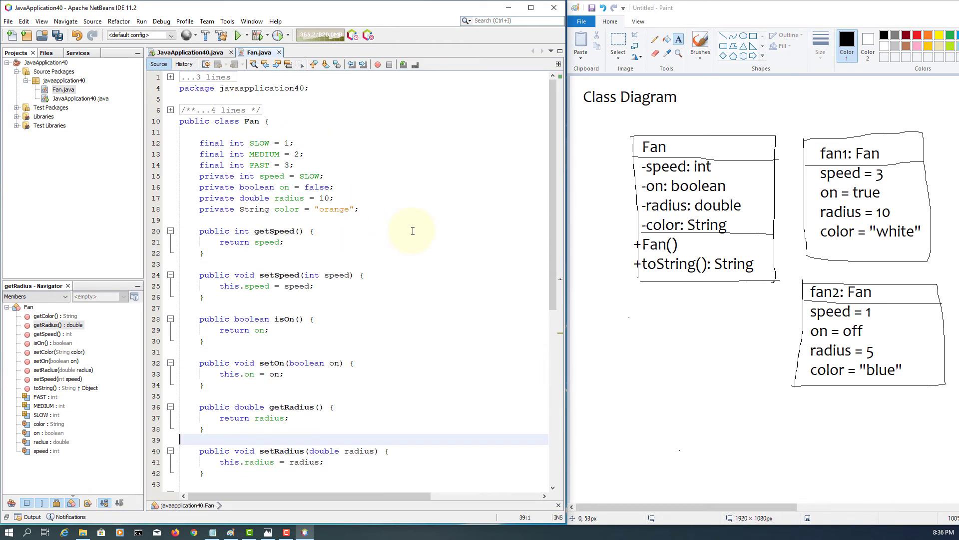
{"action": "mouse_move", "coordinate": [483, 46]}
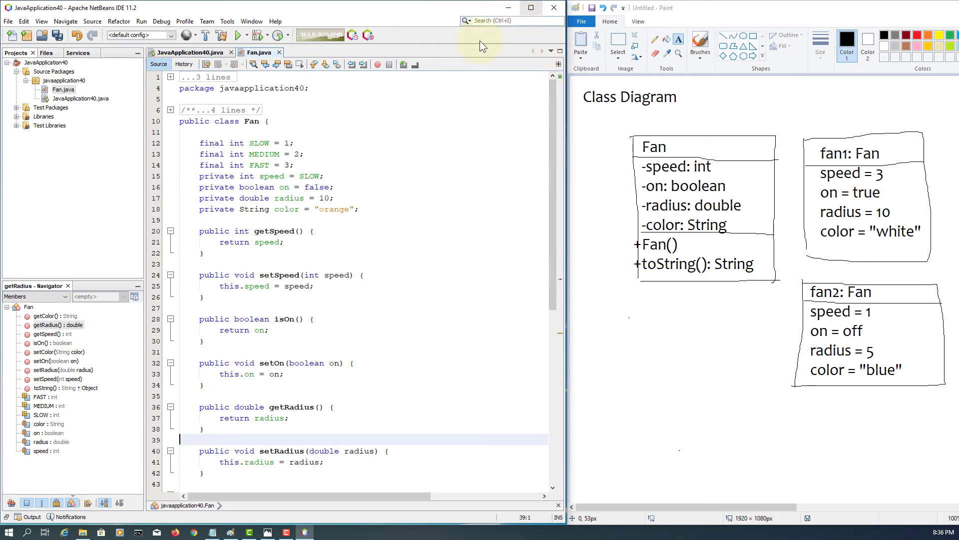
{"action": "scroll", "scroll_direction": "down", "scroll_amount": 3}
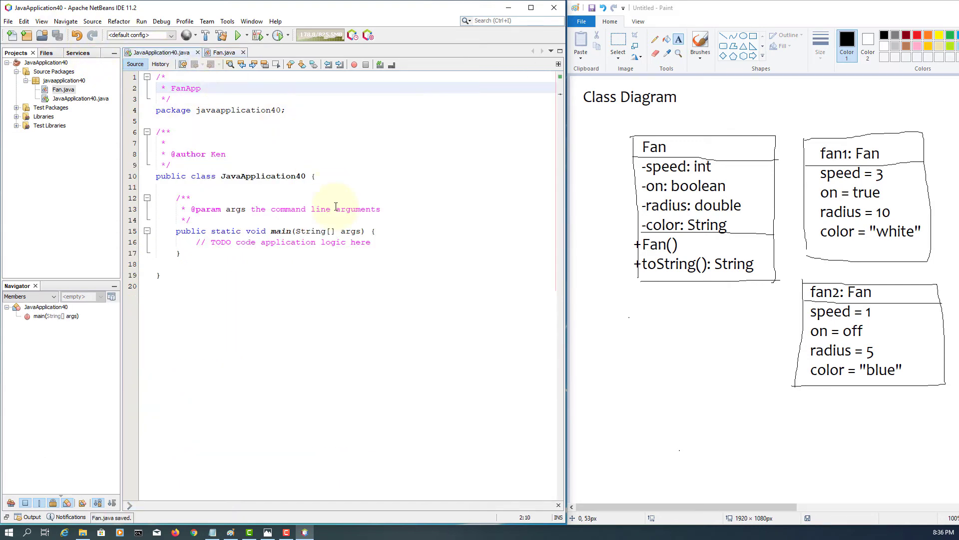
Fold the author and file header comments, then begin a Fan declaration in main
{"action": "left_click", "coordinate": [146, 131]}
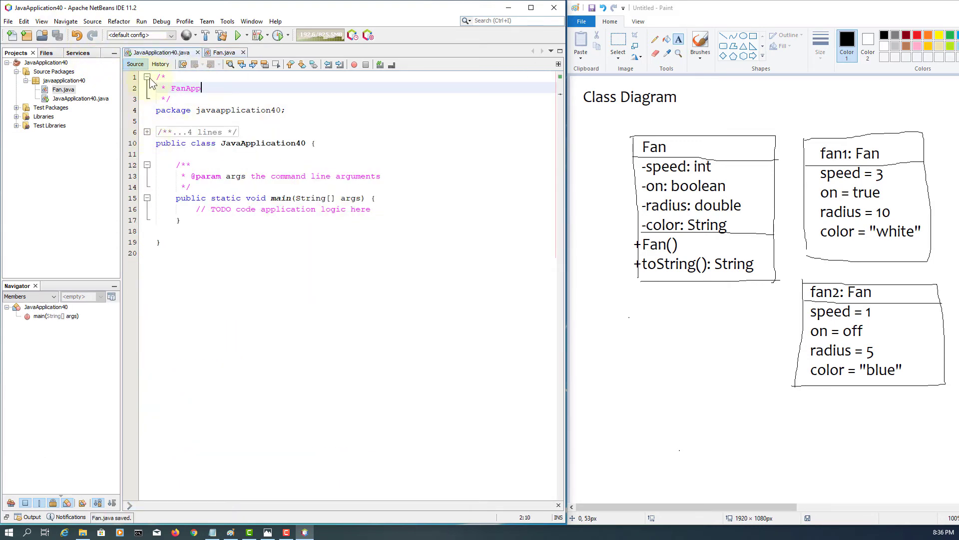
{"action": "left_click", "coordinate": [147, 76]}
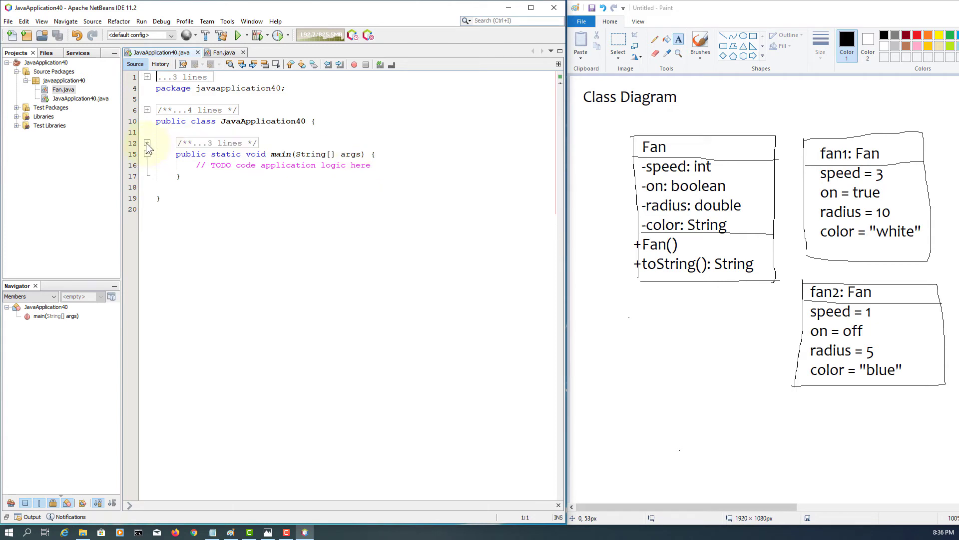
{"action": "left_click", "coordinate": [401, 160]}
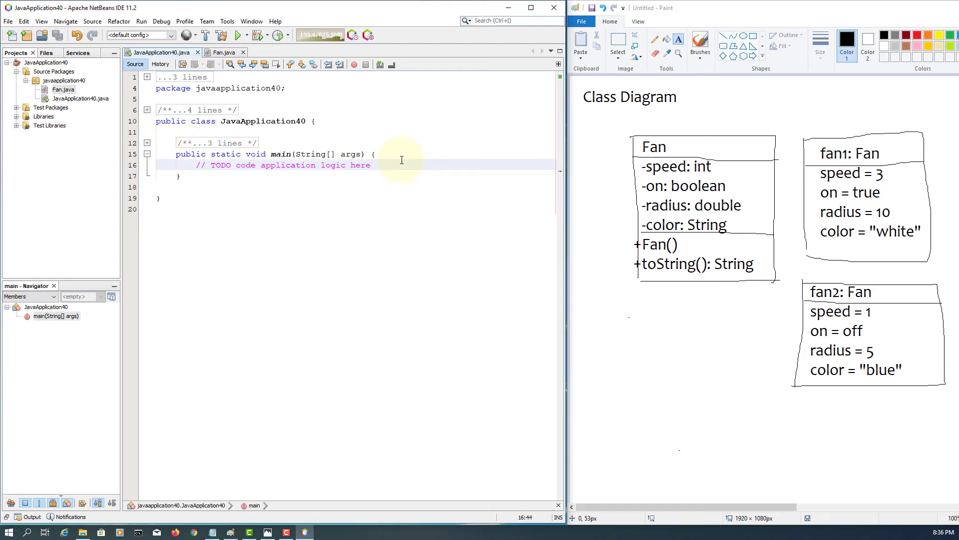
{"action": "type", "text": "Fan fan1 ="}
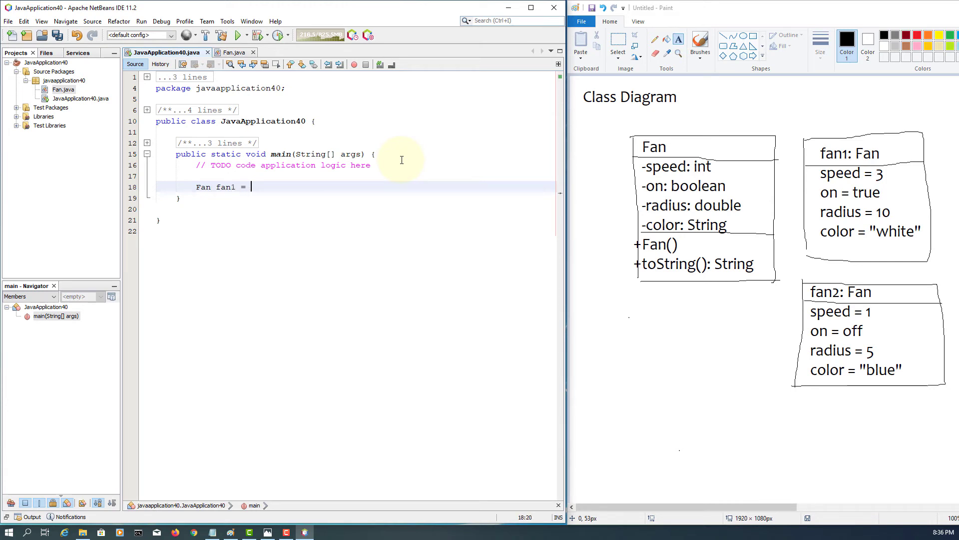
Create fan1 with new Fan() and set speed 3, on true, radius 10, color "white"
{"action": "type", "text": "new Fan();"}
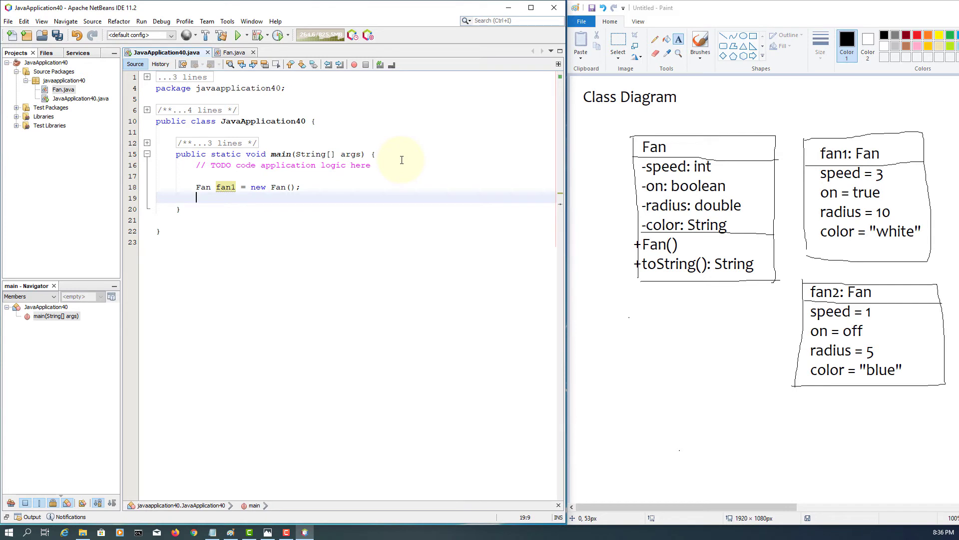
{"action": "type", "text": "fan"}
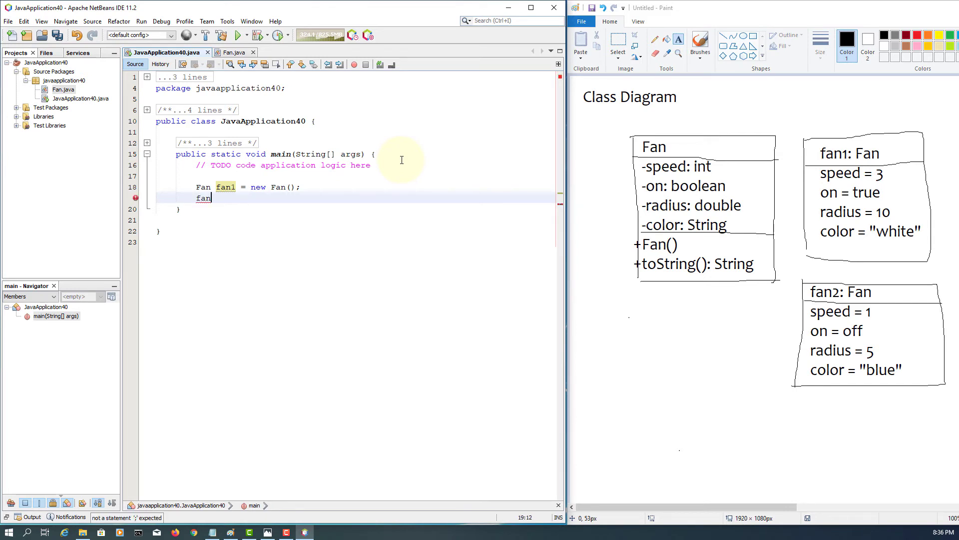
{"action": "type", "text": ".setSpeed(3);"}
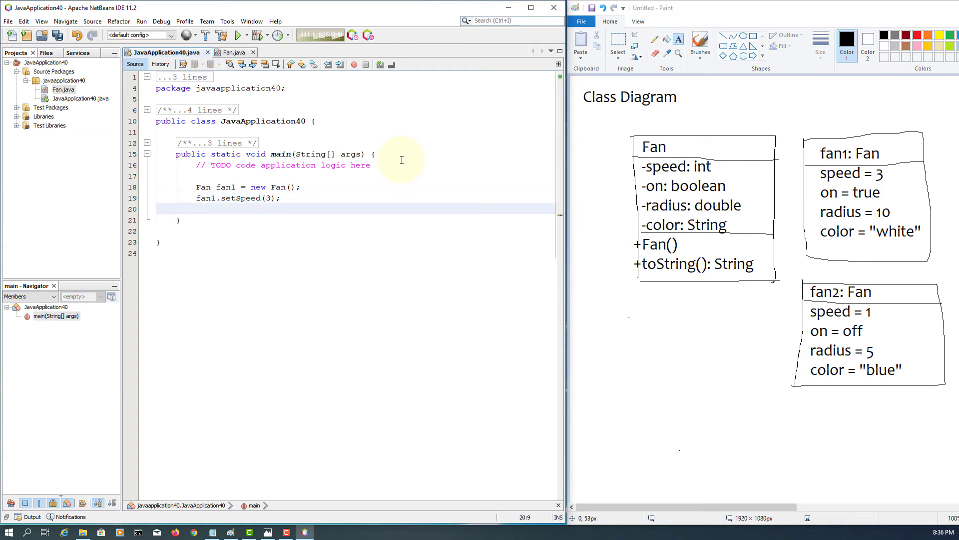
{"action": "type", "text": "fan1.s"}
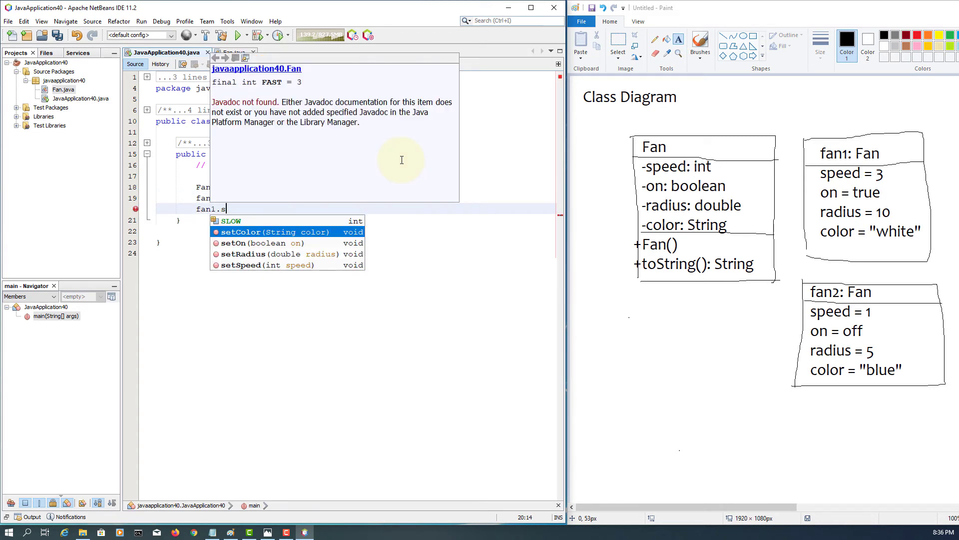
{"action": "type", "text": "etOn(true);"}
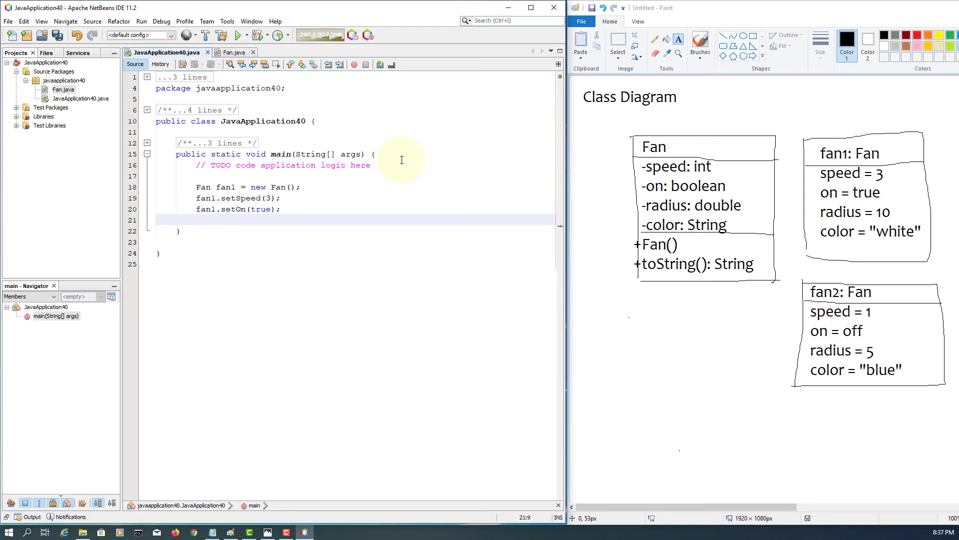
{"action": "type", "text": "fan1"}
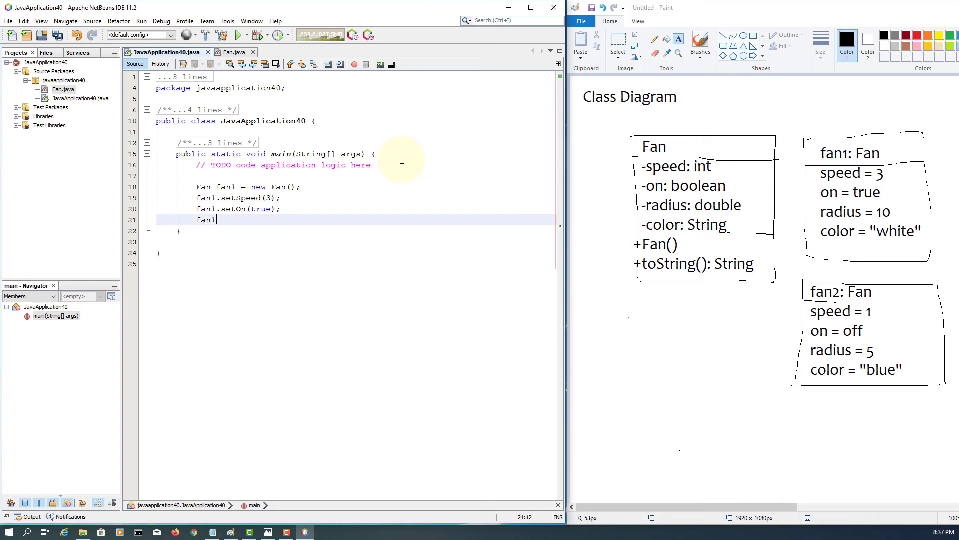
{"action": "type", "text": "."}
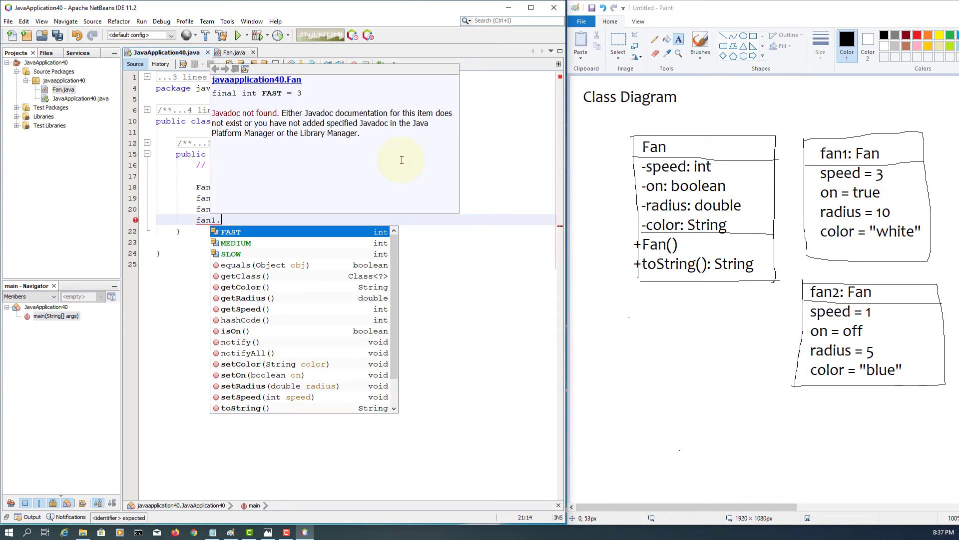
{"action": "type", "text": "setRadius(10);"}
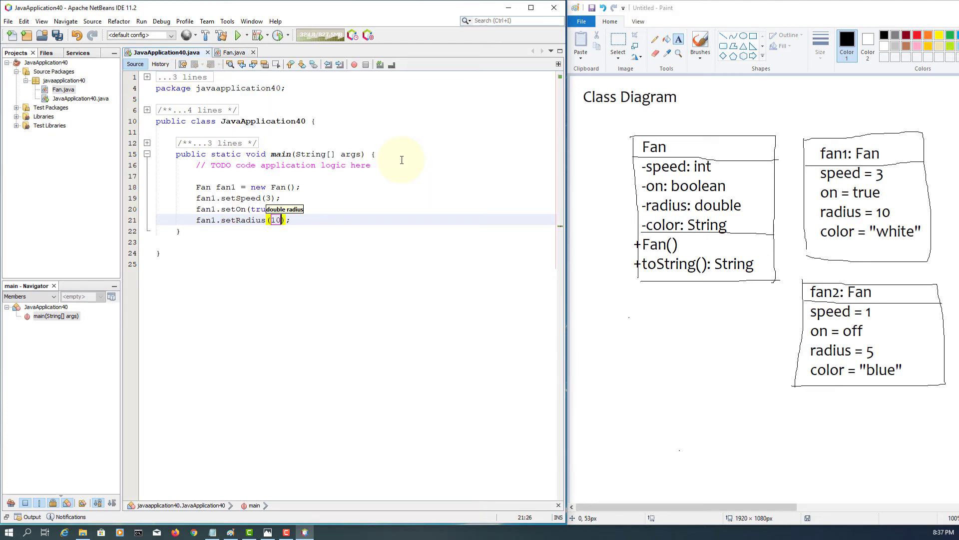
{"action": "type", "text": "fan"}
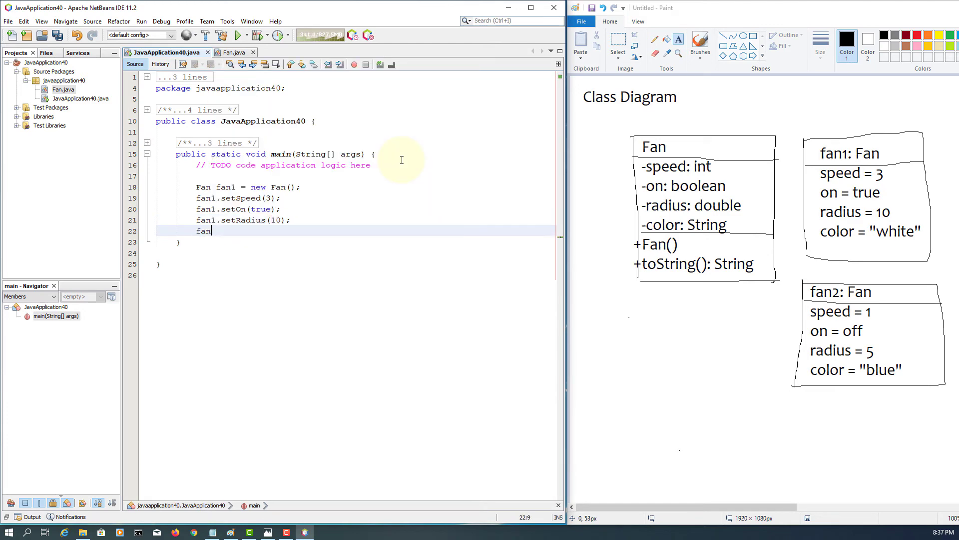
{"action": "type", "text": "1.setColor(\"white\");"}
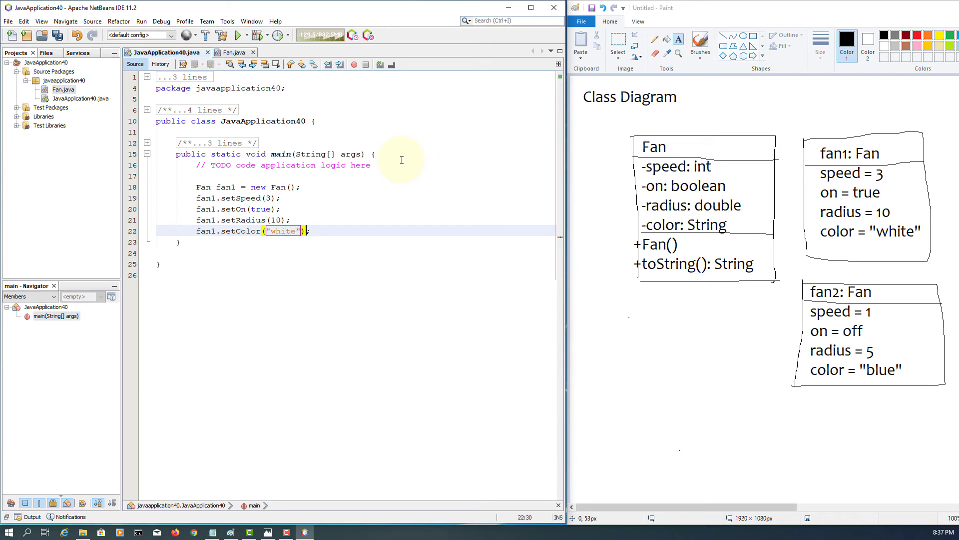
Print fan1.toString() using the sout shortcut
{"action": "type", "text": "fan"}
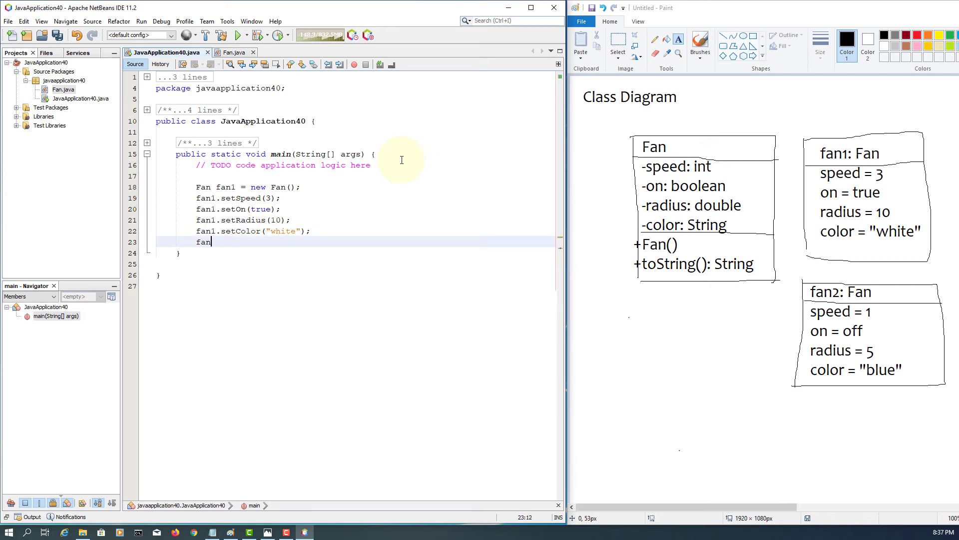
{"action": "type", "text": ".toString();"}
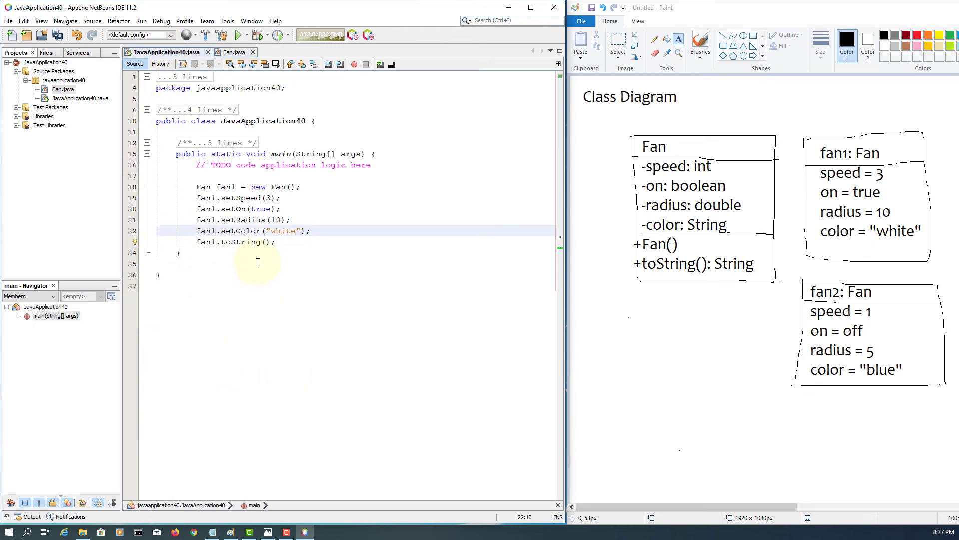
{"action": "type", "text": "sout"}
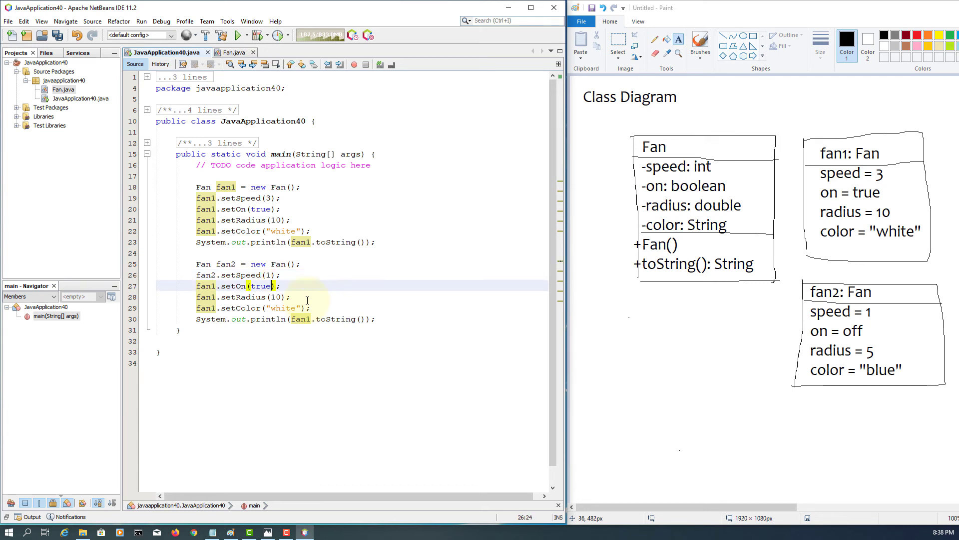
Change the copied block to on false, radius 5 and color "blue" for fan2
{"action": "type", "text": "fal"}
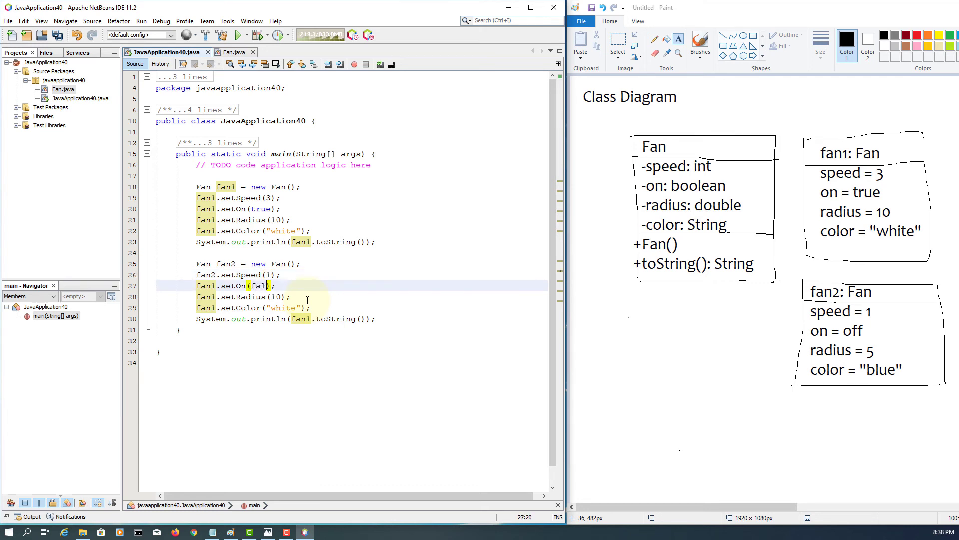
{"action": "type", "text": "se"}
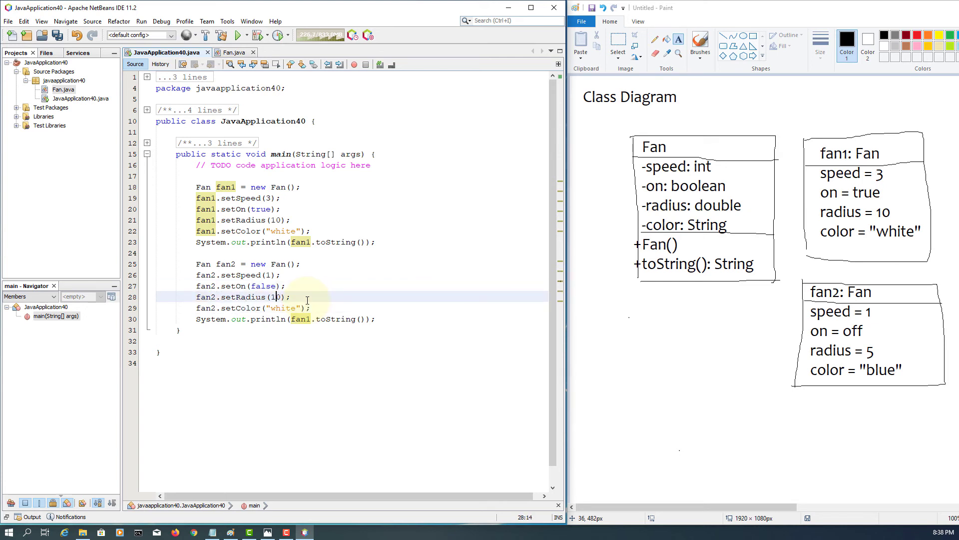
{"action": "type", "text": "5"}
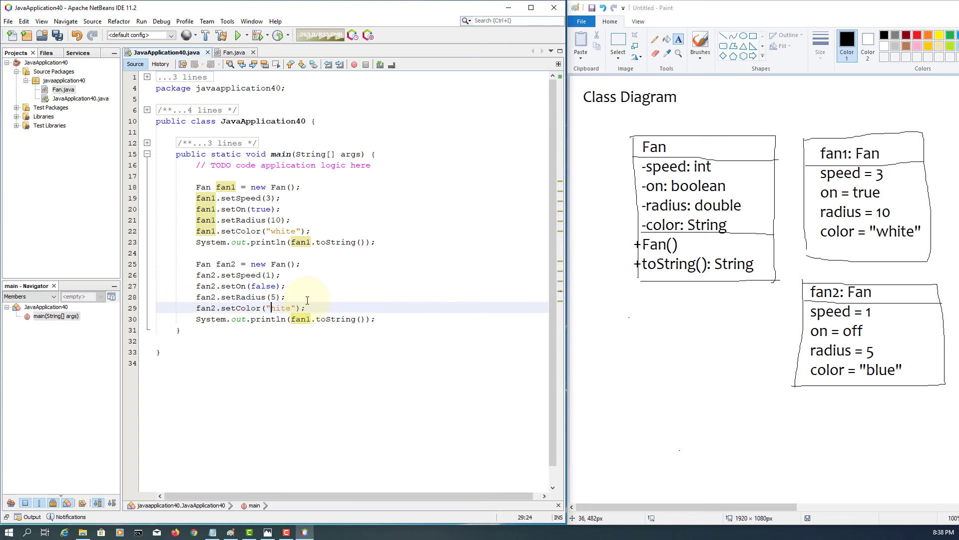
{"action": "type", "text": "blue"}
{"action": "left_click", "coordinate": [352, 319]}
{"action": "type", "text": "2"}
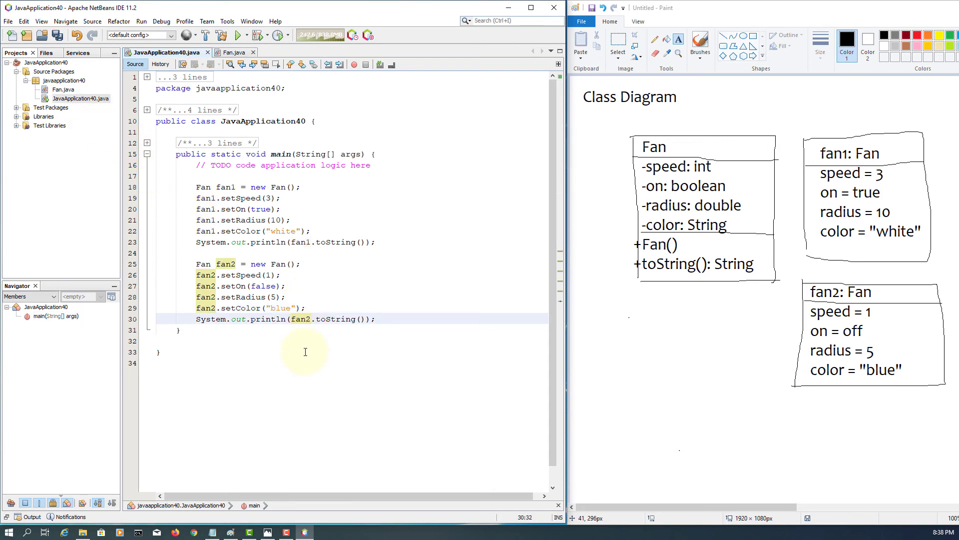
Run JavaApplication40.java with Run File from the Projects panel
{"action": "right_click", "coordinate": [79, 99]}
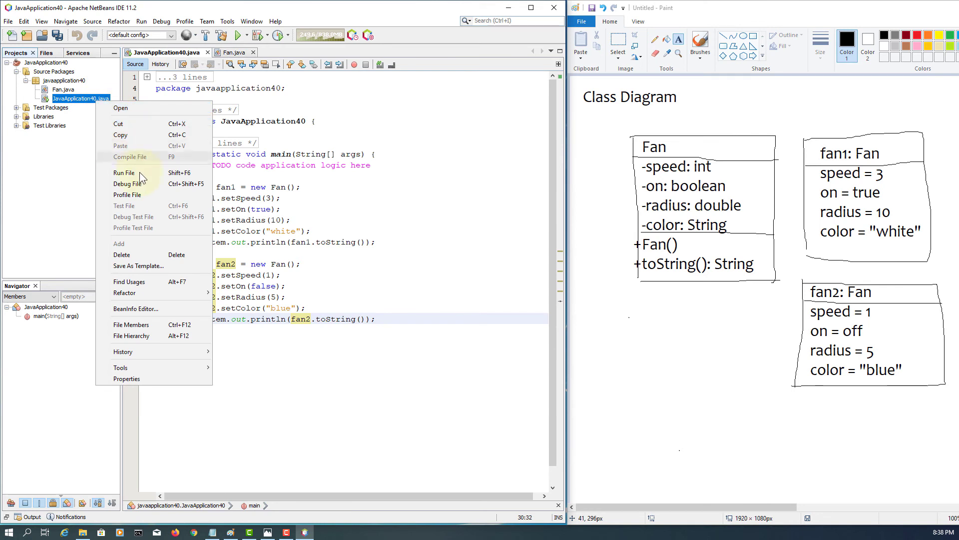
{"action": "left_click", "coordinate": [125, 172]}
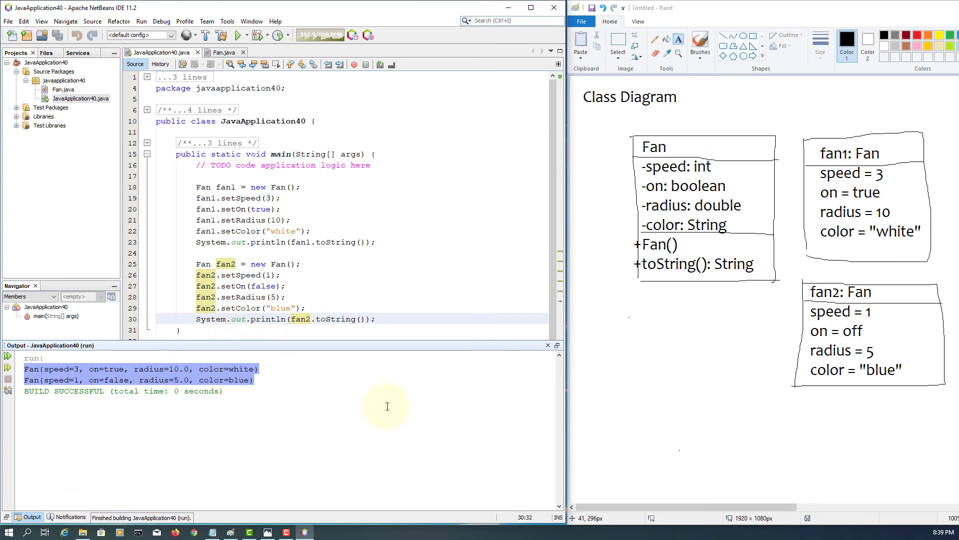
{"action": "mouse_move", "coordinate": [916, 334]}
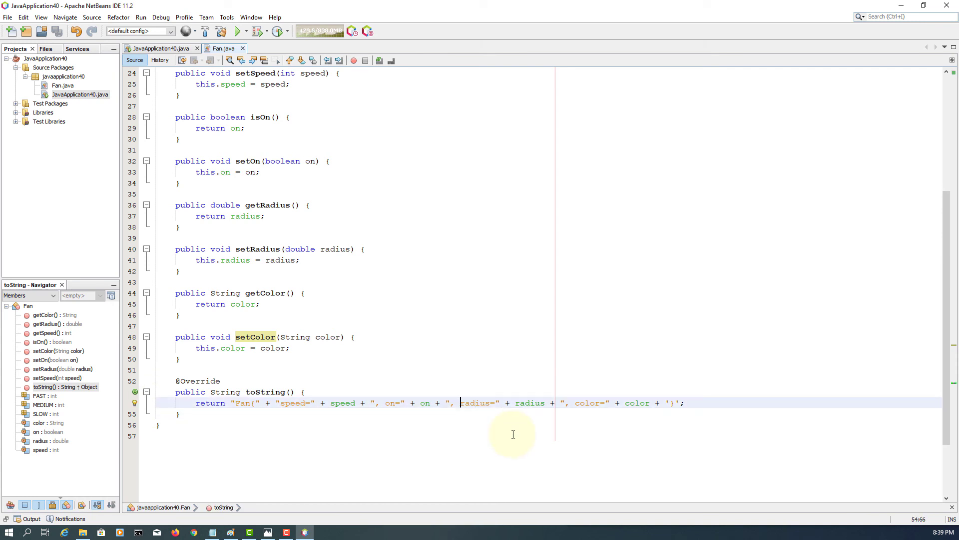
Break Fan's toString return line before the radius part
{"action": "key", "text": "Enter"}
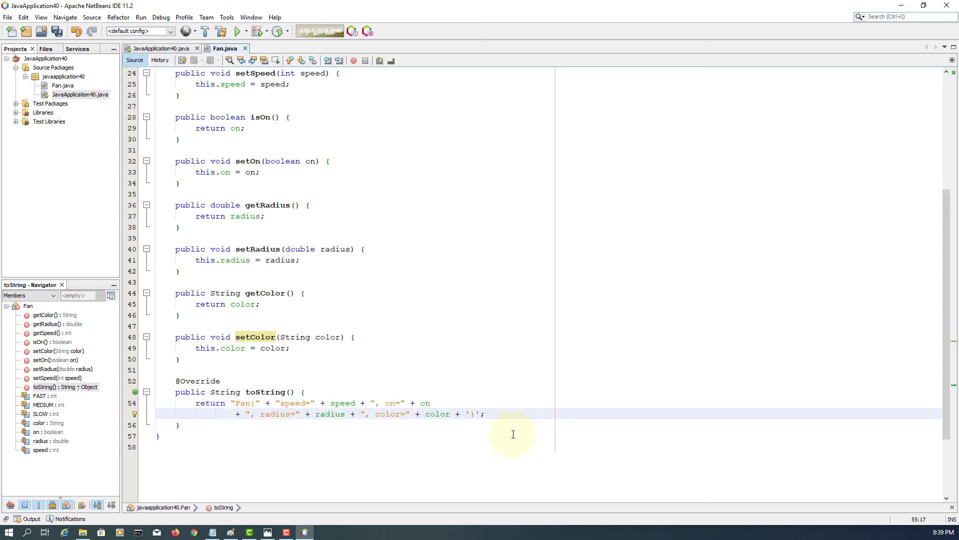
{"action": "mouse_move", "coordinate": [371, 444]}
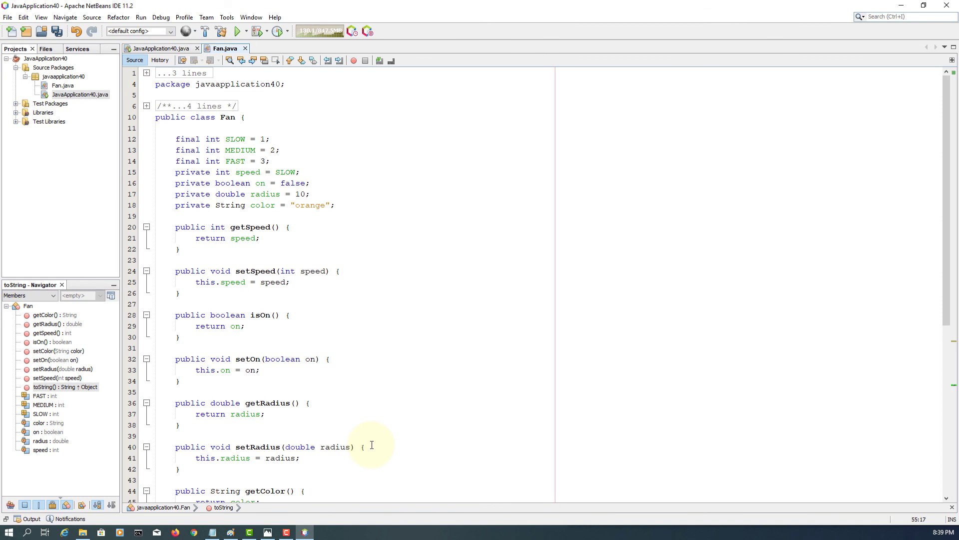
{"action": "mouse_move", "coordinate": [339, 286]}
{"action": "type", "text": "// default con"}
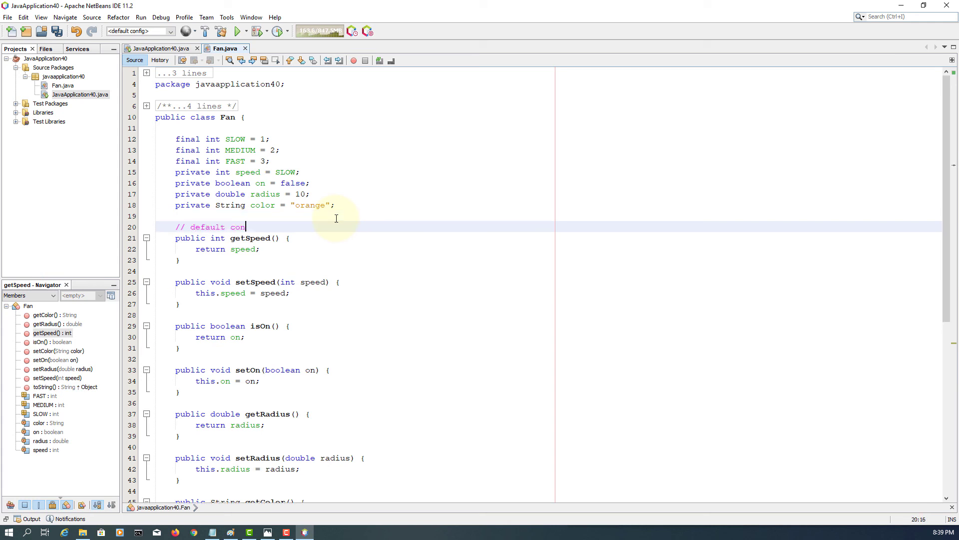
Write '// default constructor is implicitly declared' above getSpeed in Fan.java
{"action": "type", "text": "structor is"}
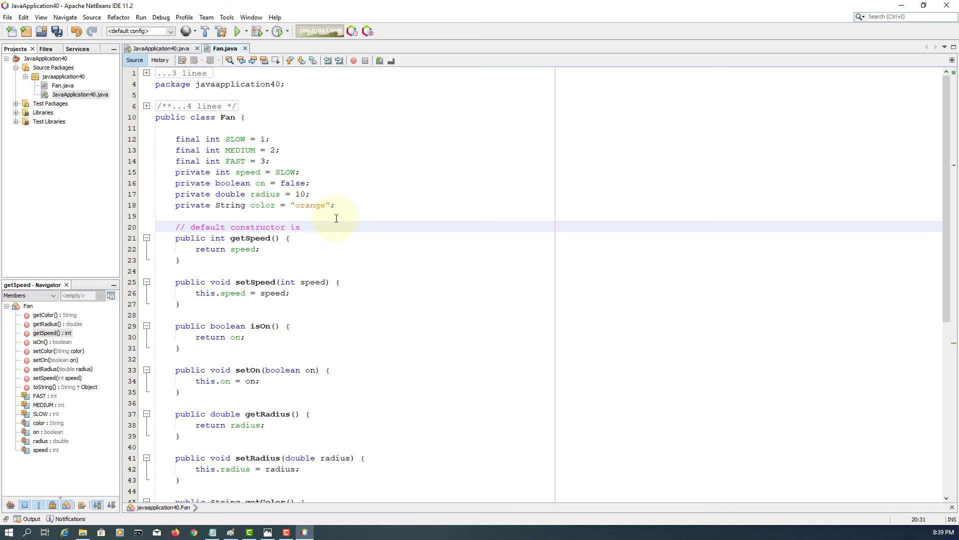
{"action": "type", "text": "implicitly"}
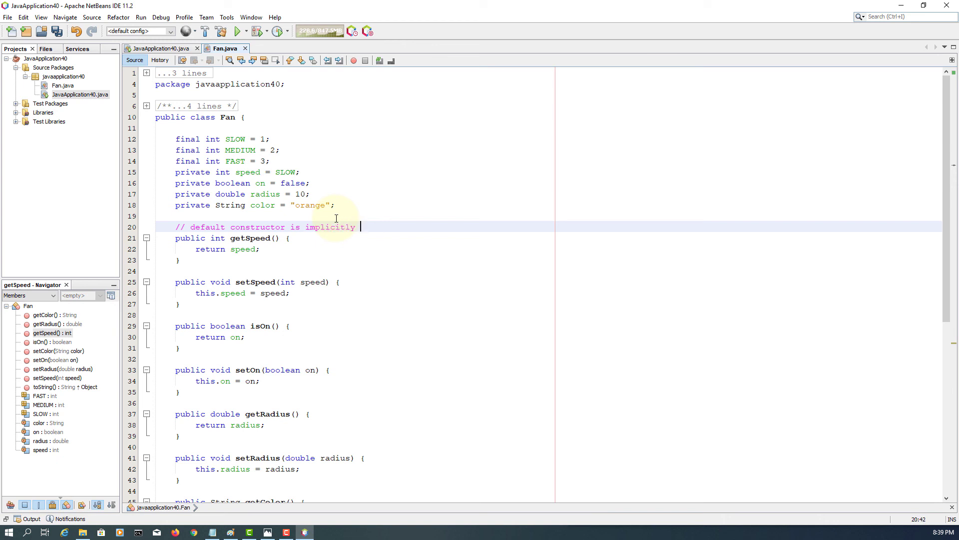
{"action": "type", "text": "de"}
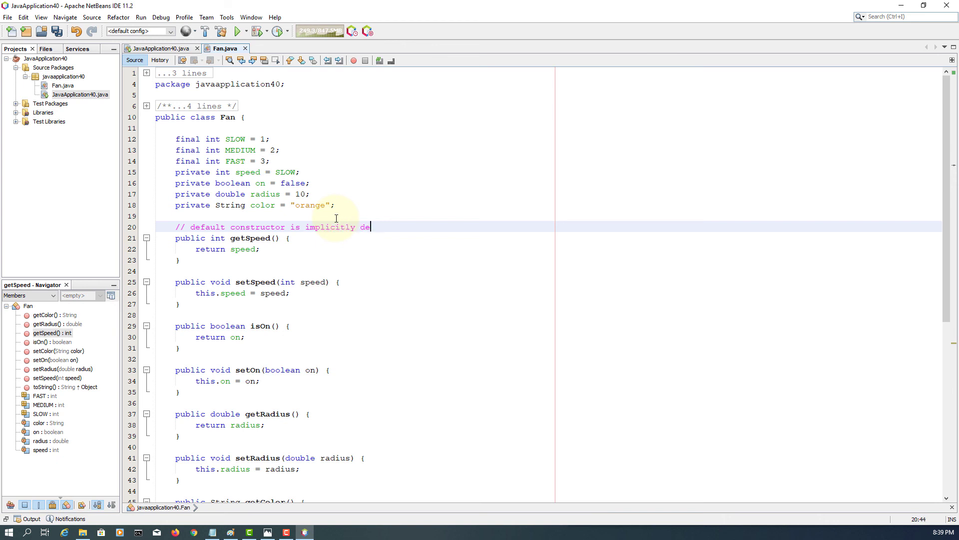
{"action": "type", "text": "cla"}
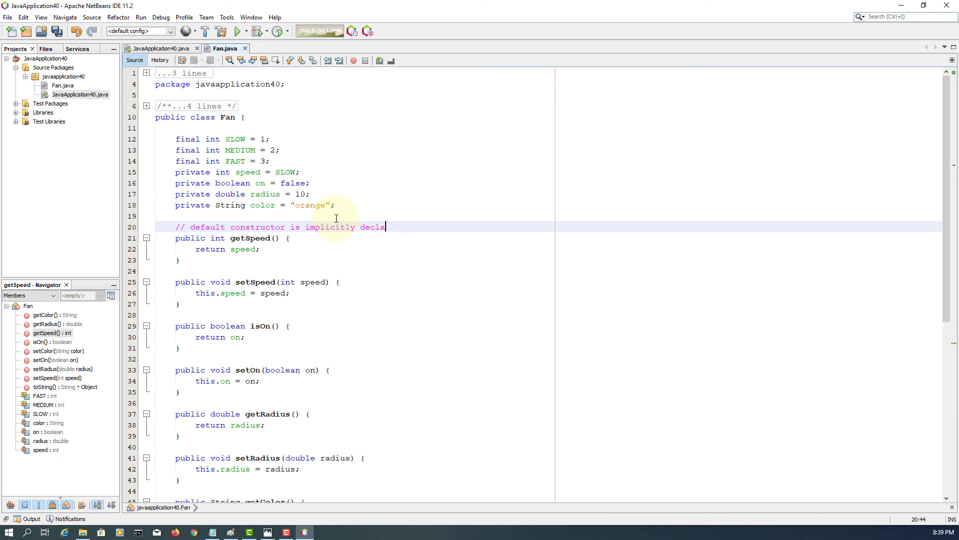
{"action": "type", "text": "red"}
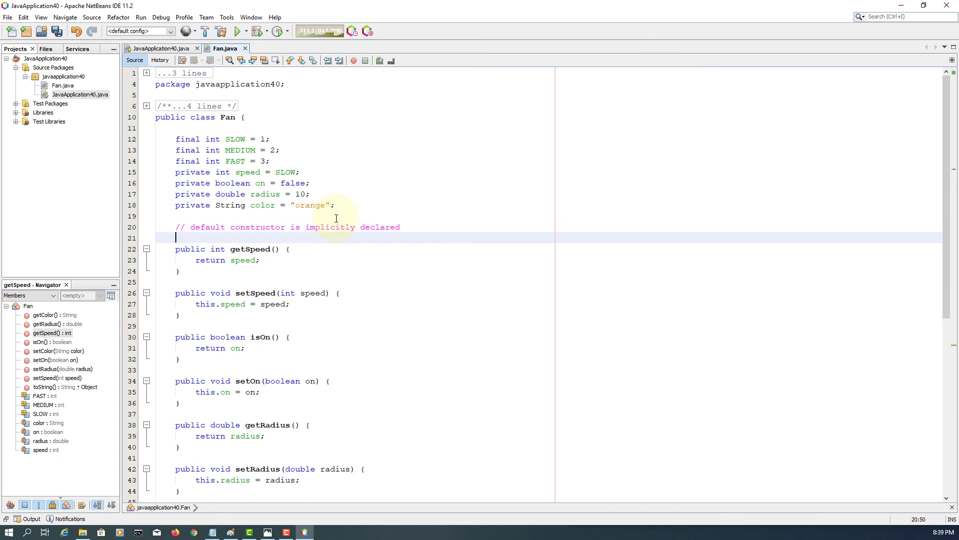
{"action": "mouse_move", "coordinate": [409, 294]}
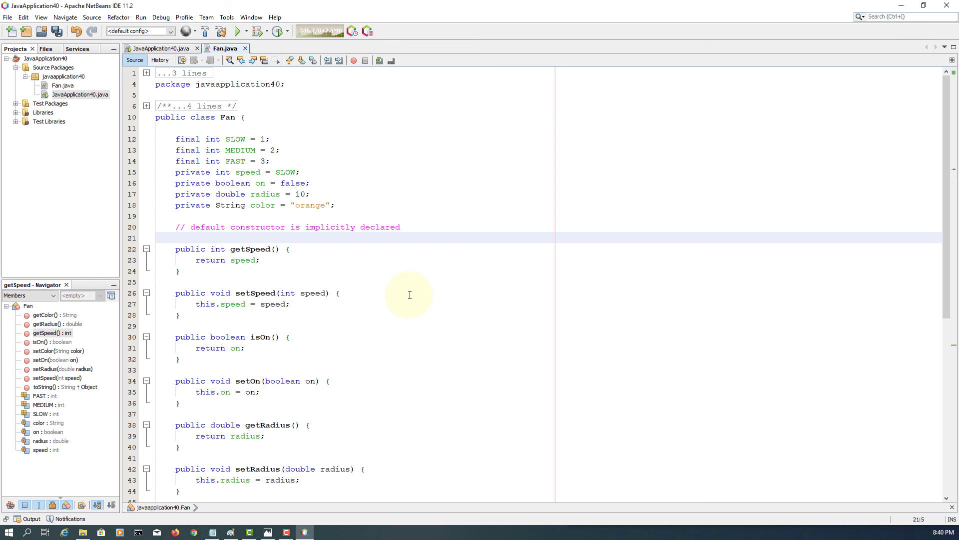
Add '// constant' beside SLOW and '// same as getOn();' beside isOn()
{"action": "left_click", "coordinate": [366, 128]}
{"action": "type", "text": " // constan"}
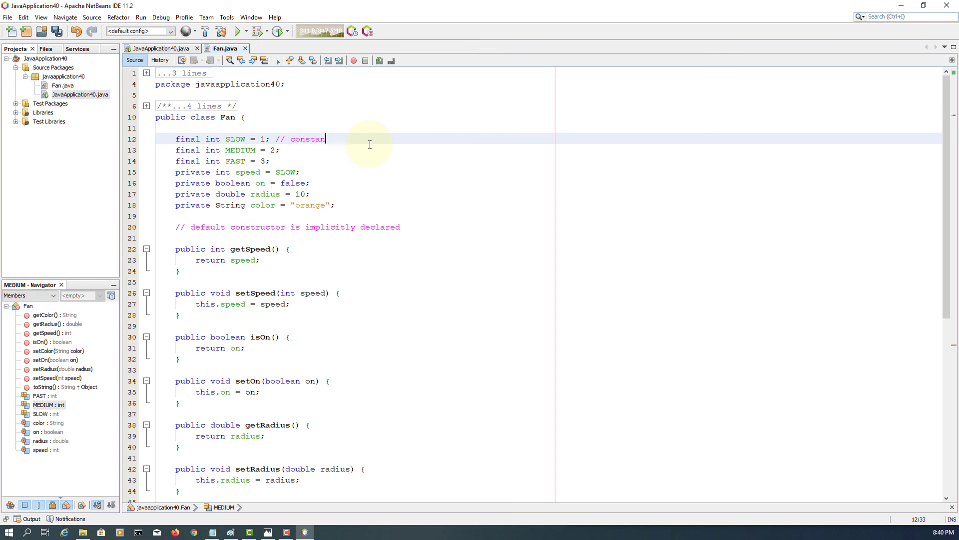
{"action": "type", "text": "t"}
{"action": "left_click", "coordinate": [354, 337]}
{"action": "type", "text": " //"}
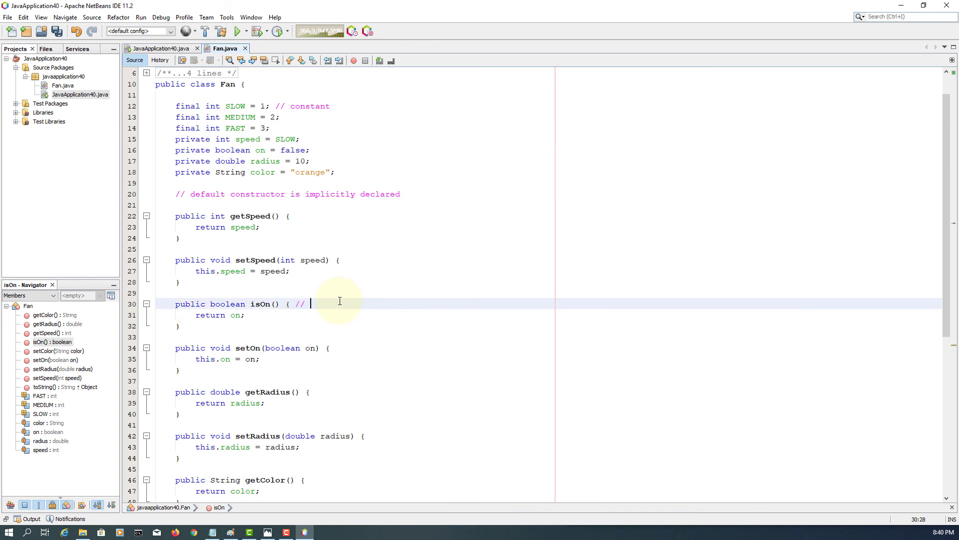
{"action": "type", "text": "getOn"}
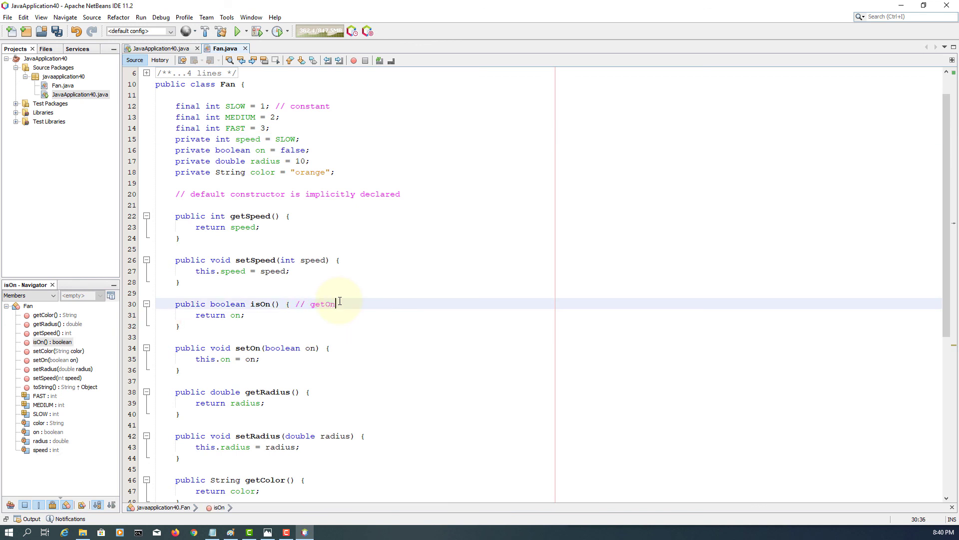
{"action": "type", "text": "();"}
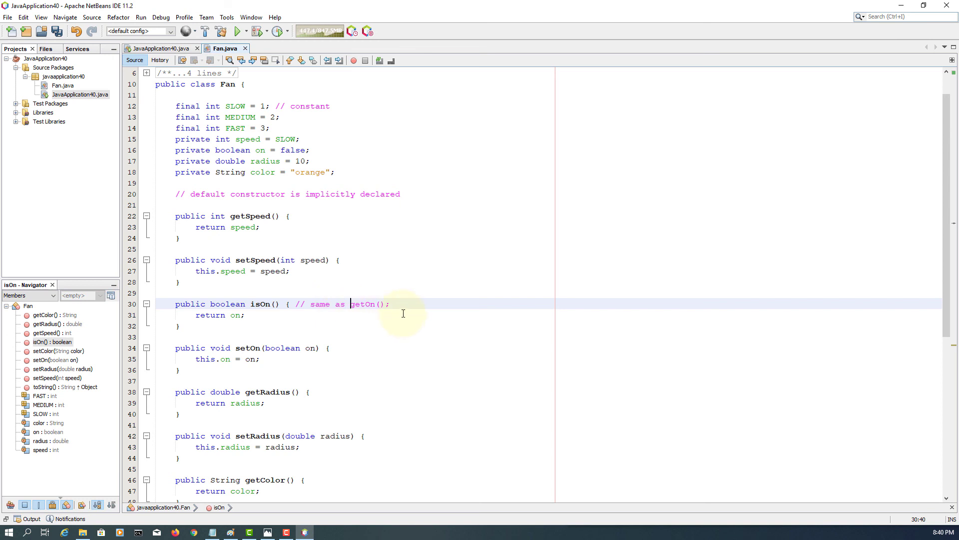
{"action": "scroll", "scroll_direction": "down", "scroll_amount": 3}
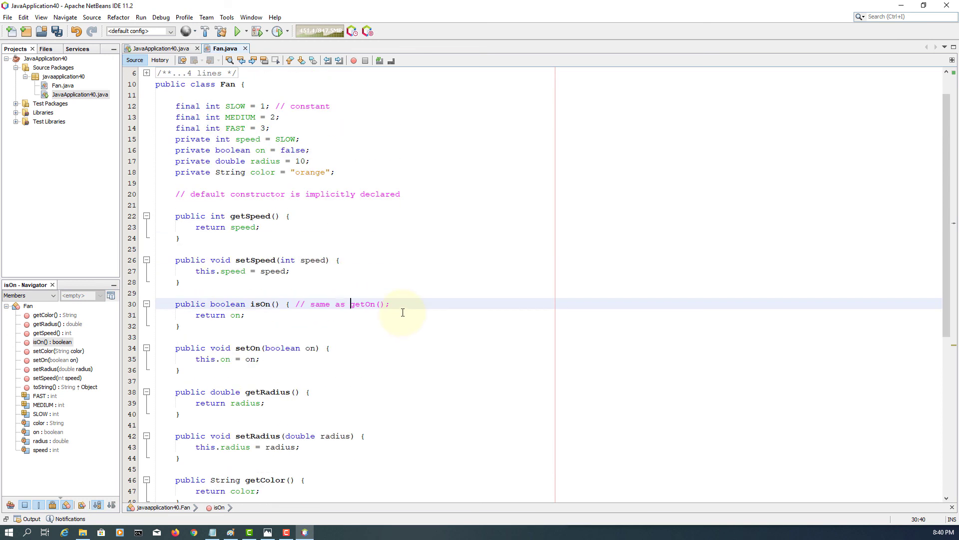
{"action": "mouse_move", "coordinate": [194, 201]}
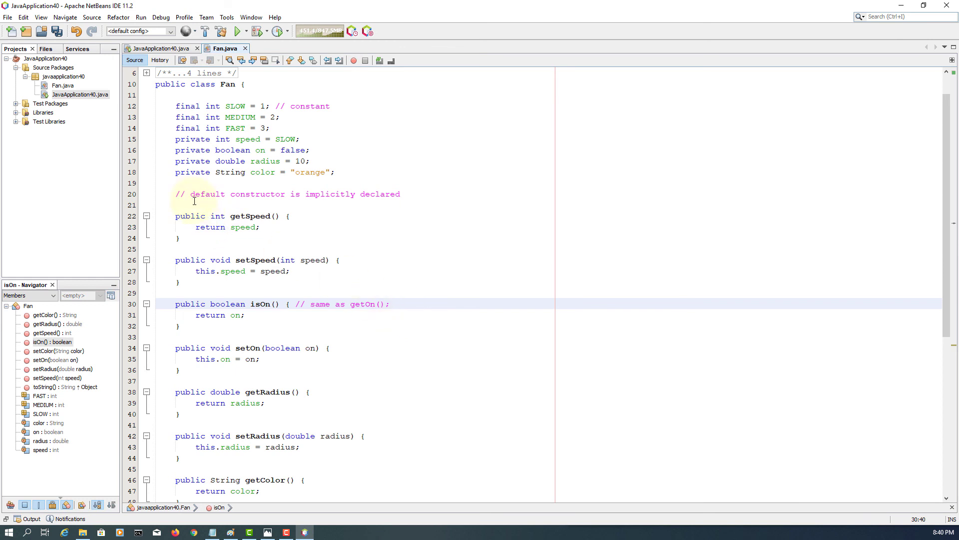